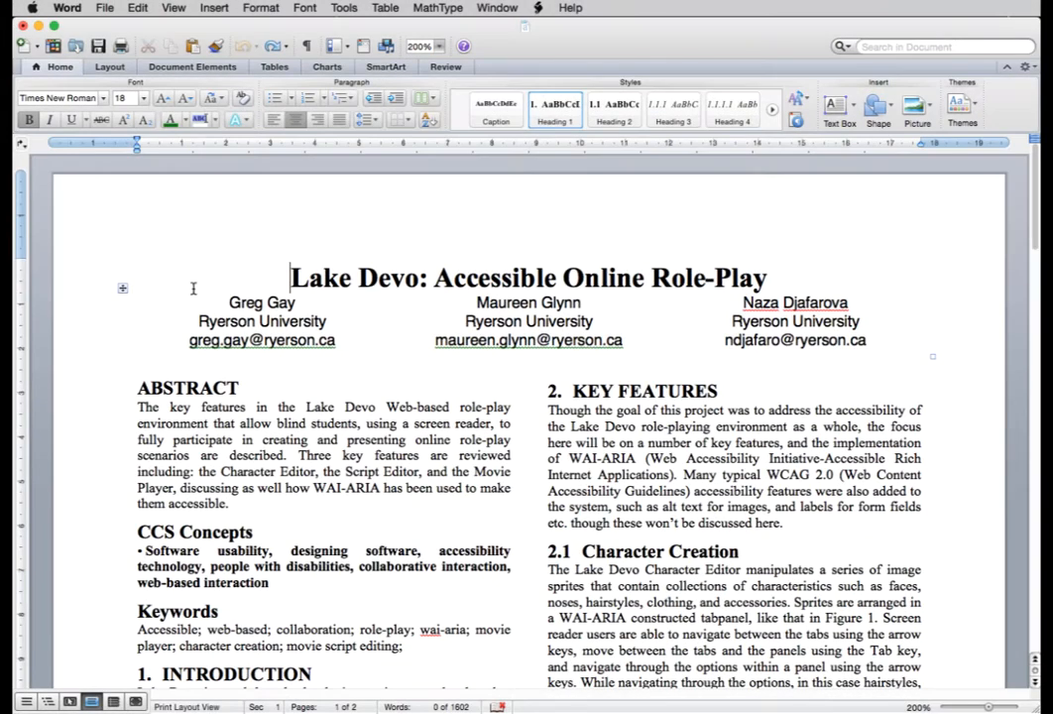
Step: Set the document properties title to 'Lake Devo:' and author to 'Gay, Gl... jafrova', then confirm
left_click(103, 8)
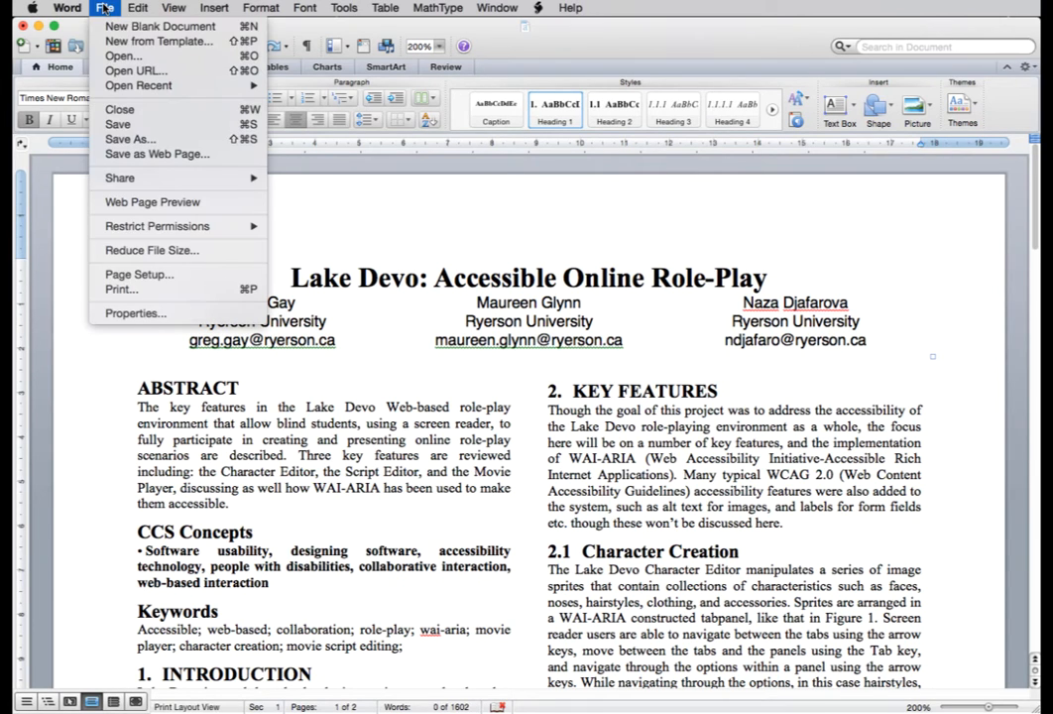
mouse_move(135, 313)
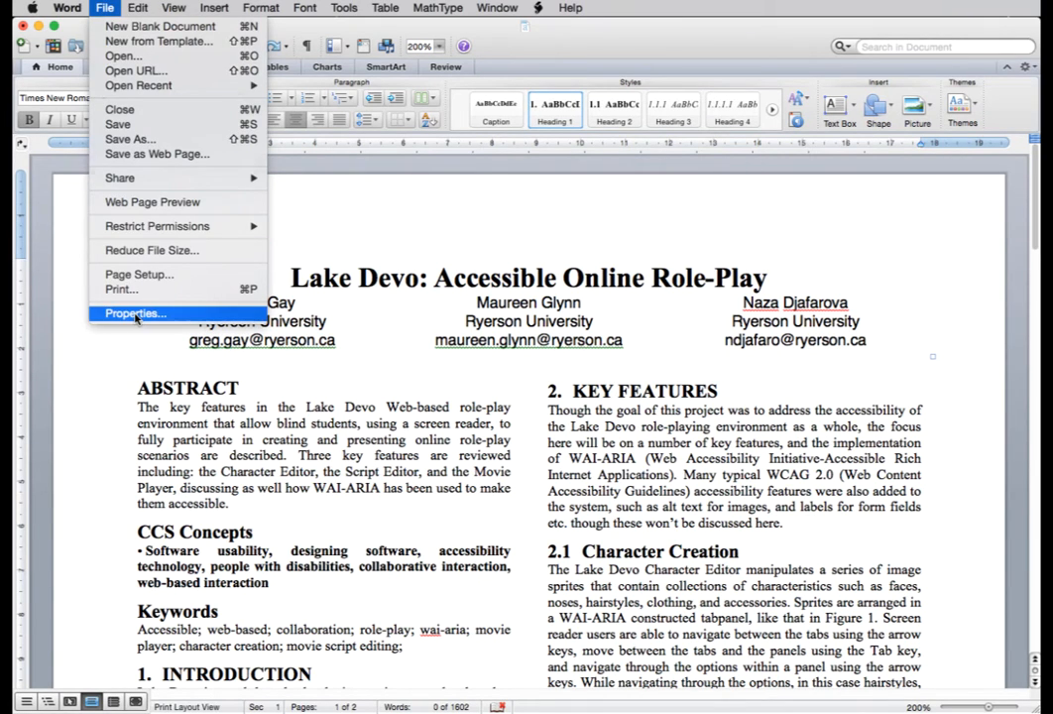
left_click(135, 313)
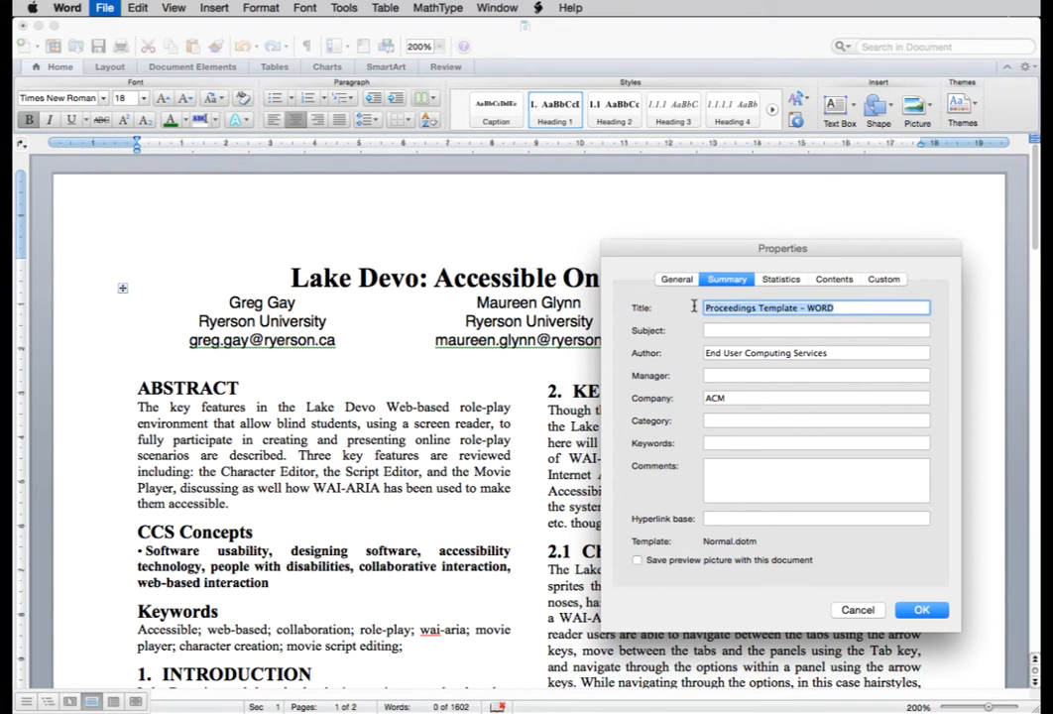
type("Lake Devo: Accessible online Role Plat")
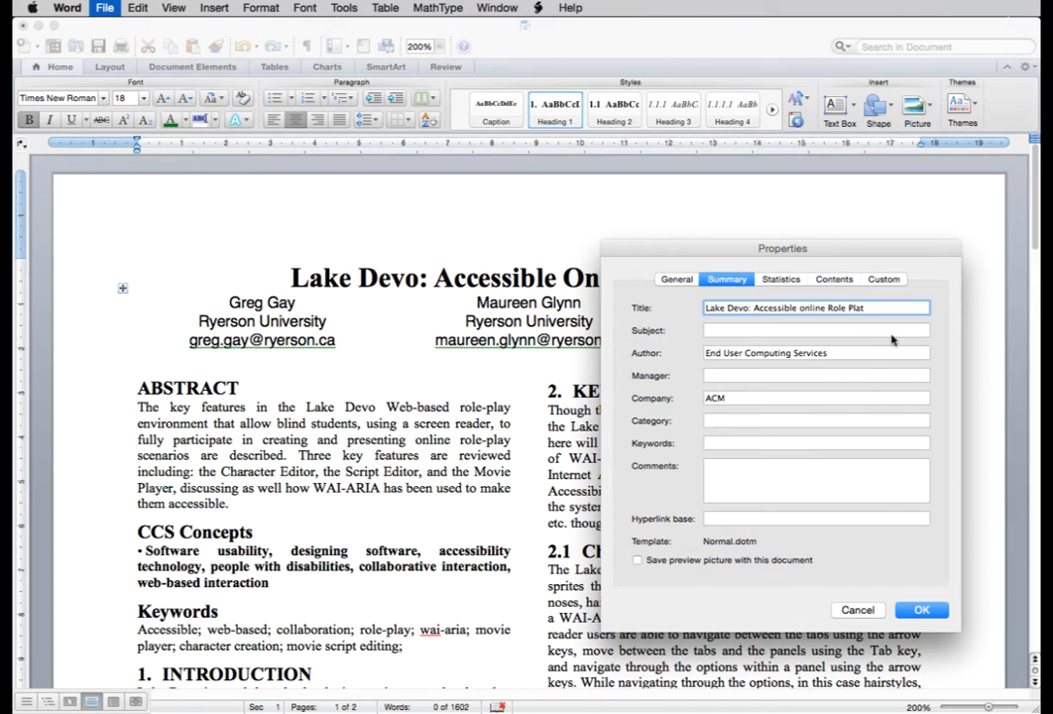
type("Gay, Glynn, D")
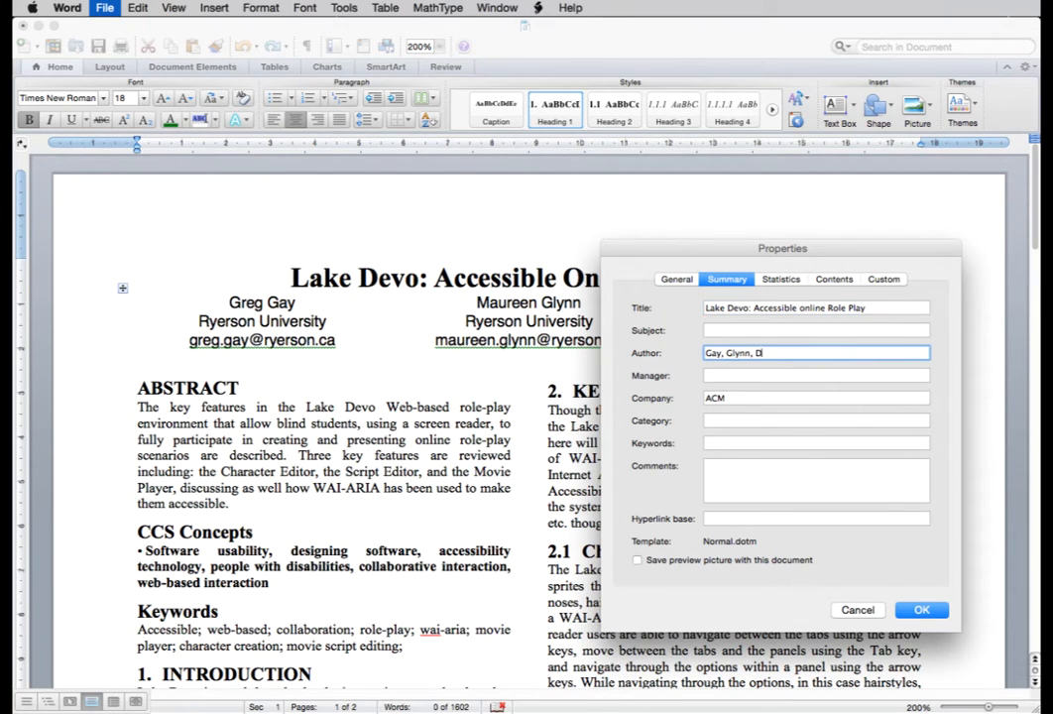
type("jafrova")
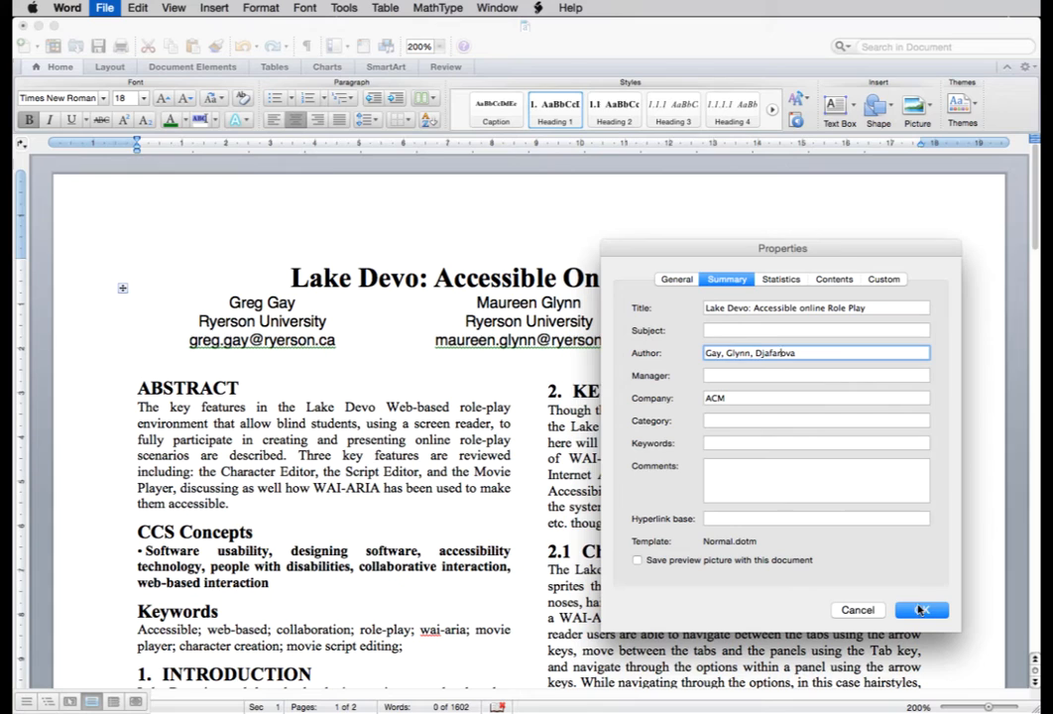
left_click(920, 611)
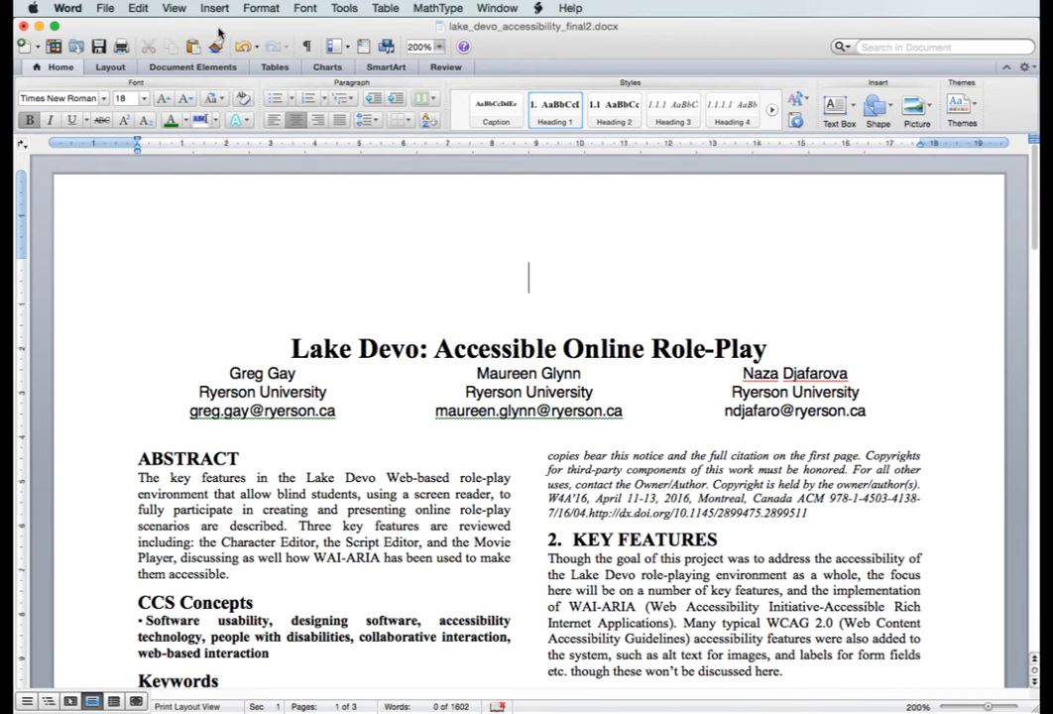
Step: Insert a leading blank page, then preview Traditional and Contemporary TOC formats and choose Classic
left_click(214, 8)
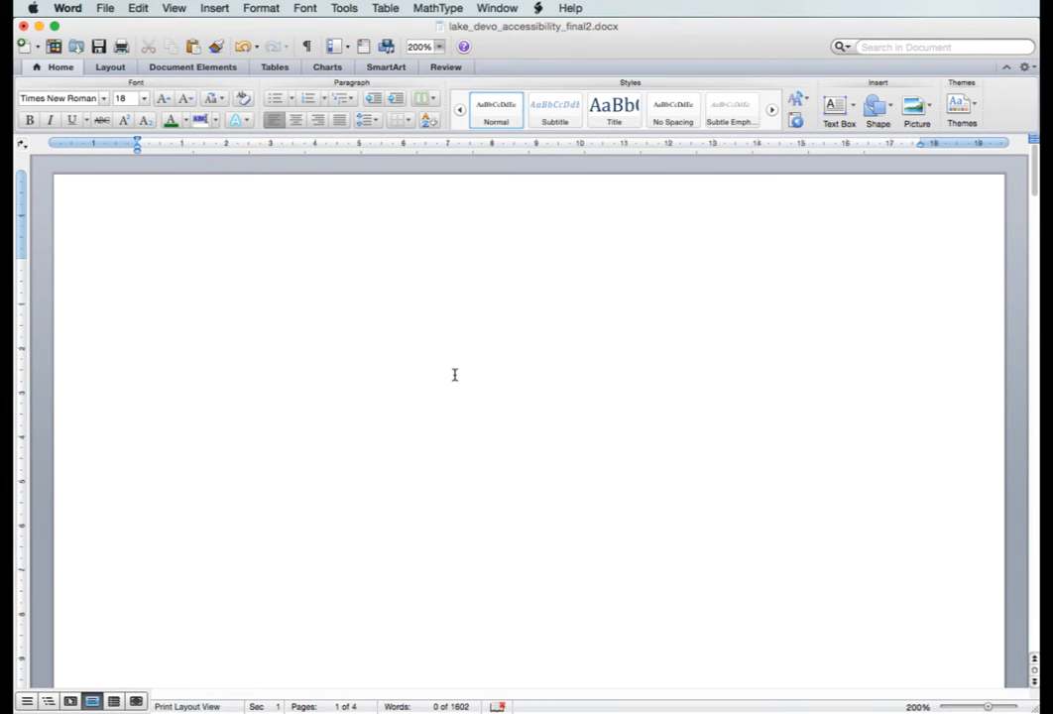
mouse_move(214, 8)
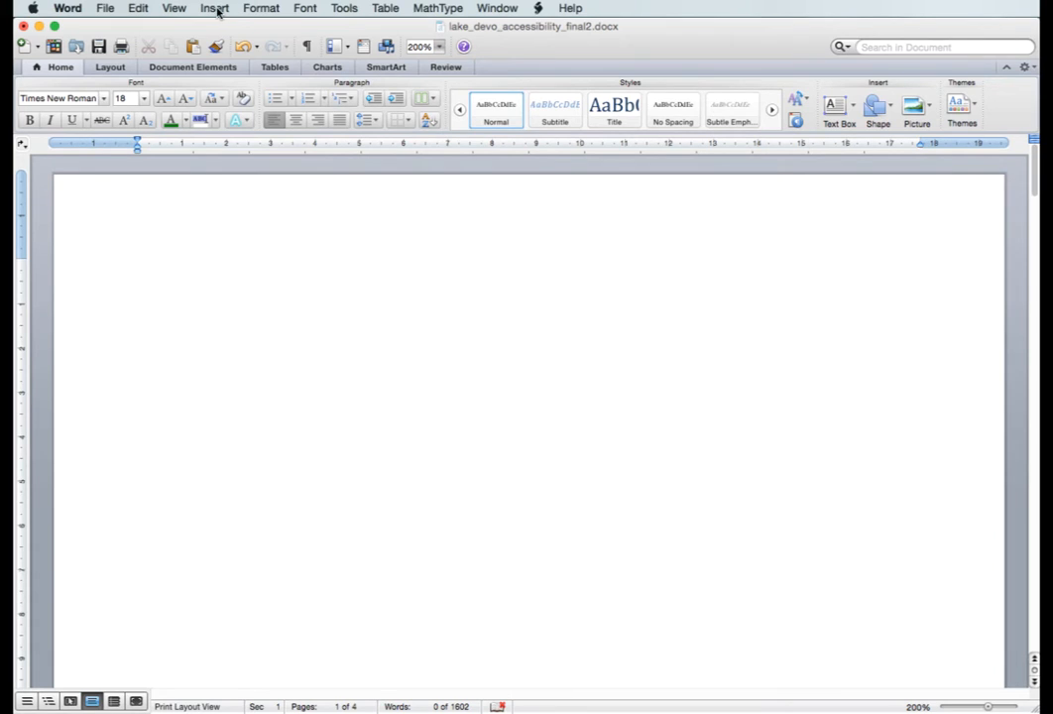
left_click(215, 8)
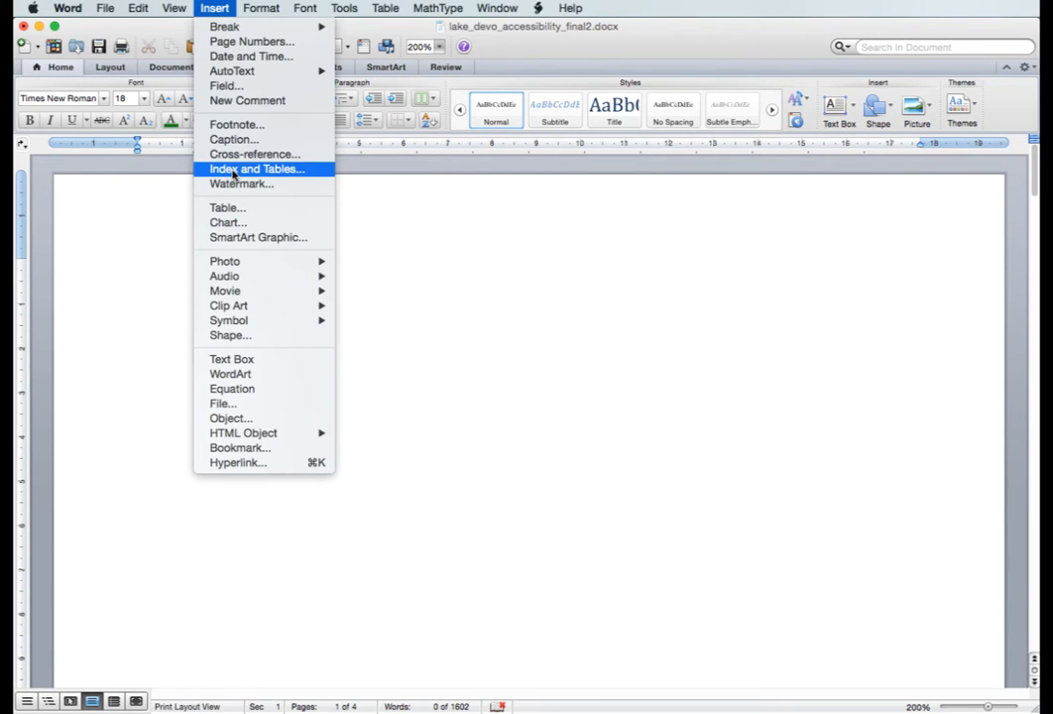
left_click(253, 168)
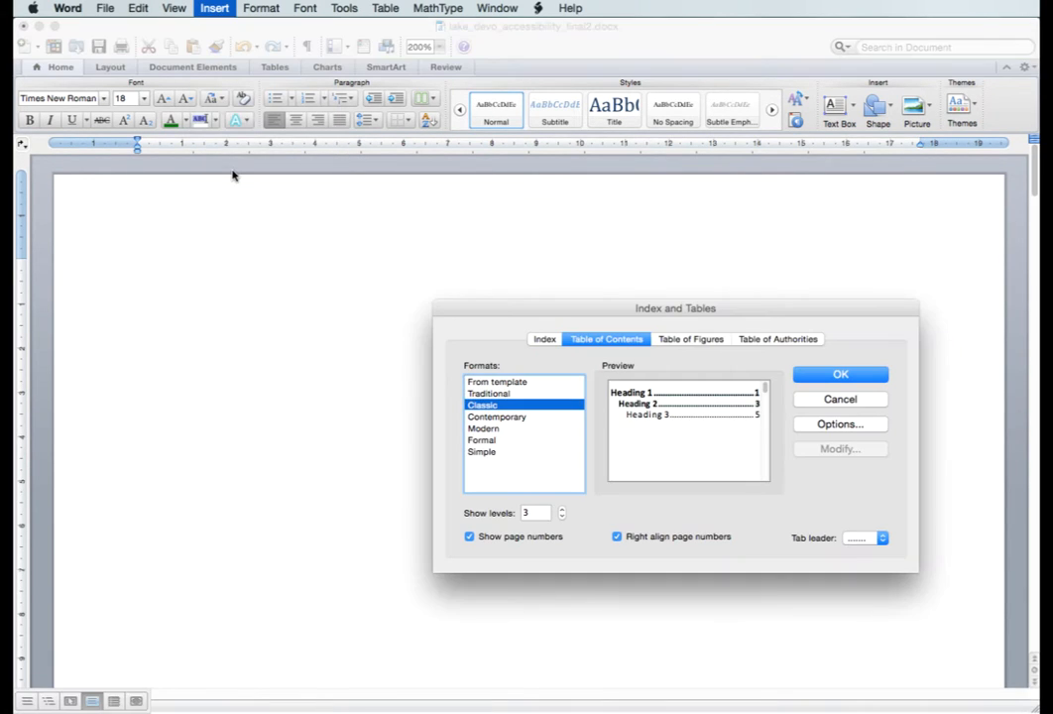
left_click(488, 392)
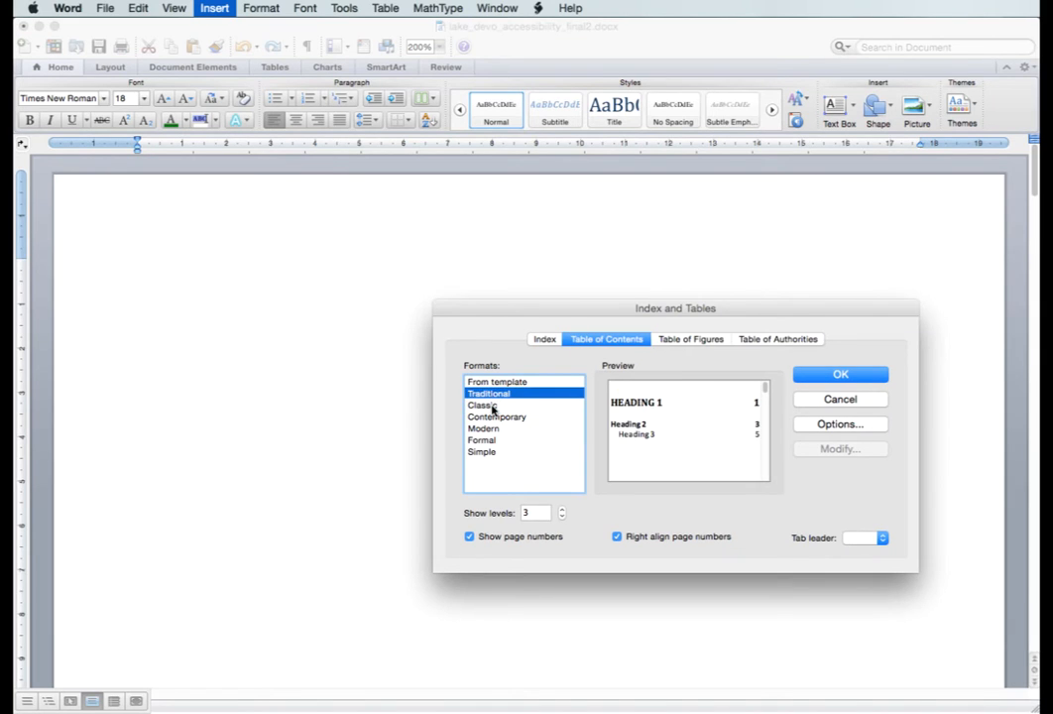
left_click(496, 417)
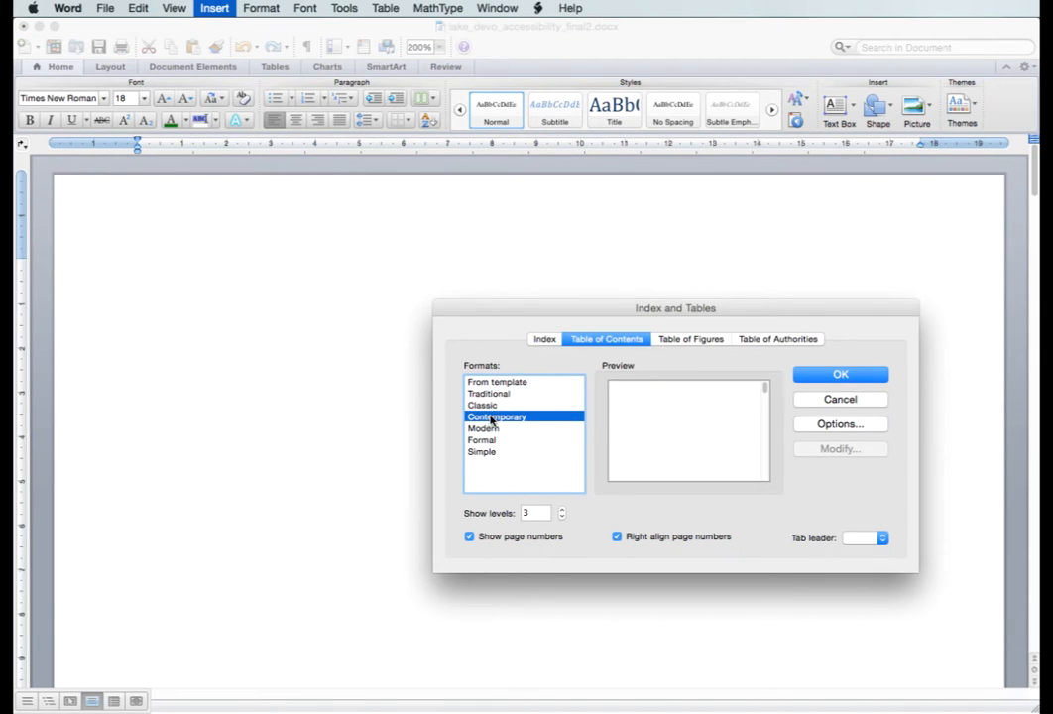
left_click(484, 405)
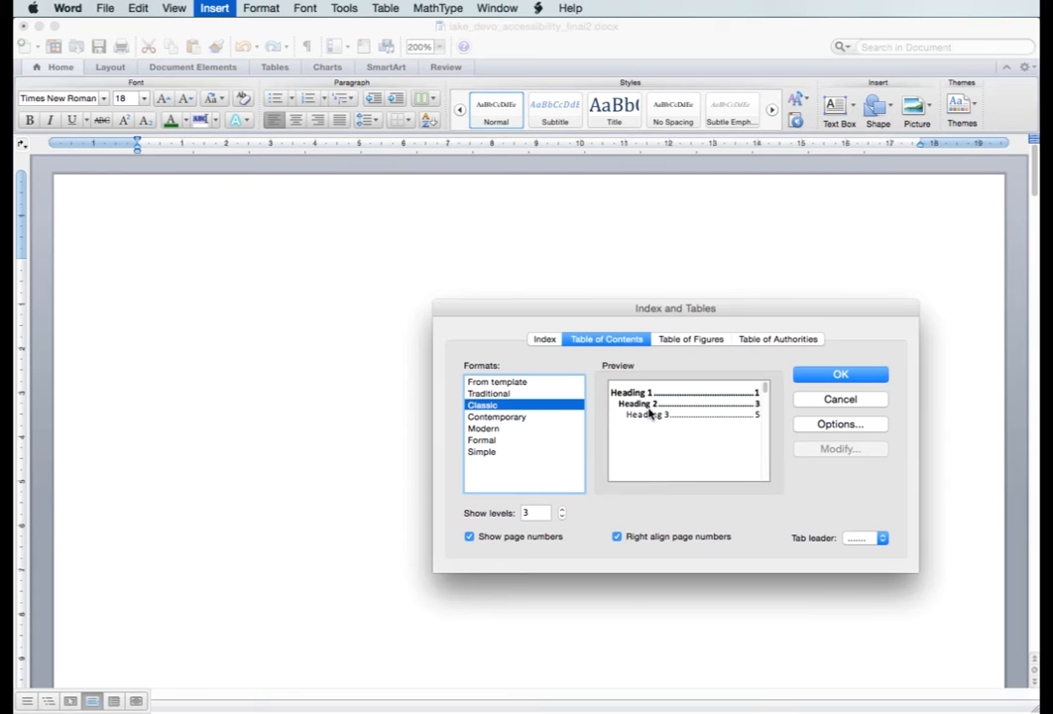
left_click(841, 373)
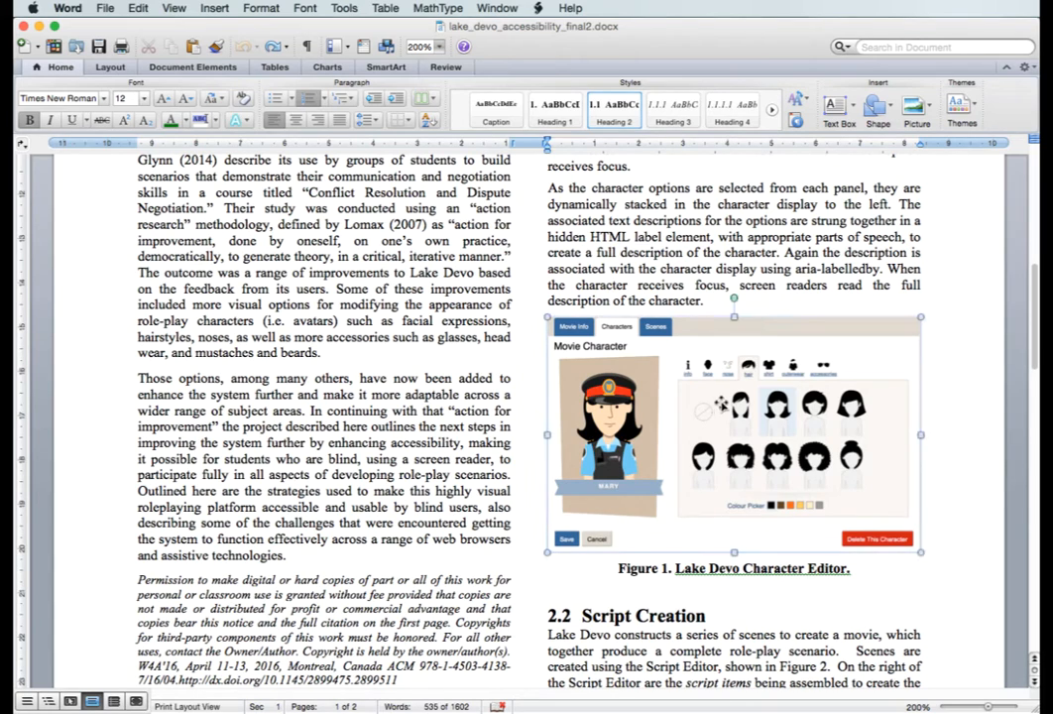
Step: Confirm alt text via Format Picture for the Character Editor, Movie Player and Script Editor screenshots
right_click(714, 407)
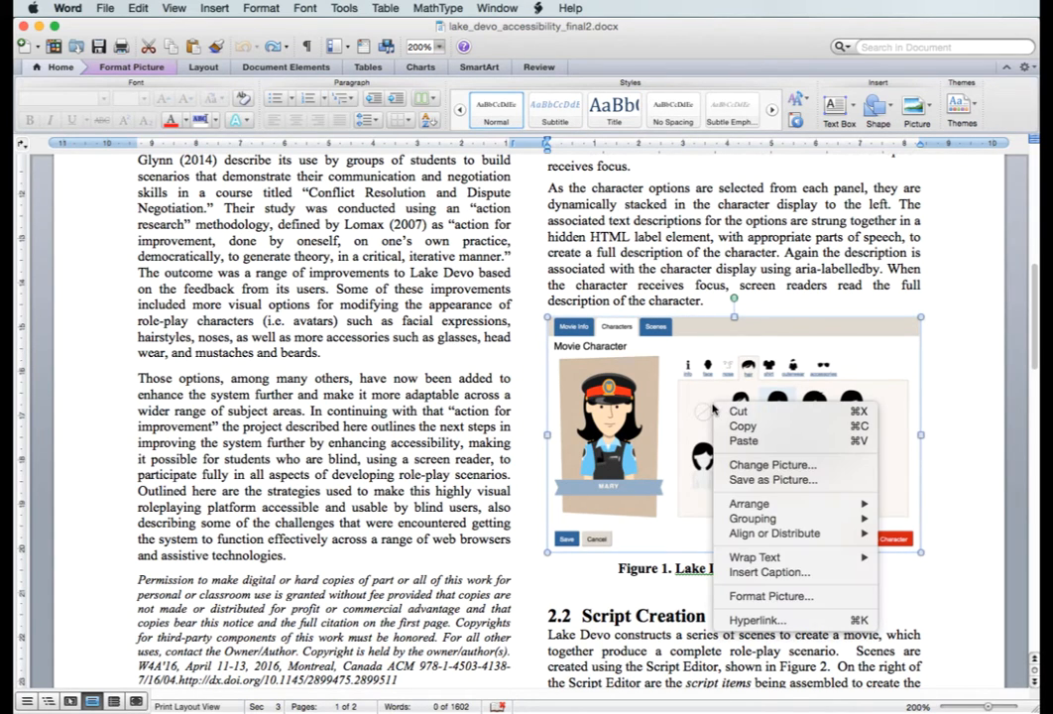
mouse_move(770, 595)
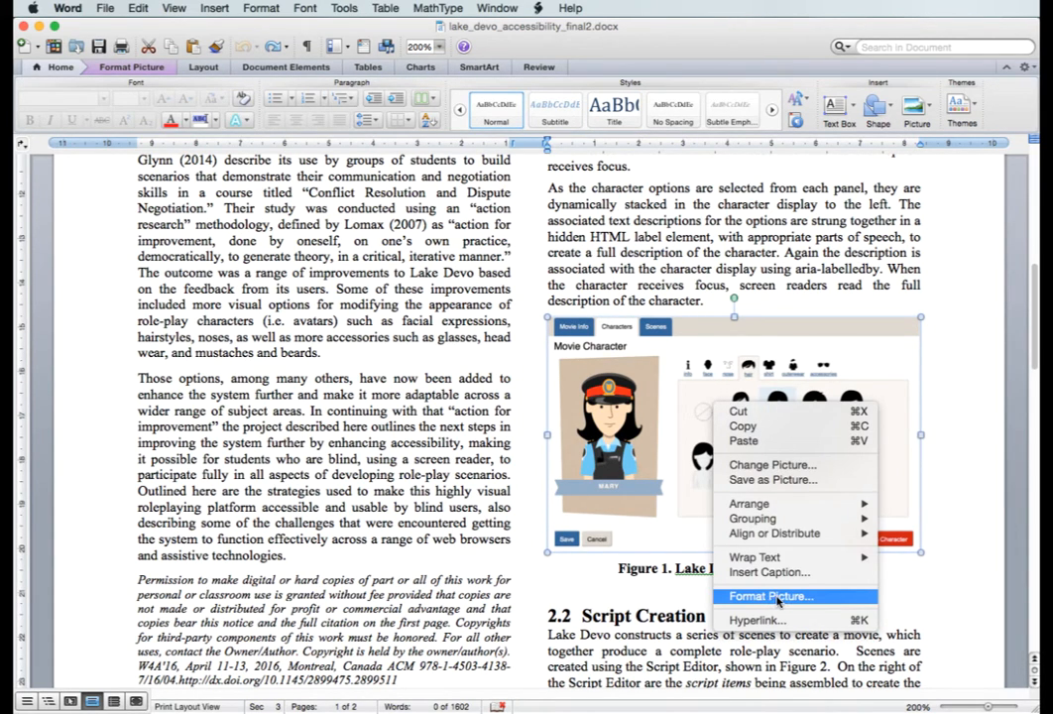
left_click(772, 595)
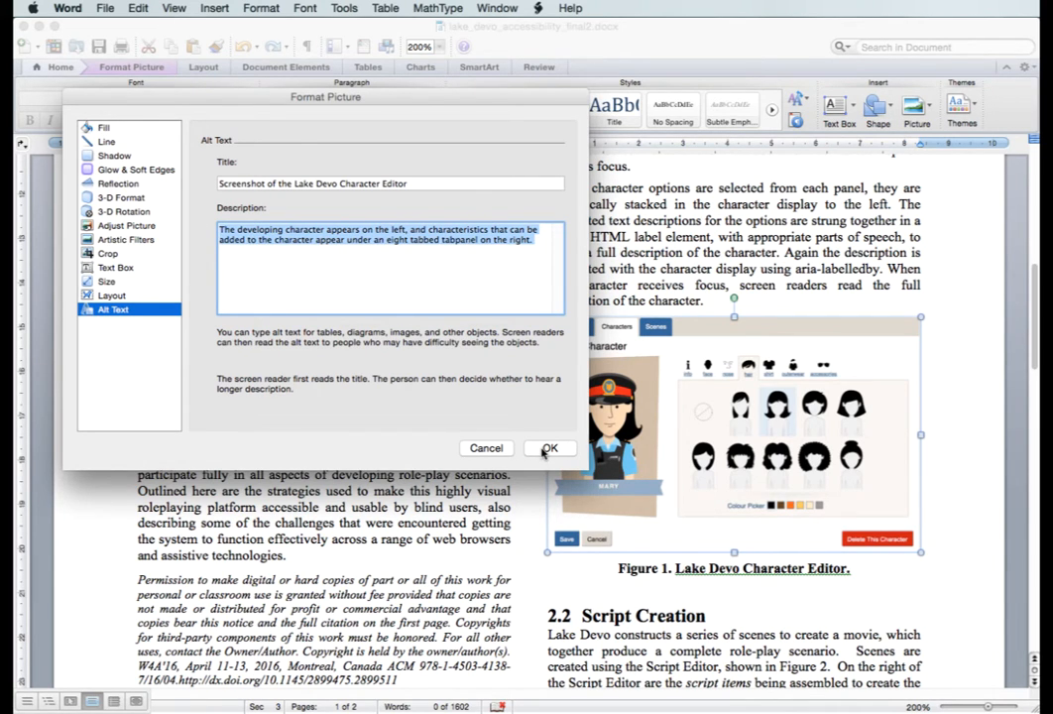
left_click(548, 448)
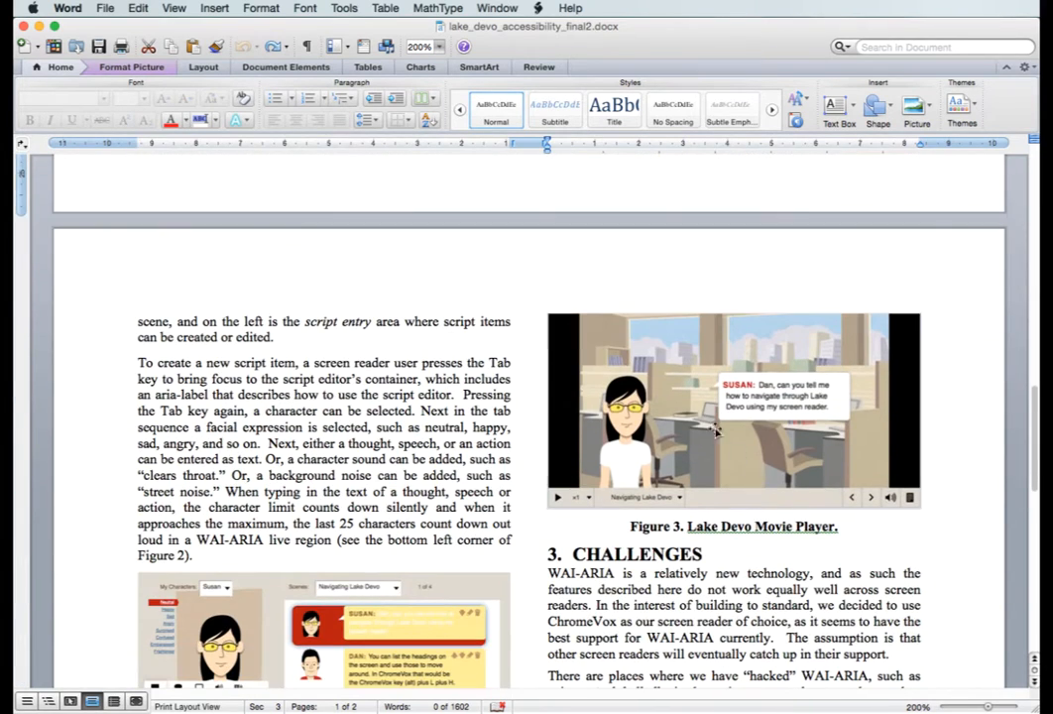
right_click(734, 396)
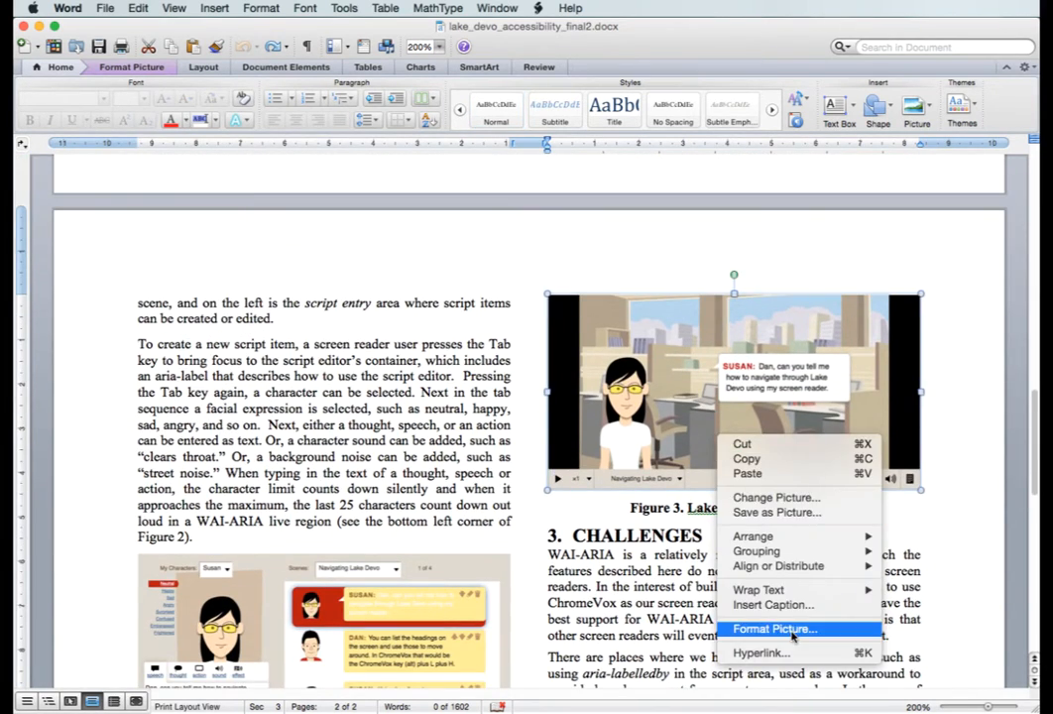
left_click(774, 629)
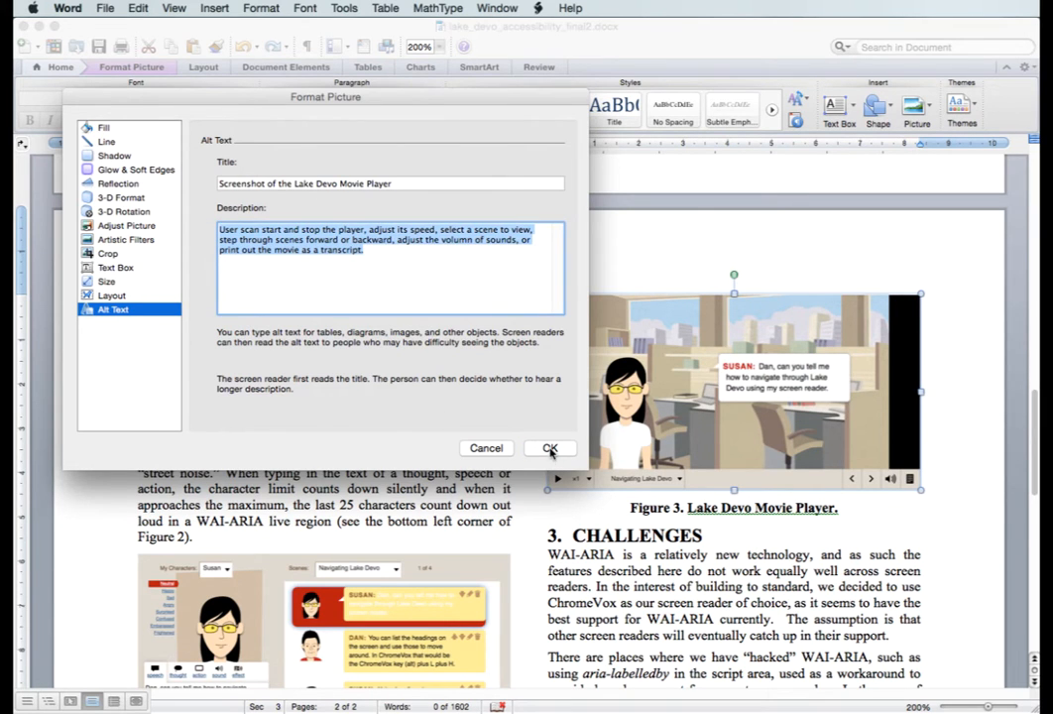
left_click(551, 449)
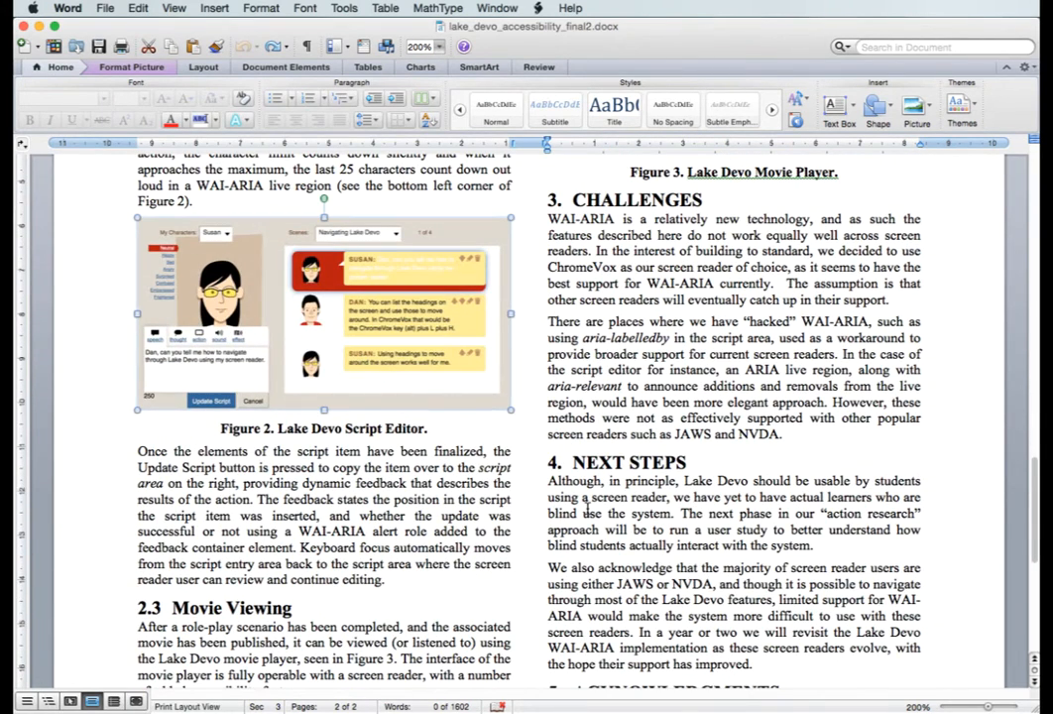
right_click(347, 317)
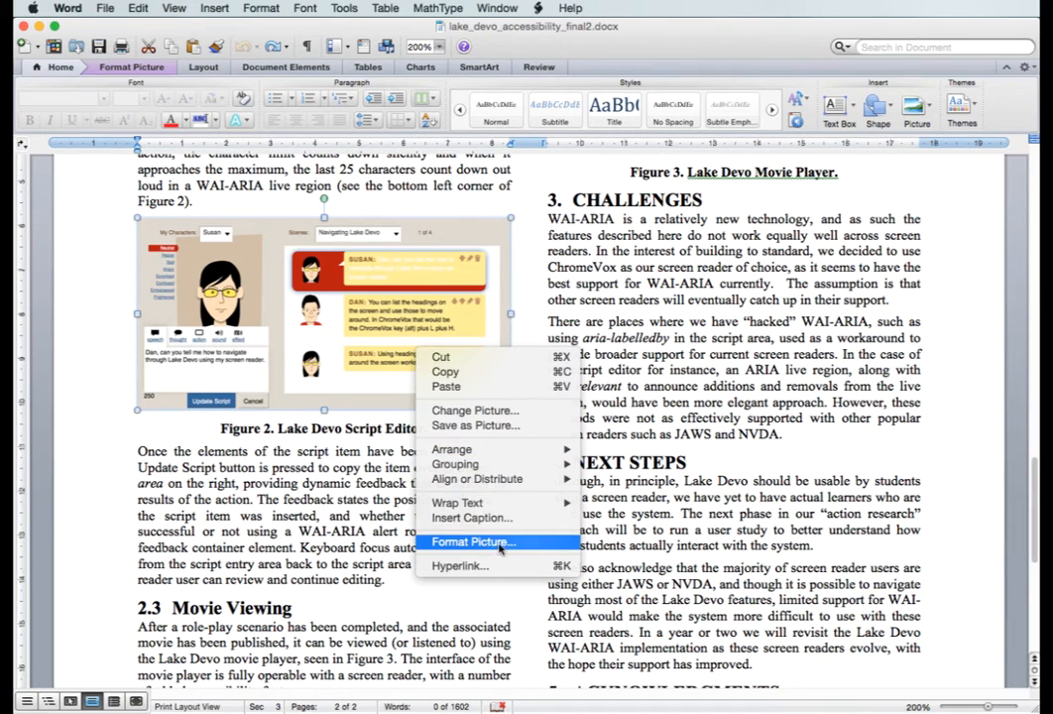
left_click(472, 544)
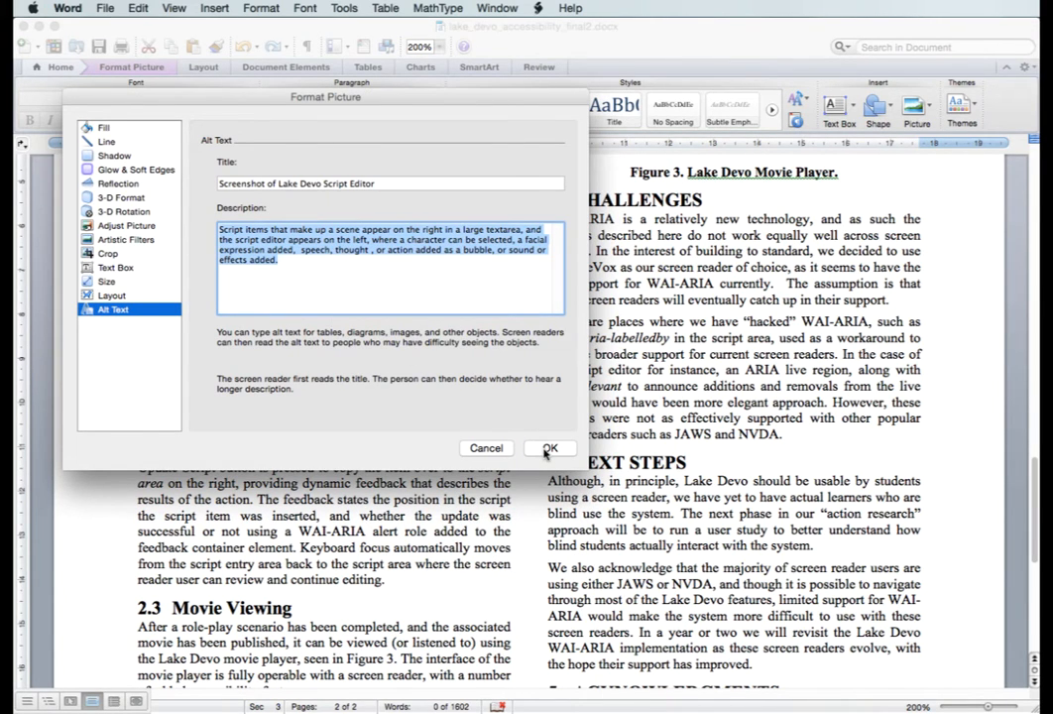
left_click(549, 448)
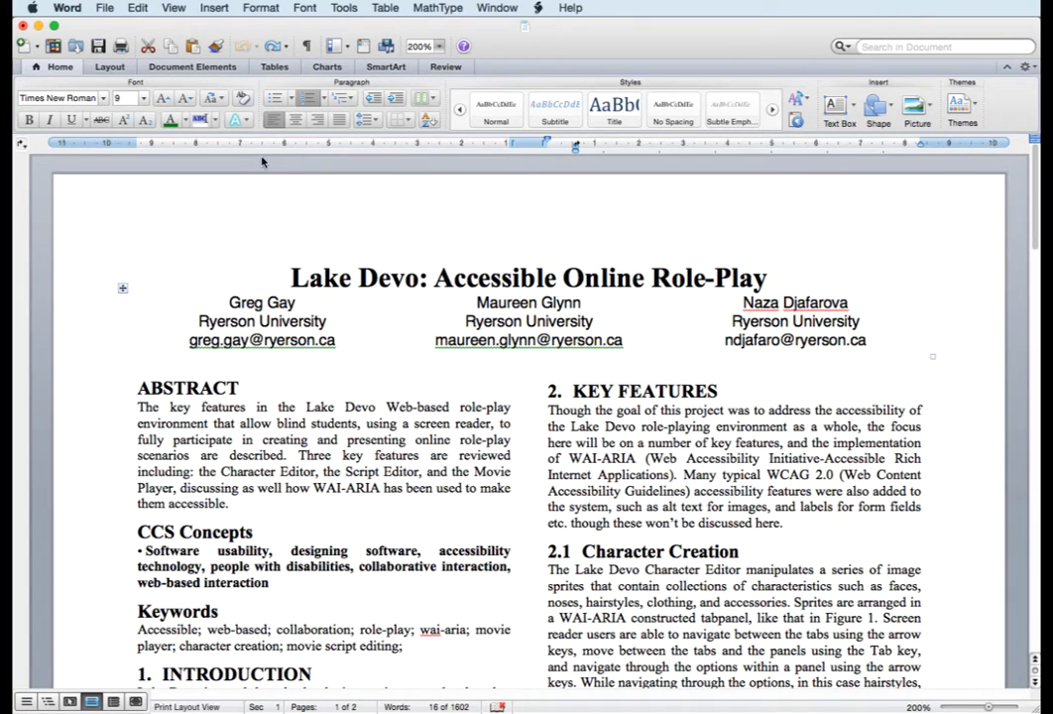
Step: Show the File menu over the paper's title page
left_click(104, 8)
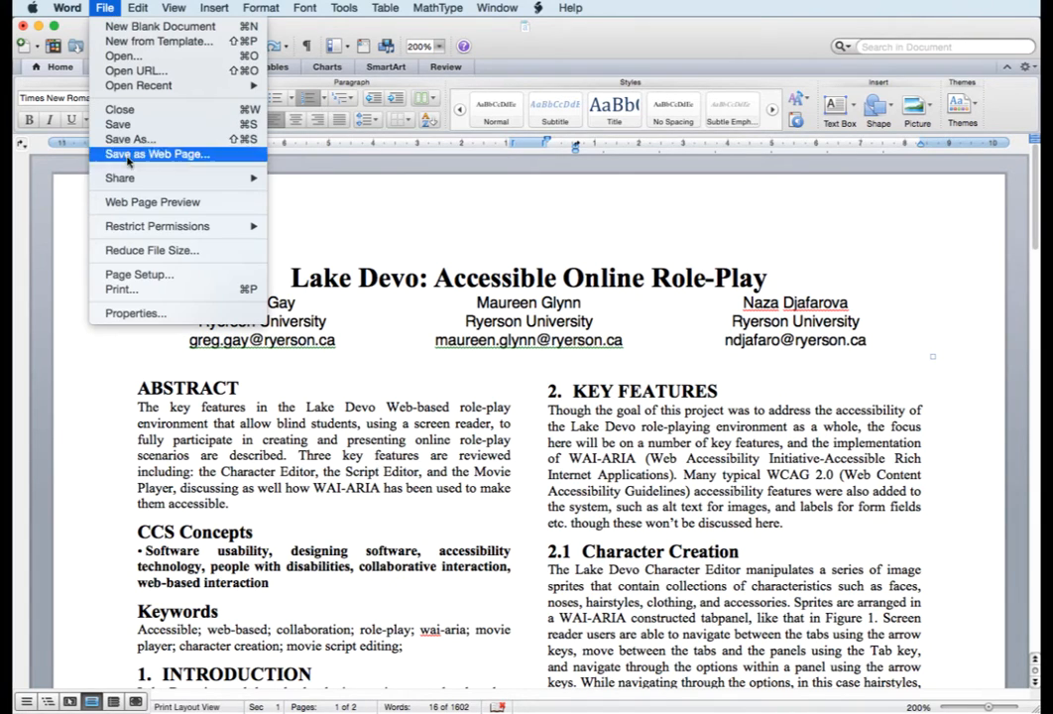
mouse_move(119, 110)
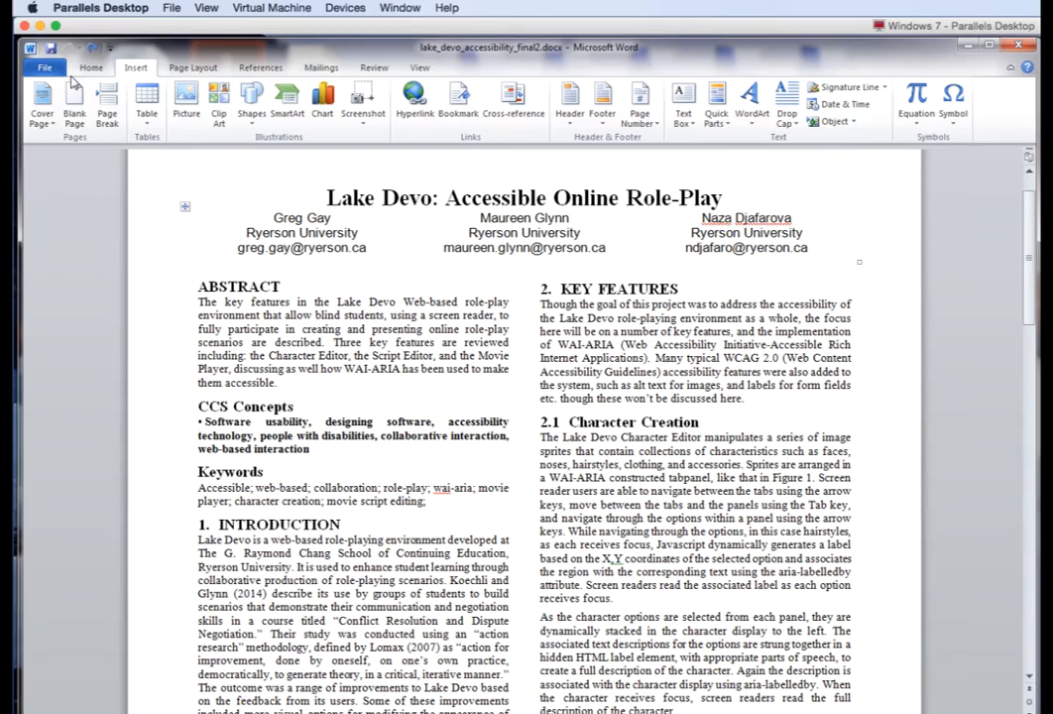
Step: Run Check Accessibility from File > Info > Check for Issues
left_click(43, 68)
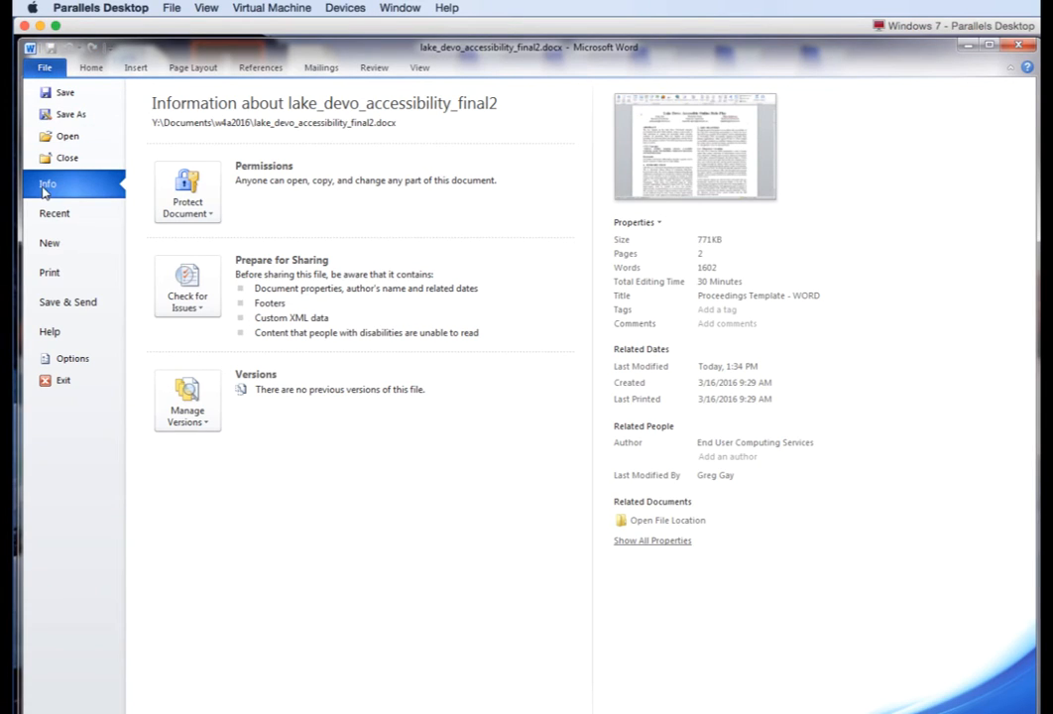
mouse_move(187, 208)
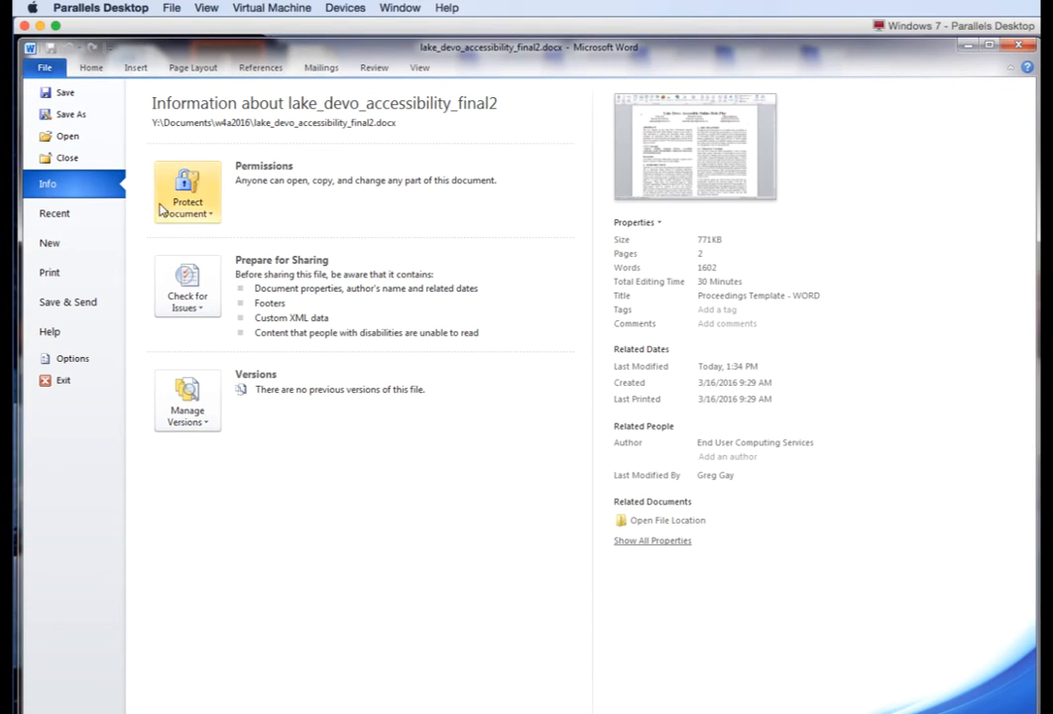
mouse_move(187, 298)
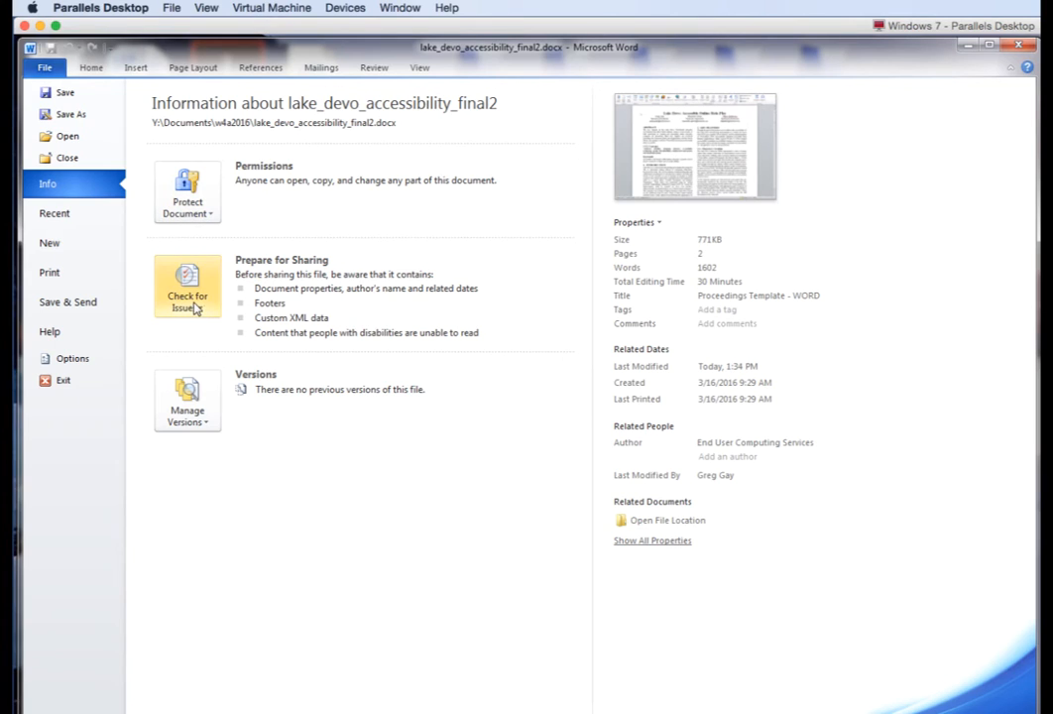
left_click(186, 286)
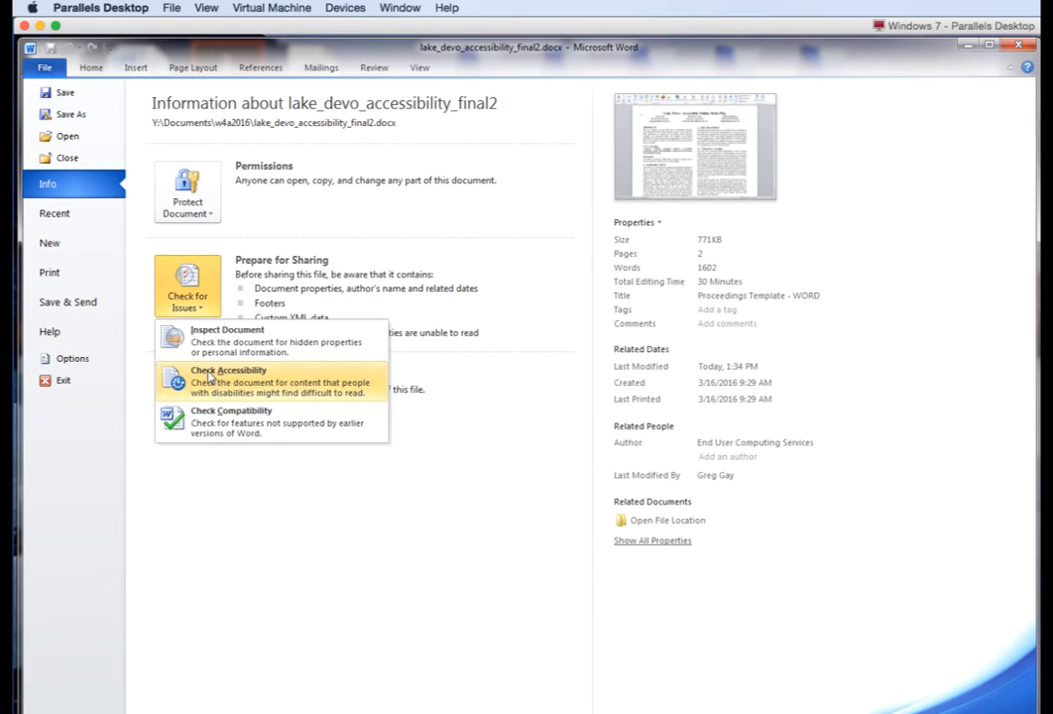
left_click(226, 381)
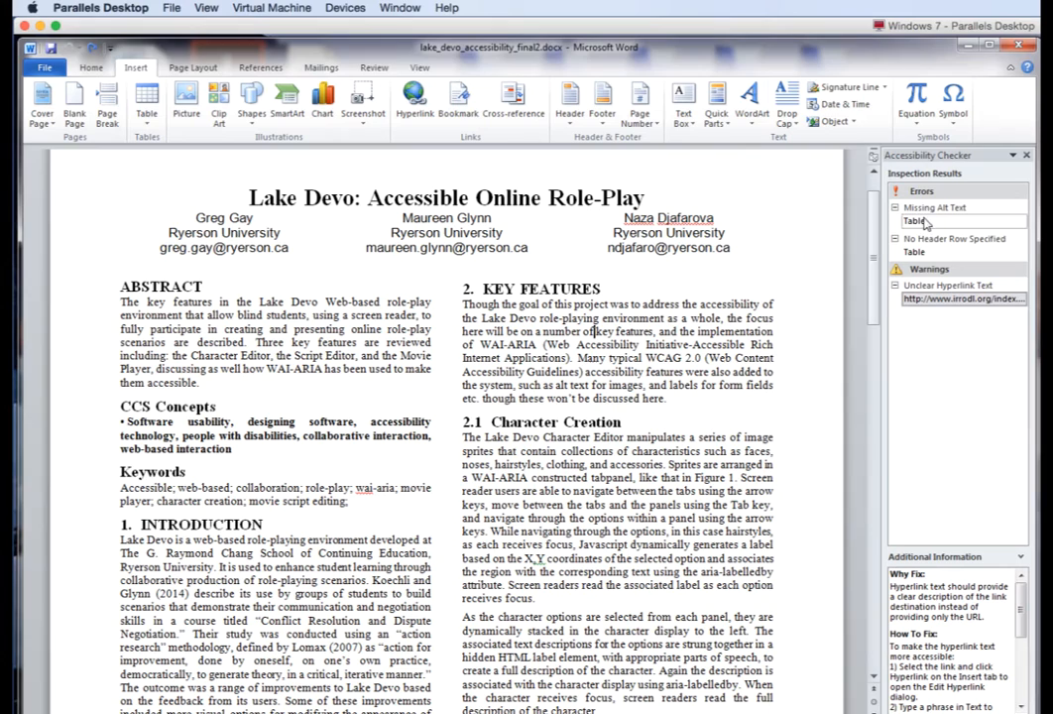
Step: Give the author table the alt text title 'Paper Aut...' through Table Properties
left_click(912, 222)
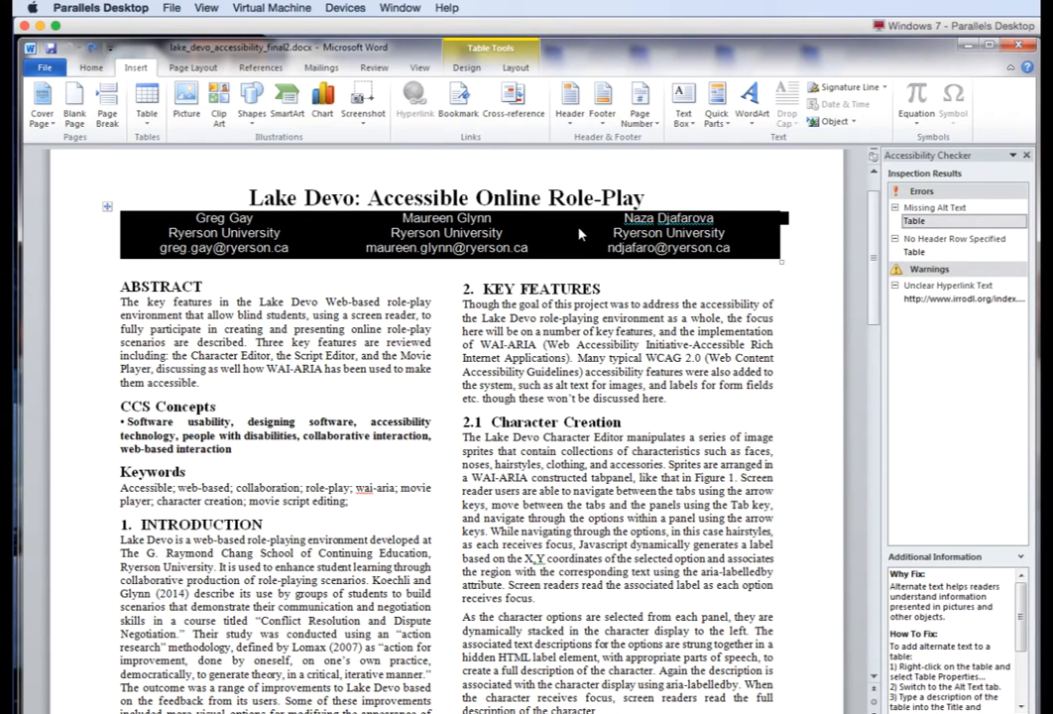
right_click(580, 234)
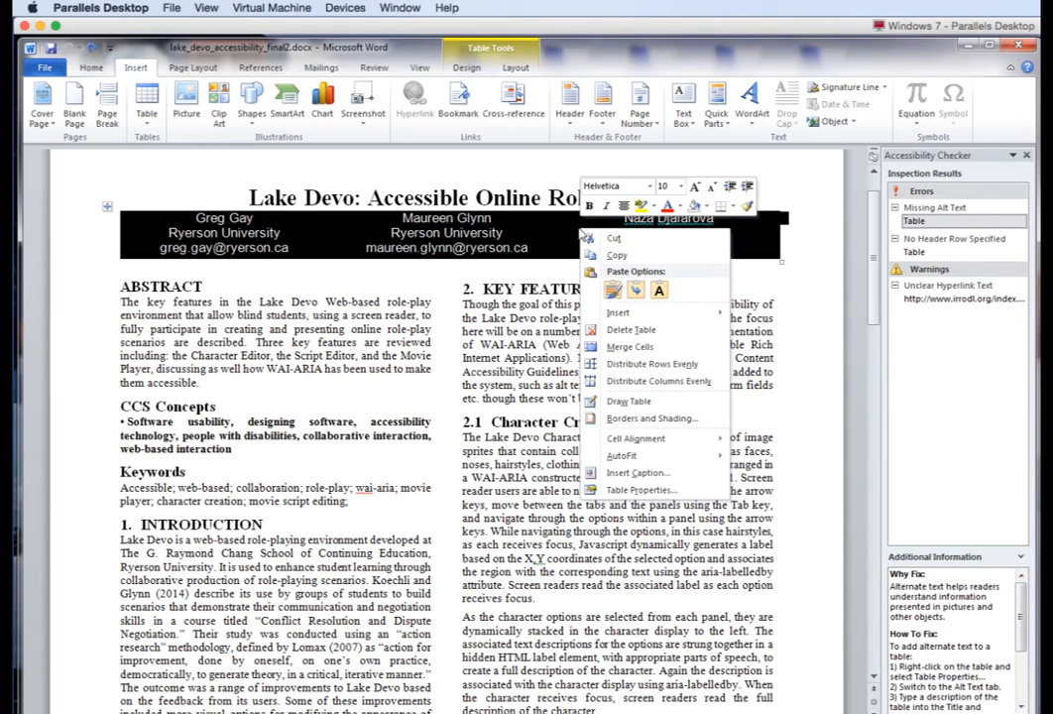
left_click(643, 488)
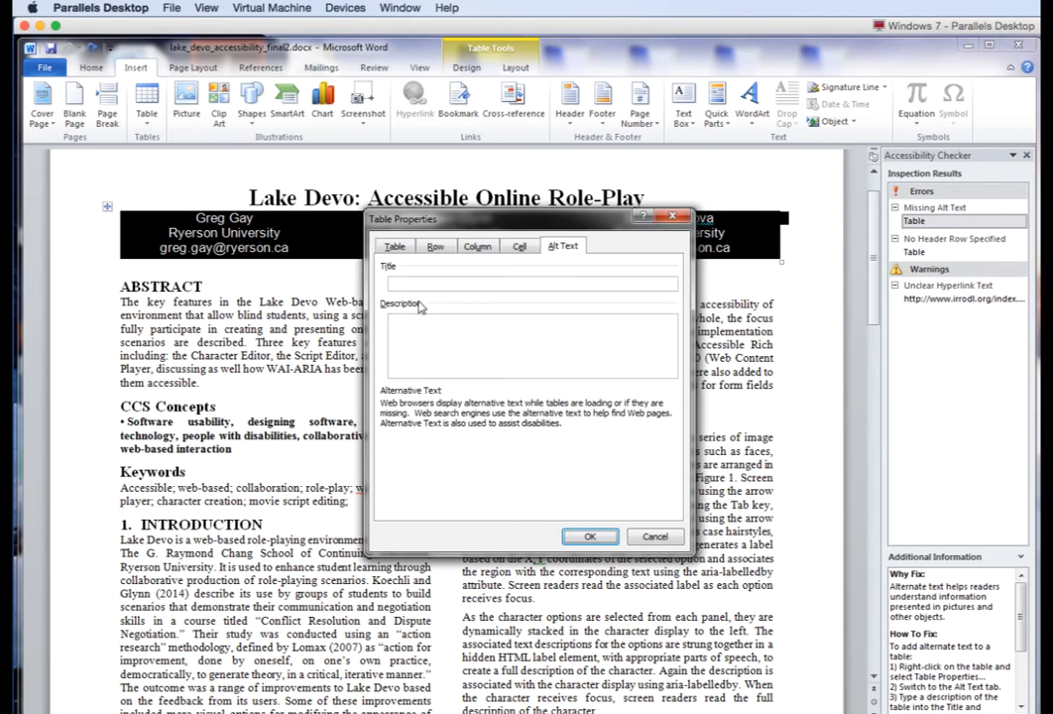
type("p")
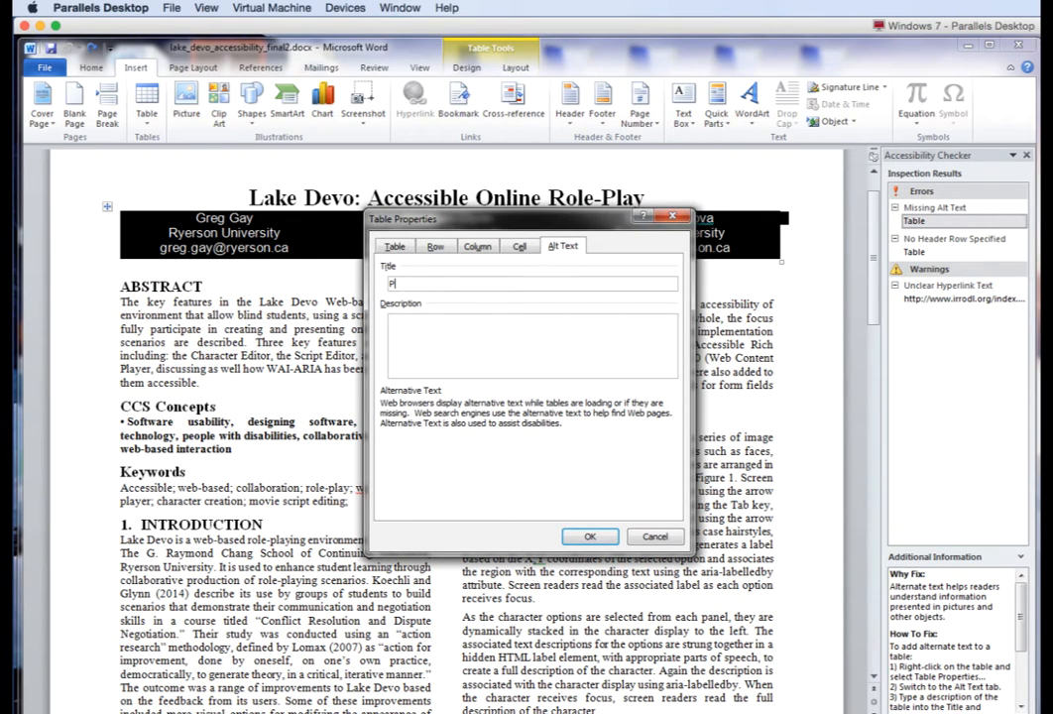
type("Paper Authors")
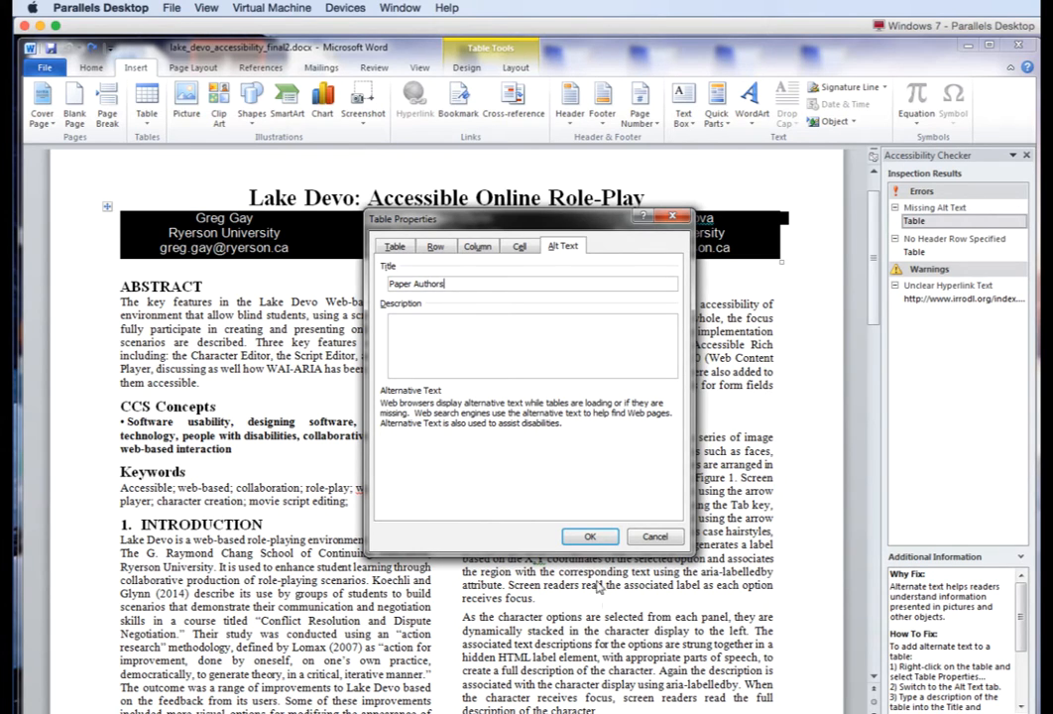
left_click(590, 535)
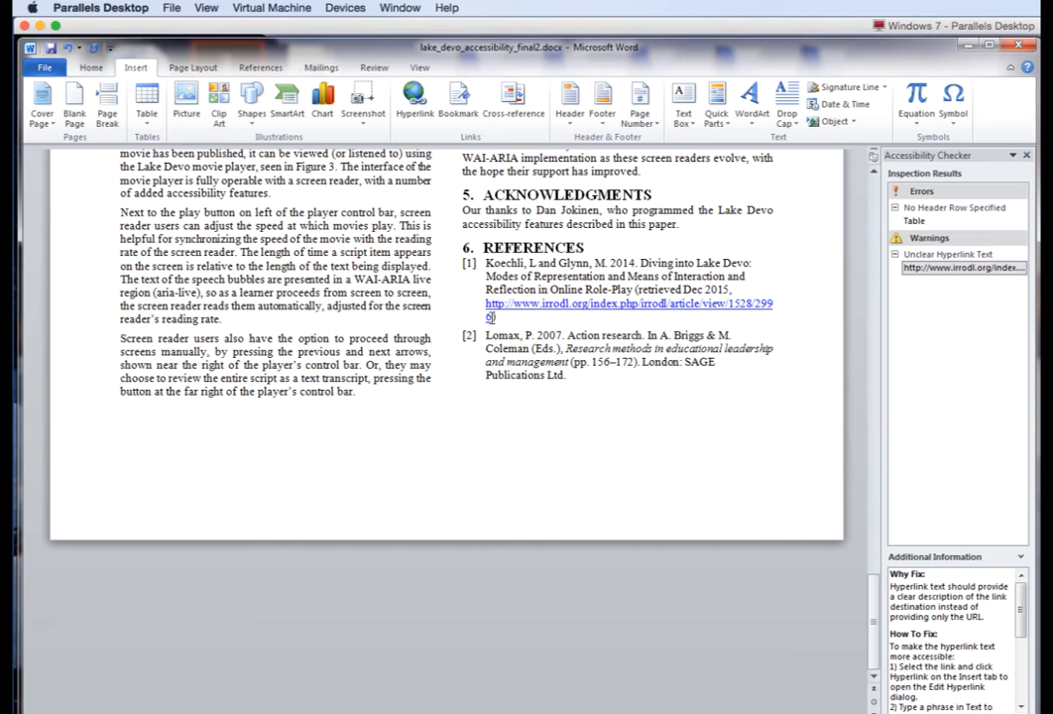
Step: Turn the first reference's title into a hyperlink to its web address
left_click_drag(484, 304, 492, 317)
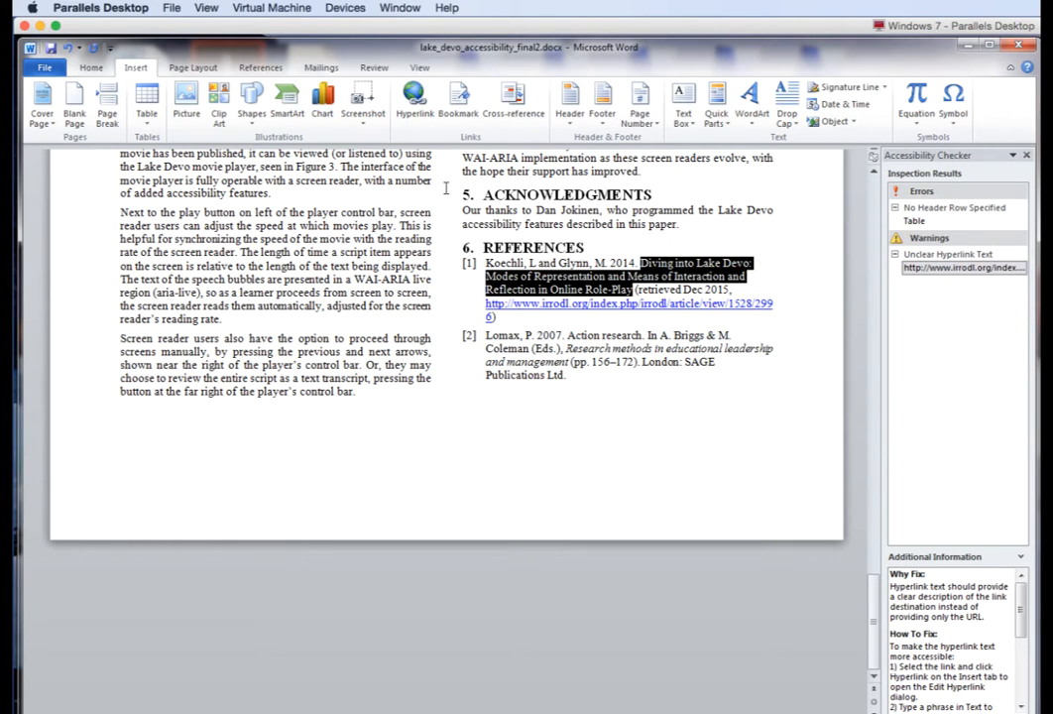
left_click(413, 103)
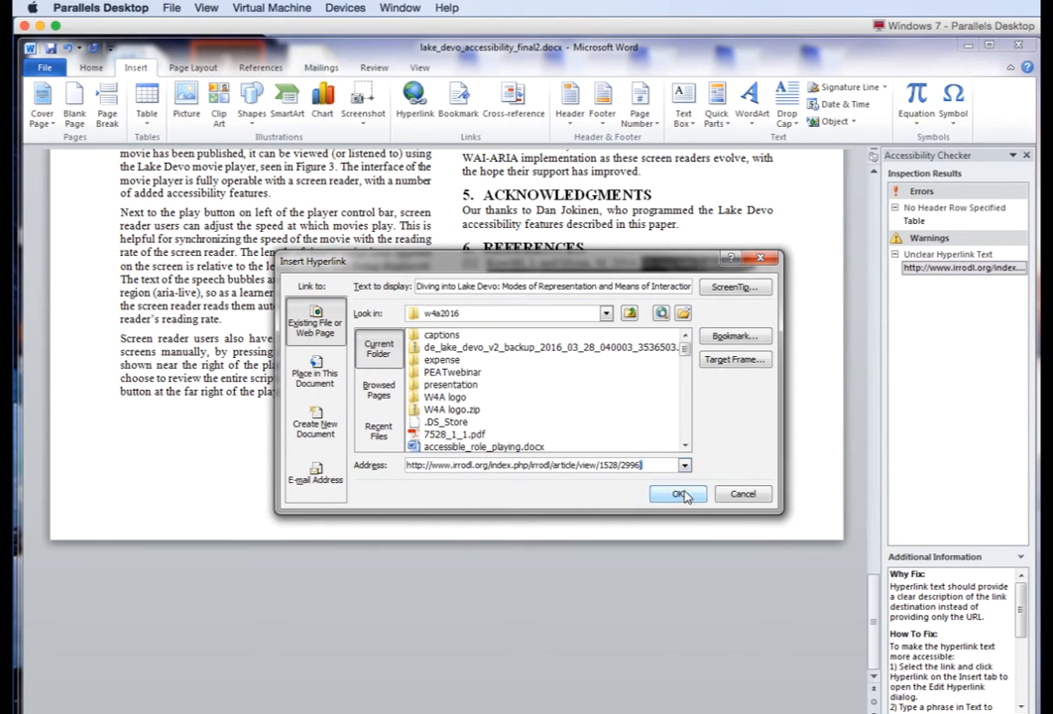
left_click(678, 494)
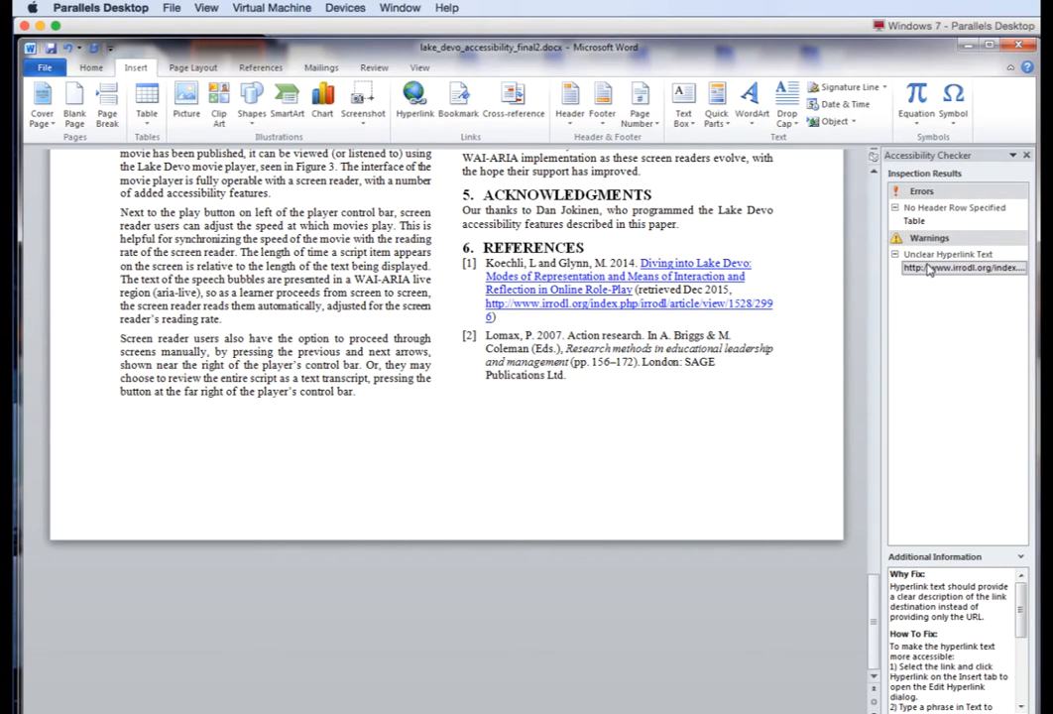
left_click(960, 266)
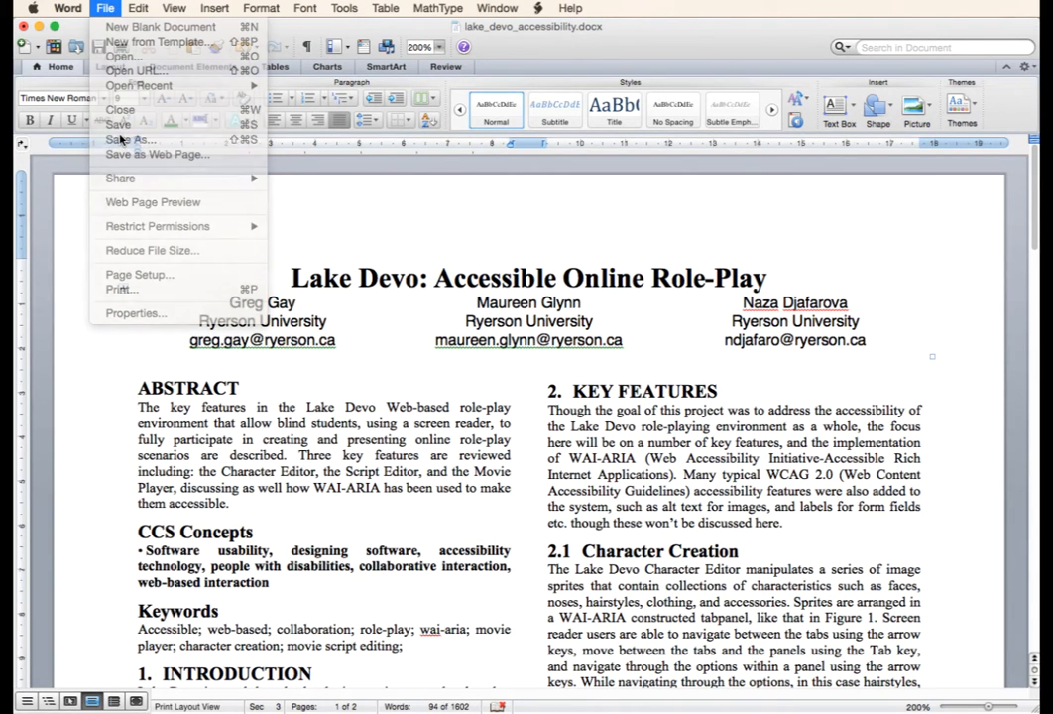
Step: Save the paper as a PDF via Save As with Format set to PDF
left_click(135, 139)
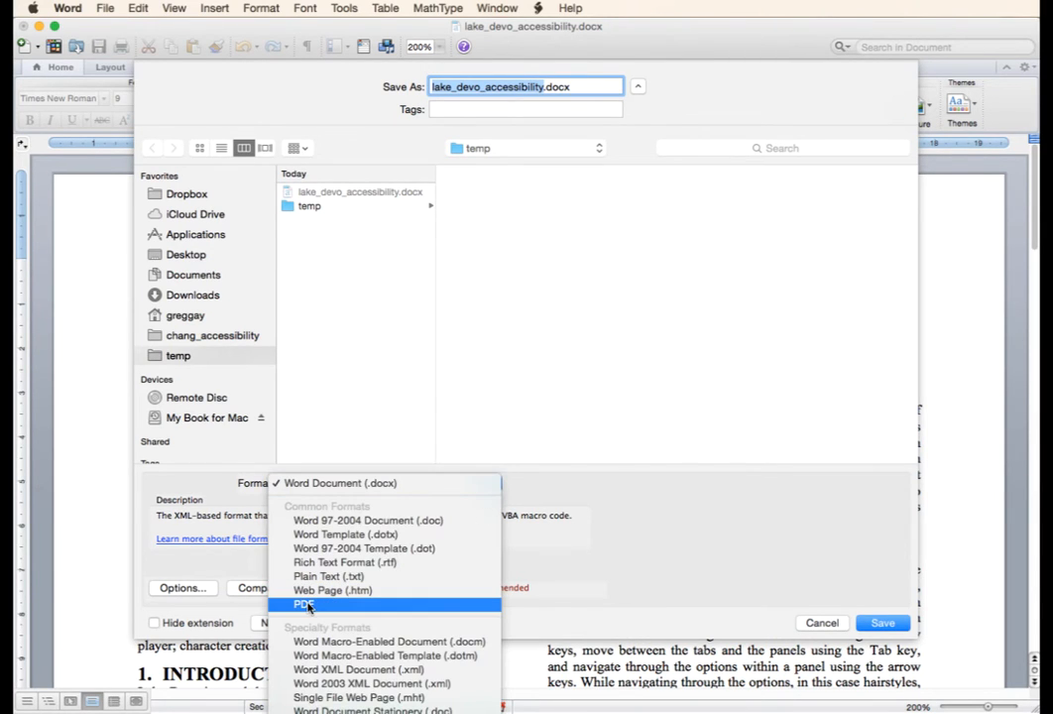
left_click(297, 603)
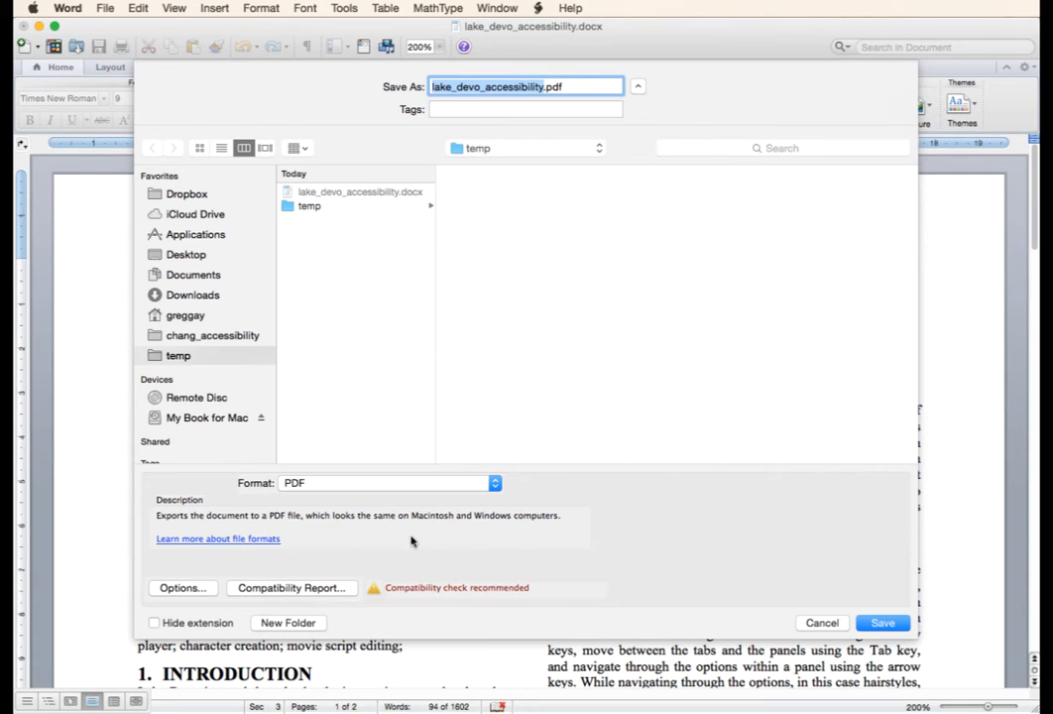
mouse_move(738, 494)
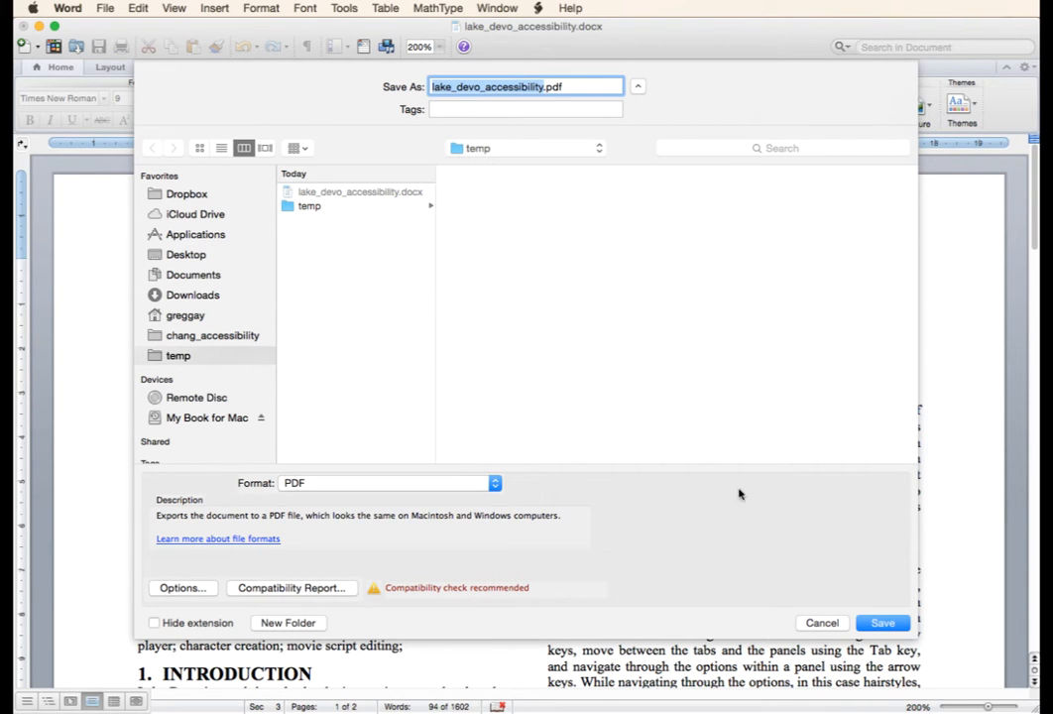
left_click(881, 623)
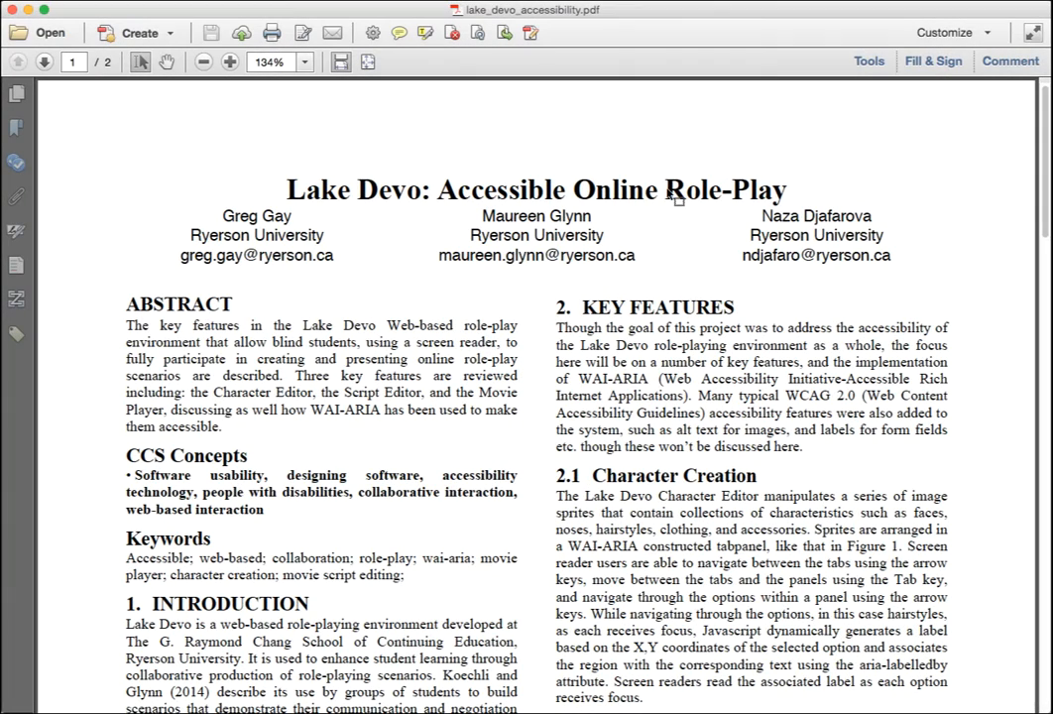
mouse_move(877, 175)
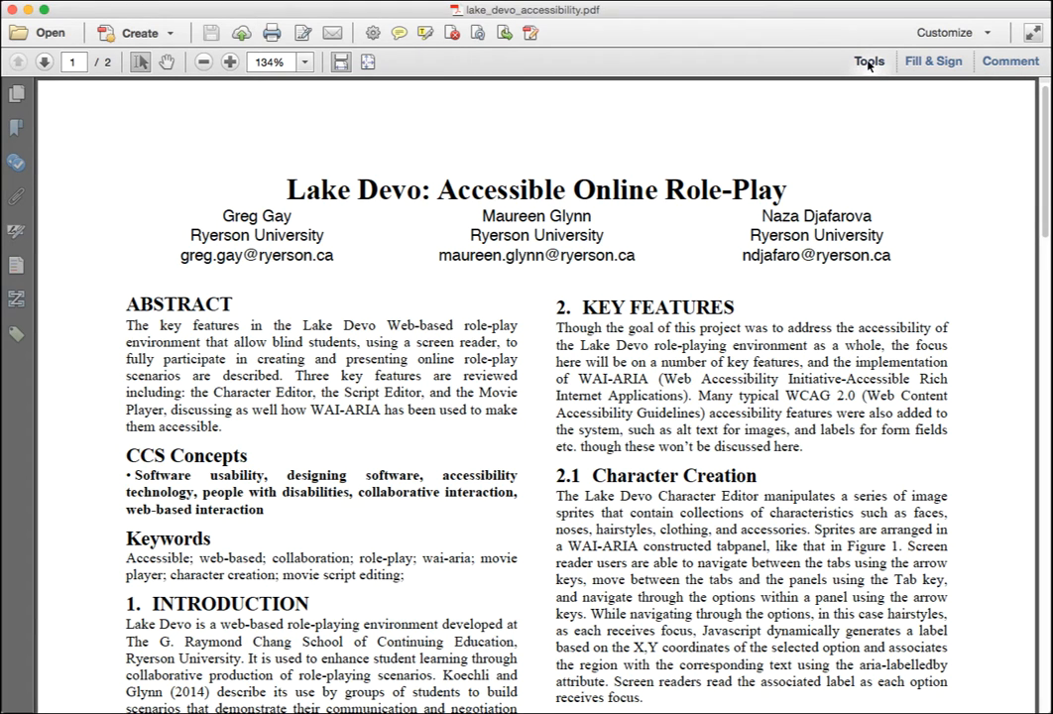
Step: Launch the Make Accessible action from Tools and start Run Accessibility Full Check
left_click(869, 59)
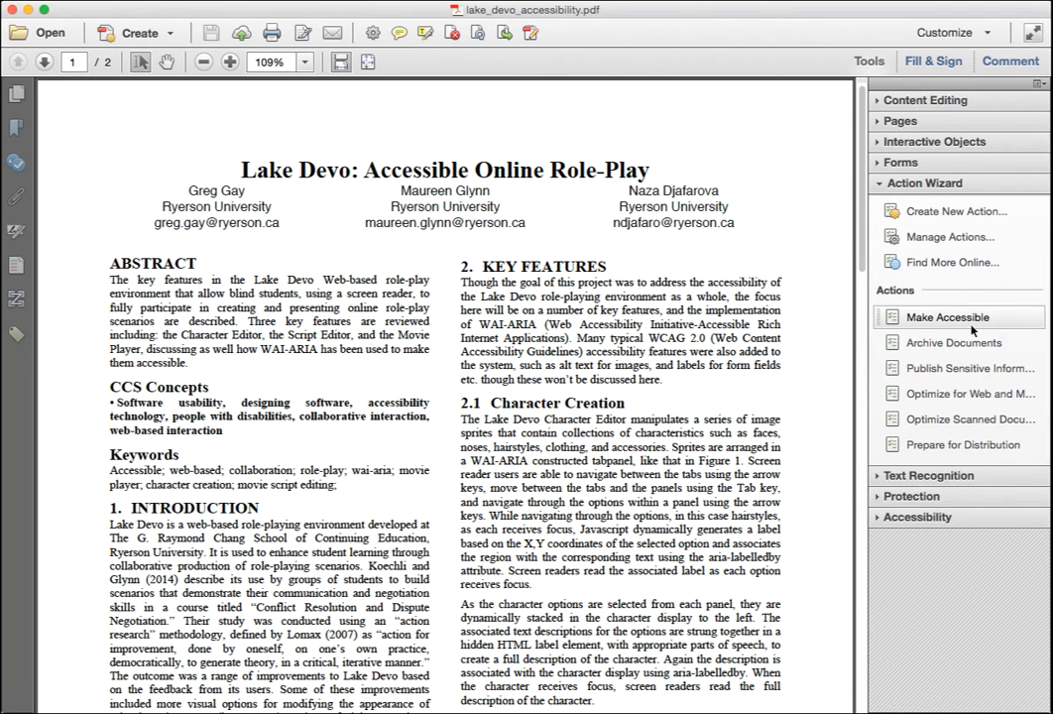
left_click(949, 317)
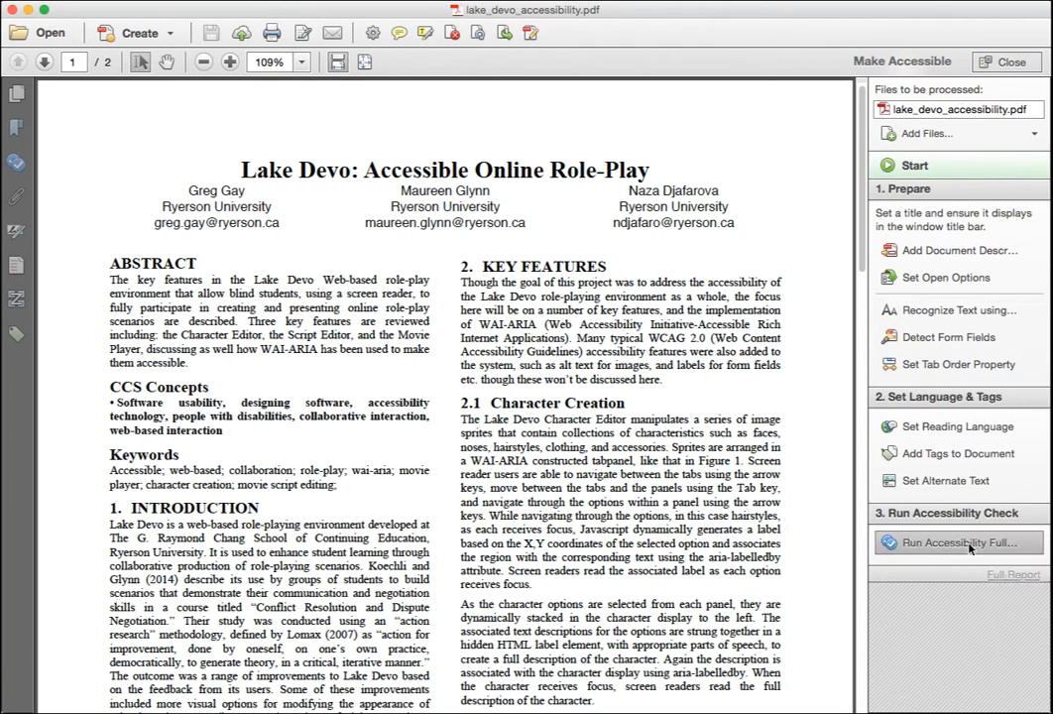
left_click(956, 544)
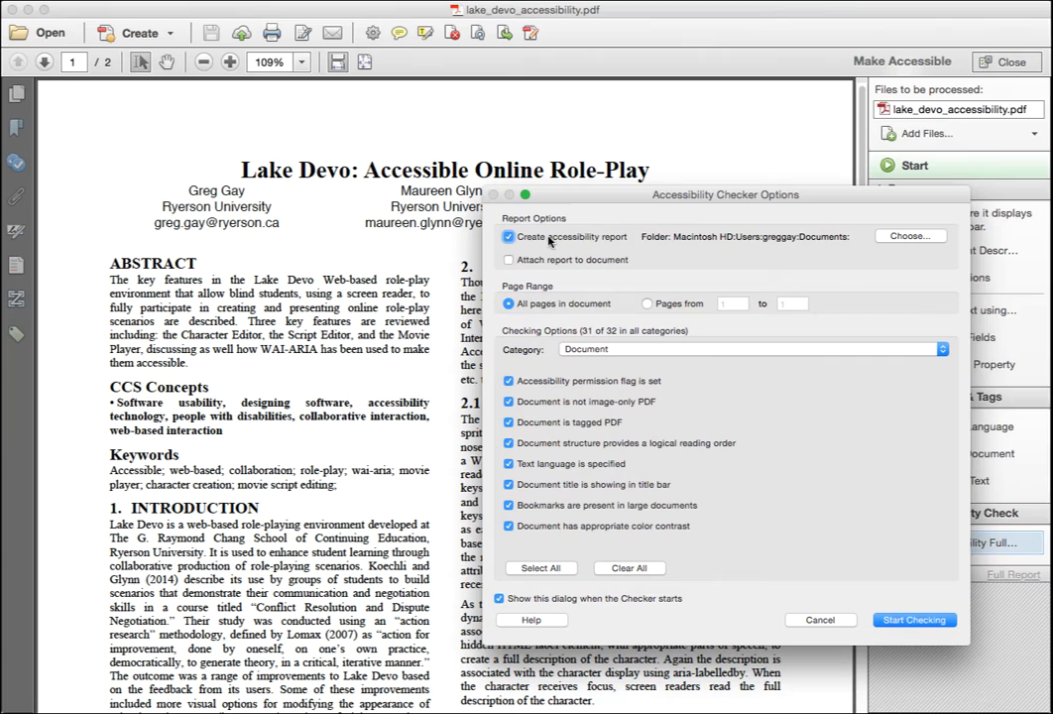
mouse_move(552, 246)
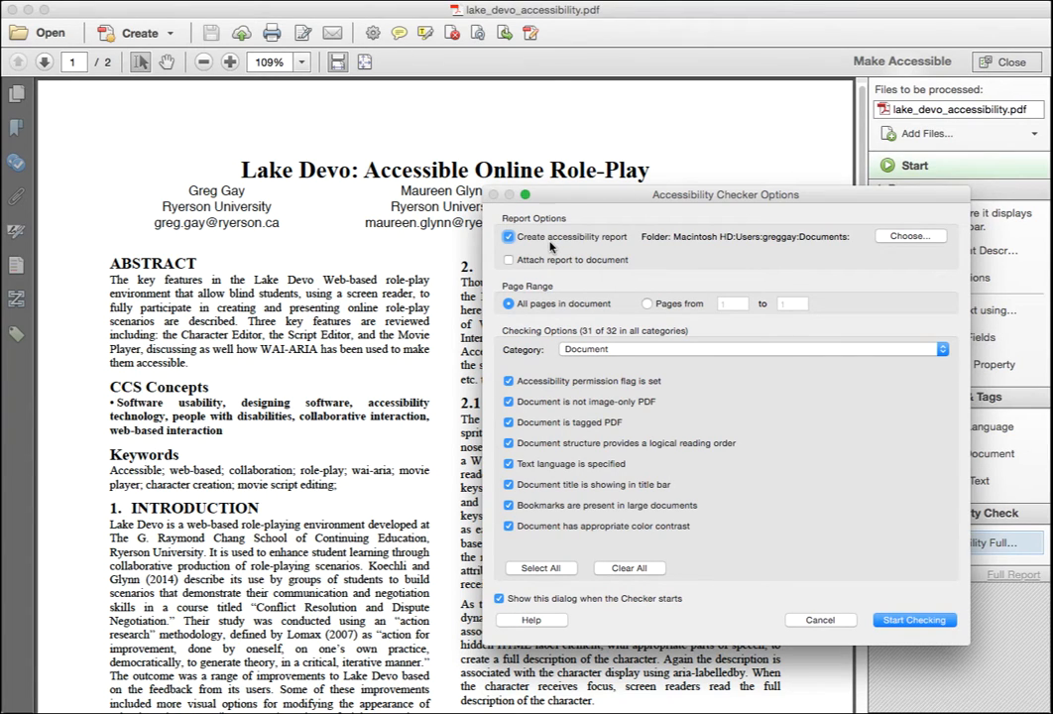
mouse_move(841, 653)
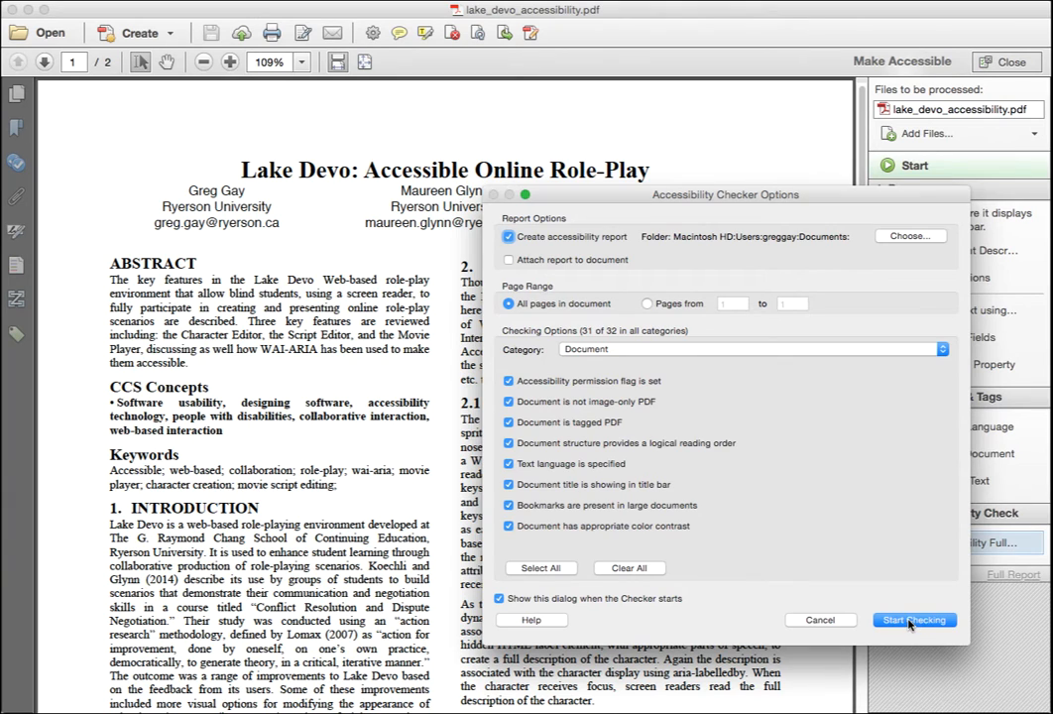
Step: Start checking all pages with an accessibility report, then return the action to its start
left_click(912, 619)
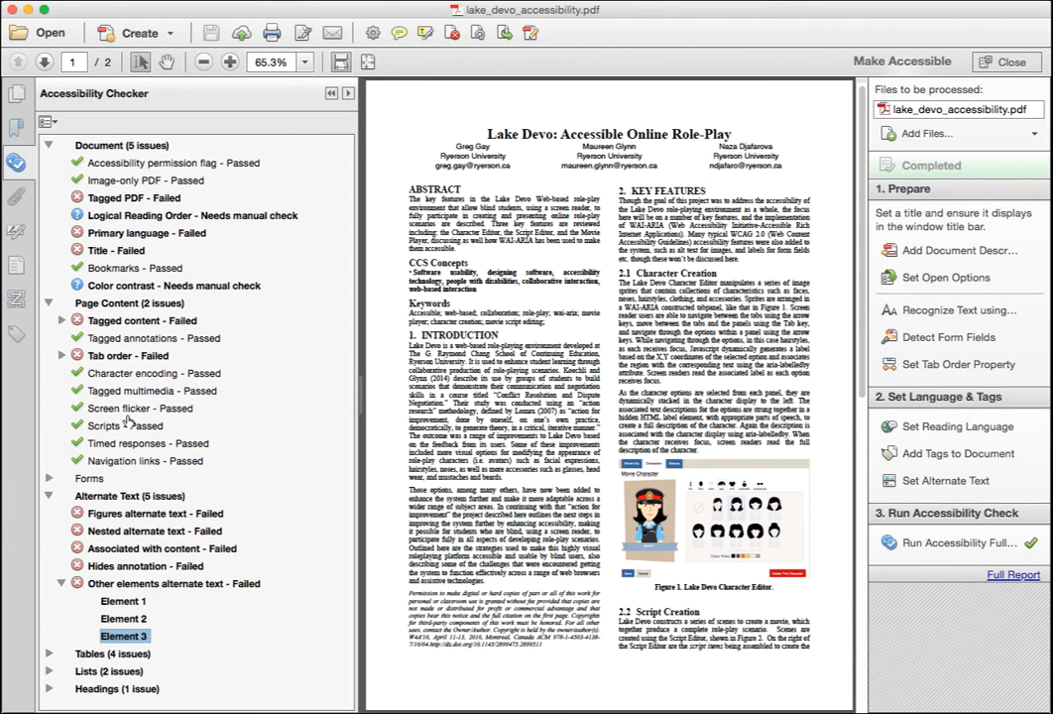
mouse_move(115, 520)
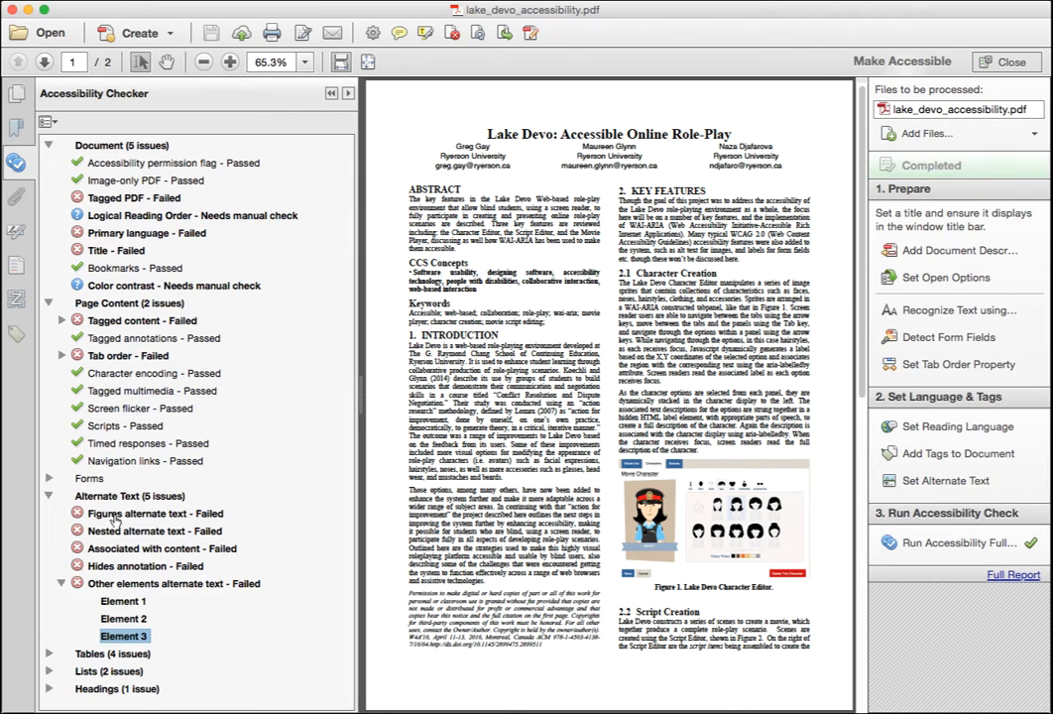
left_click(52, 144)
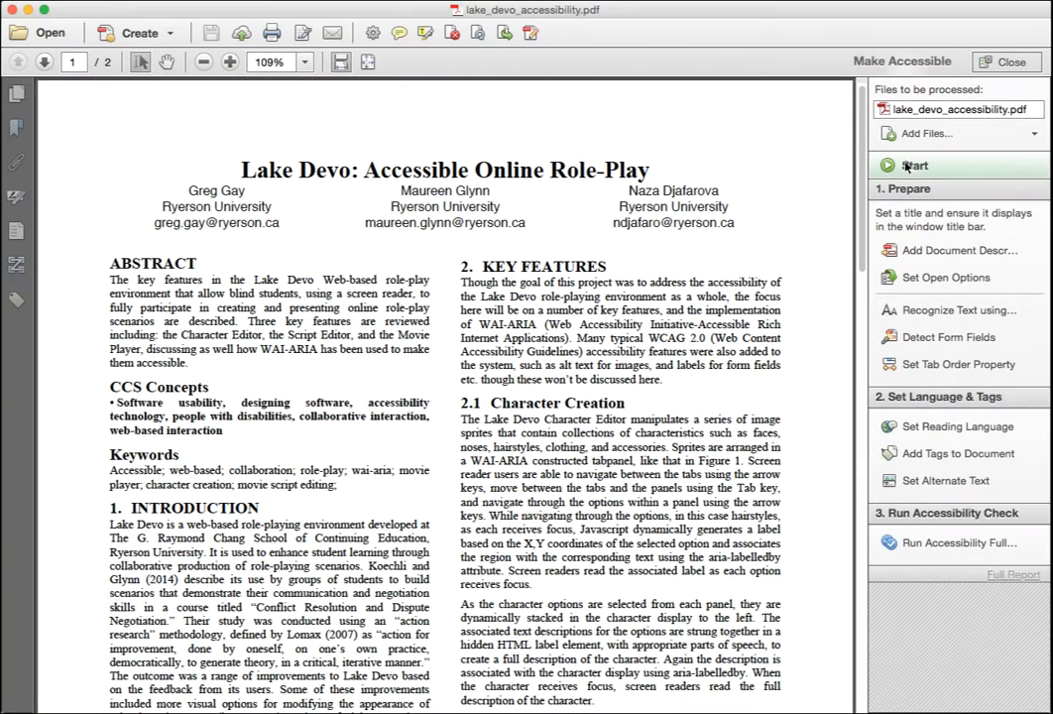
mouse_move(912, 167)
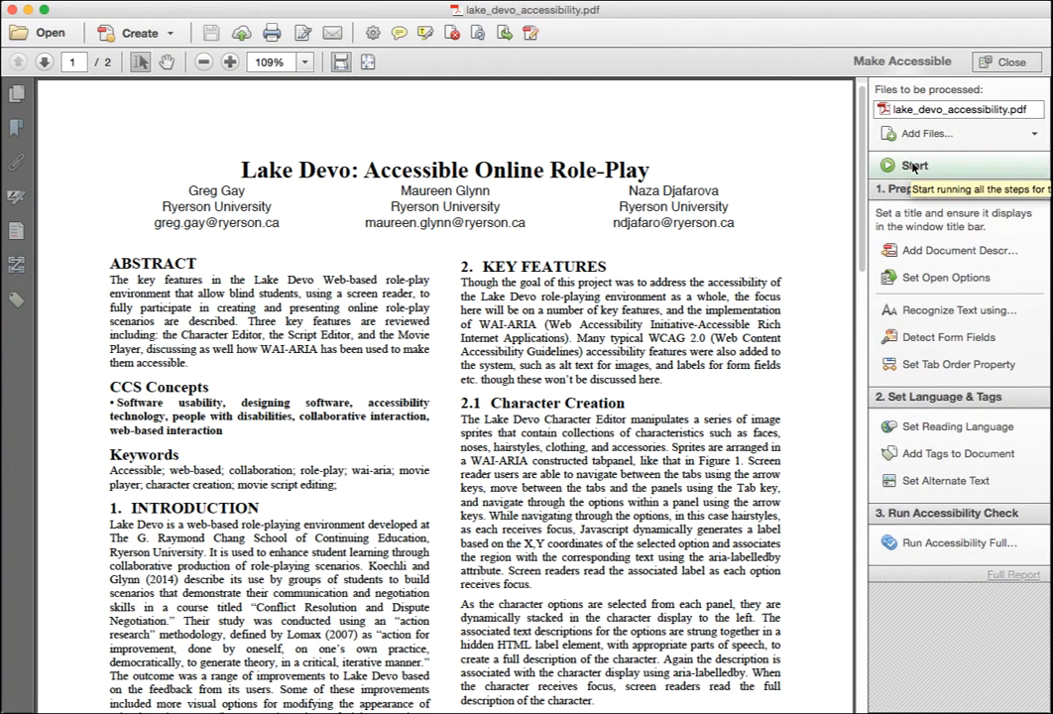
Step: Start Make Accessible and enter subject 'Accessible online role play', authors 'Gay, Glynn, Djafarova', keywords 'Wai-Aria, access'
left_click(913, 165)
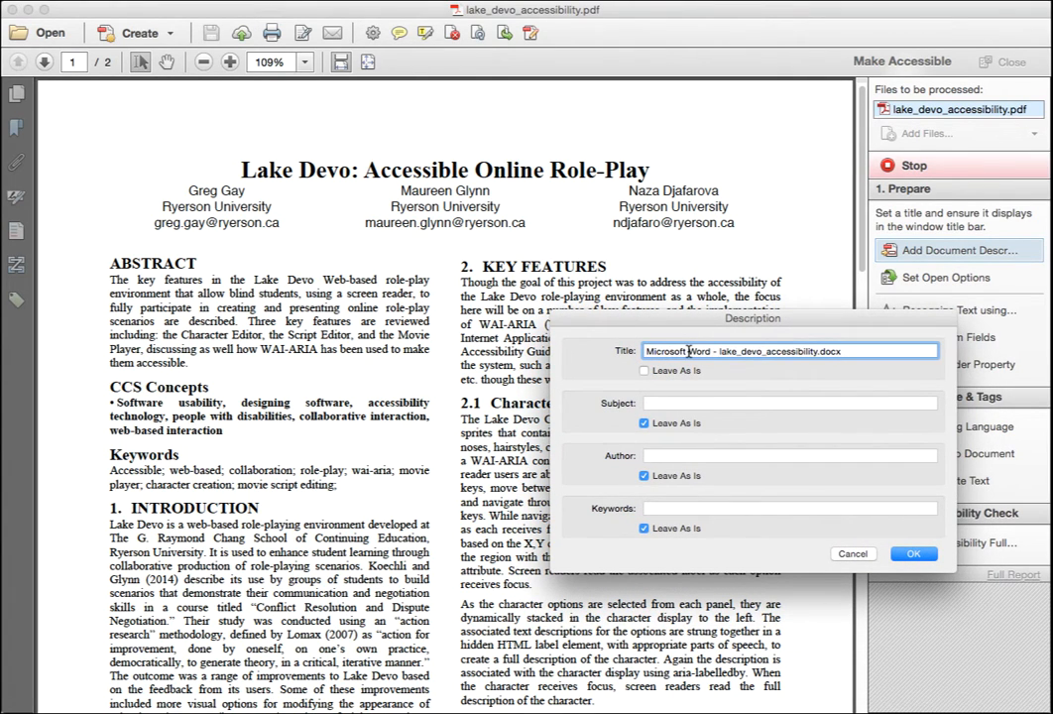
type("L")
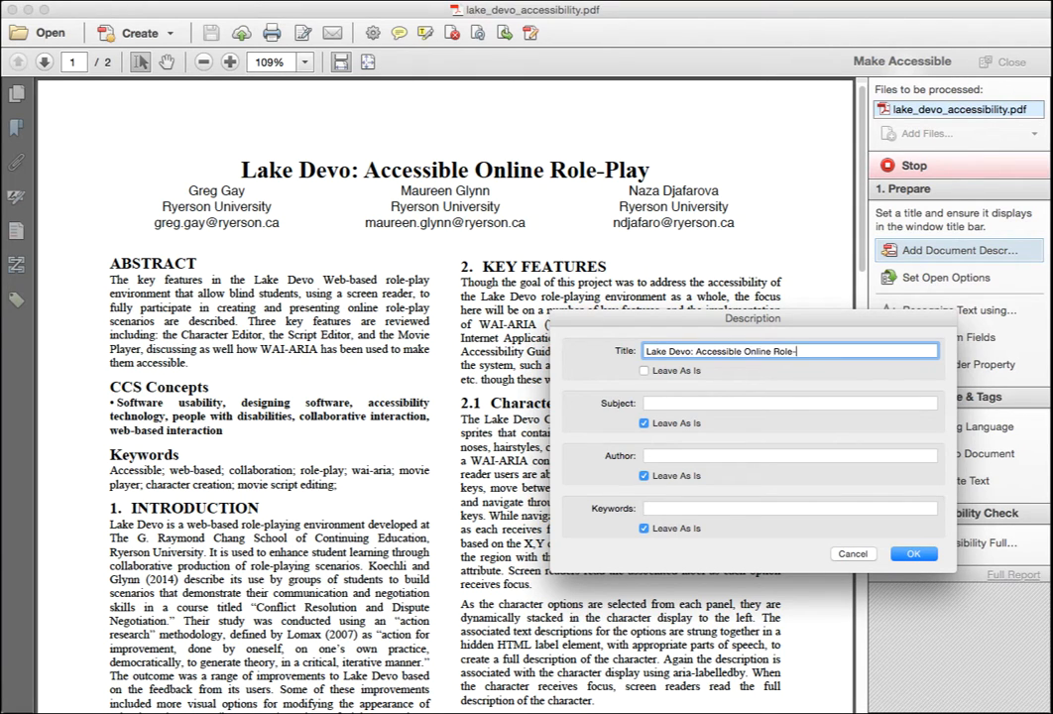
type("Accessible online role play")
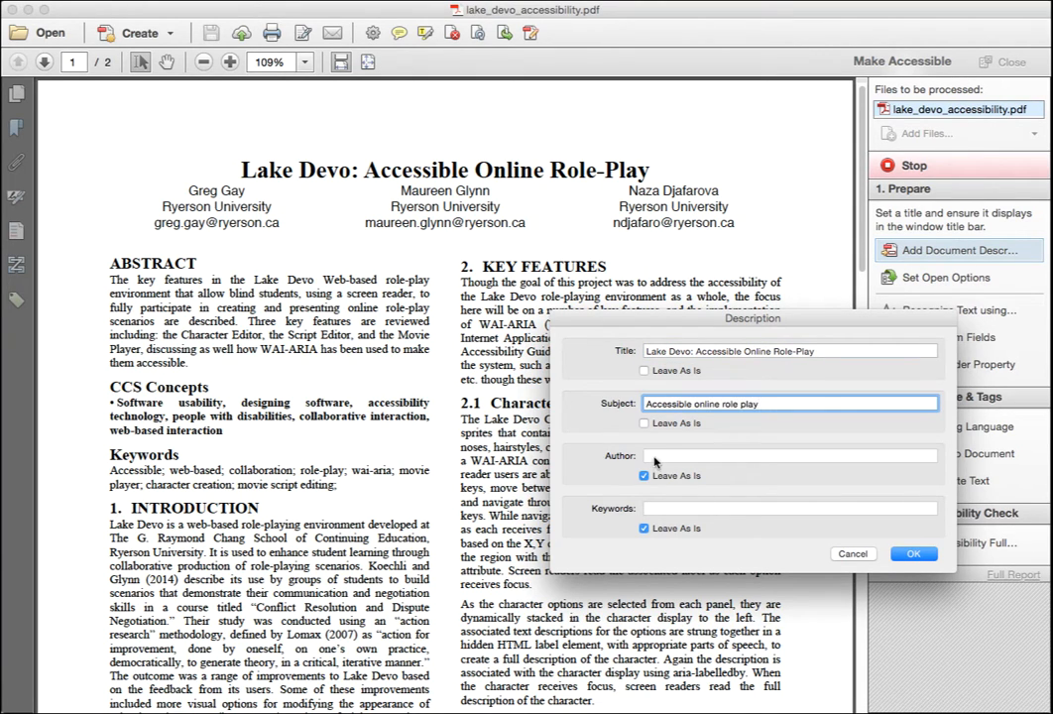
type("Gay, Glynn, Djafarova")
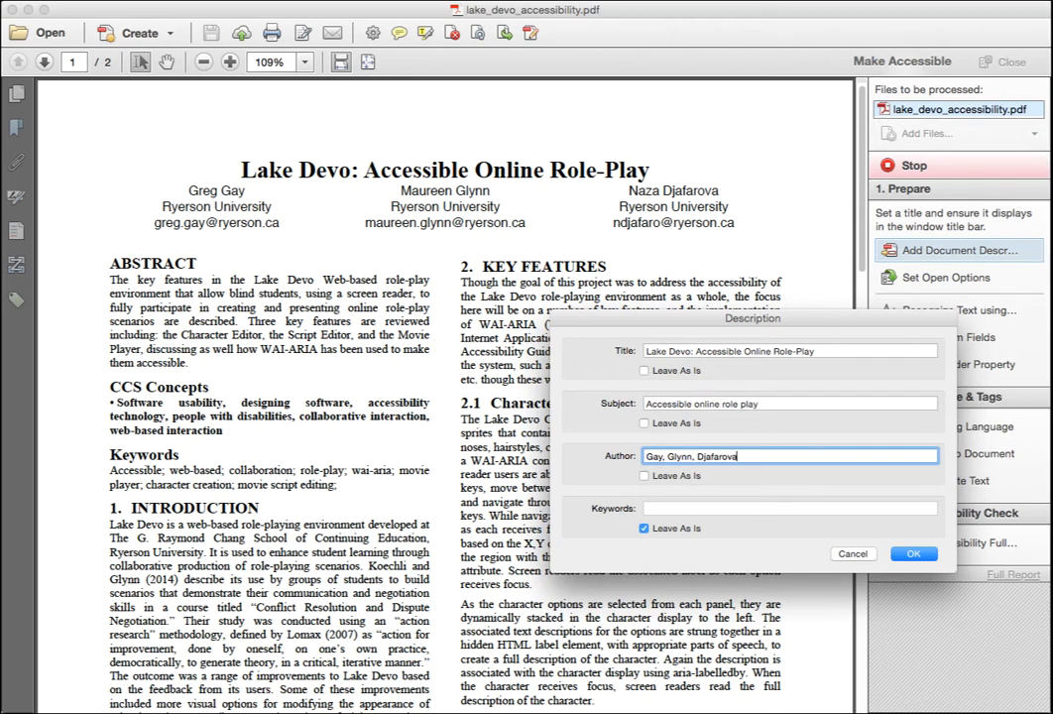
type("Wai-Aria, accessibility, role-play, web")
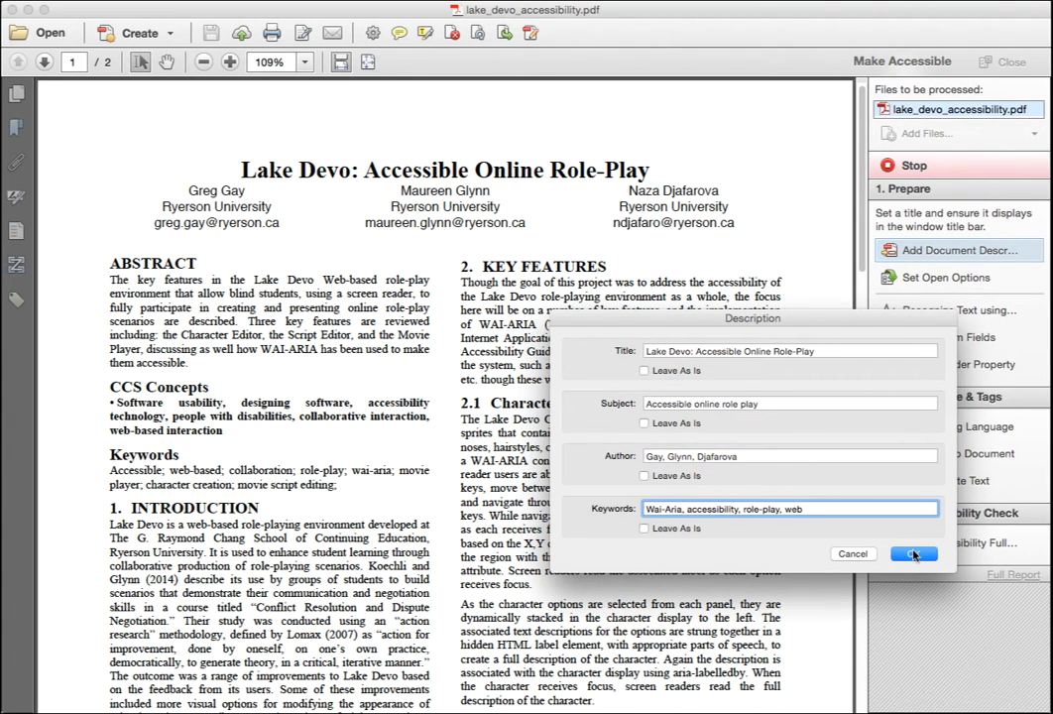
left_click(912, 553)
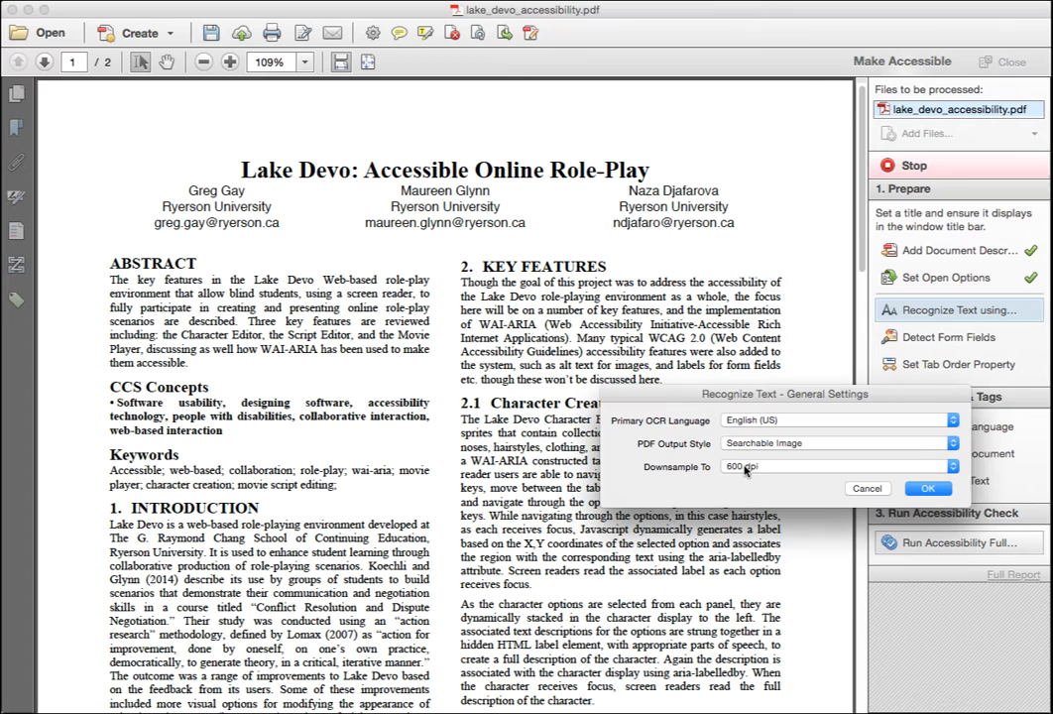
Step: Accept text recognition settings, pass the tab order step, and confirm English as reading language
left_click(928, 488)
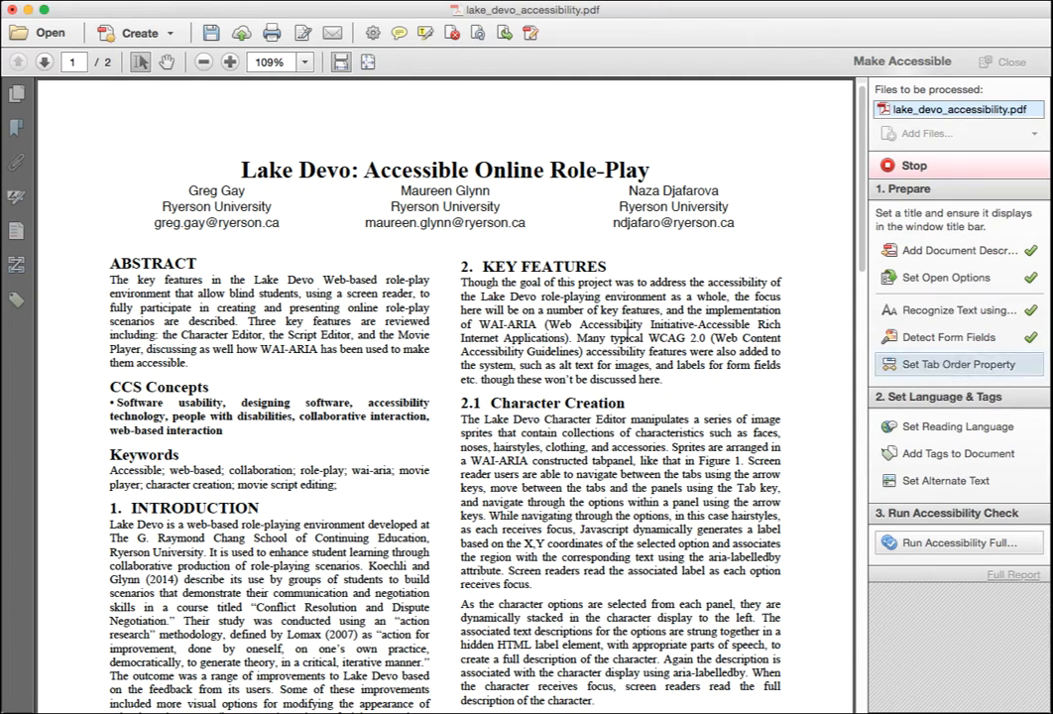
left_click(956, 426)
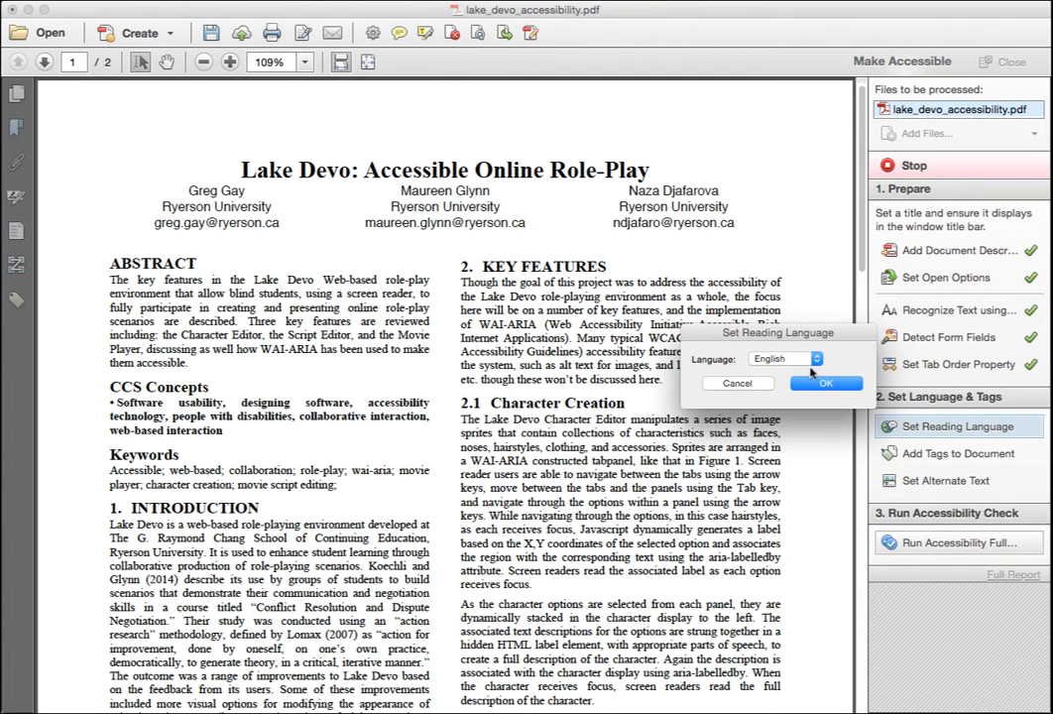
left_click(826, 383)
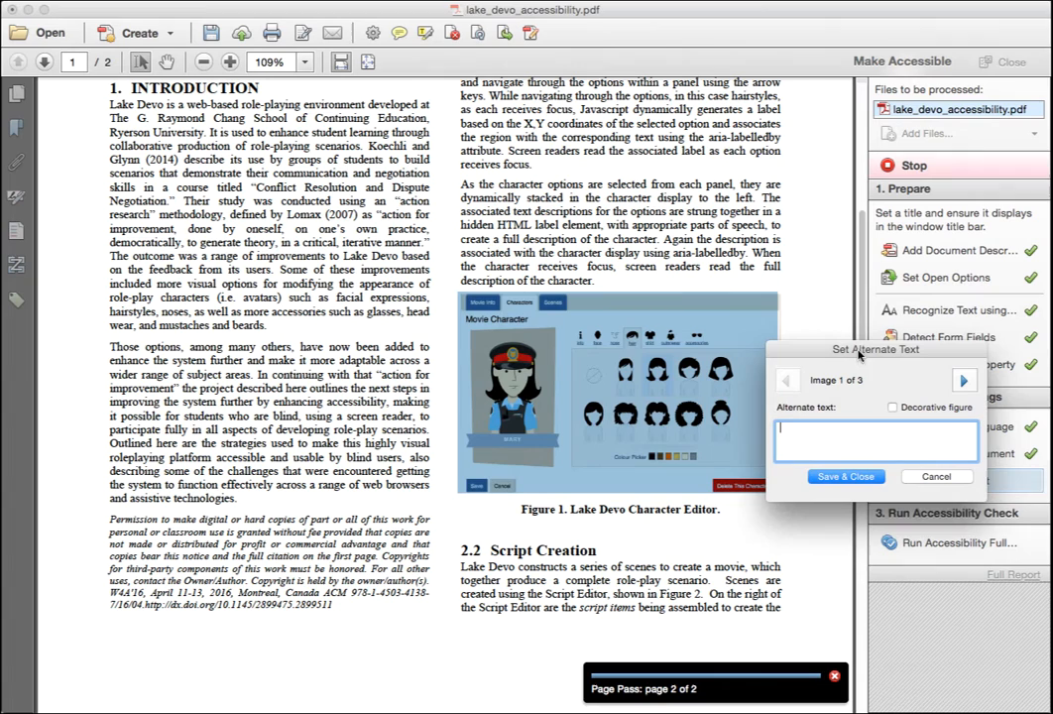
Step: Enter alt text for the three figures, ending with 'Lake Devo Movie Player', and save it
type("L")
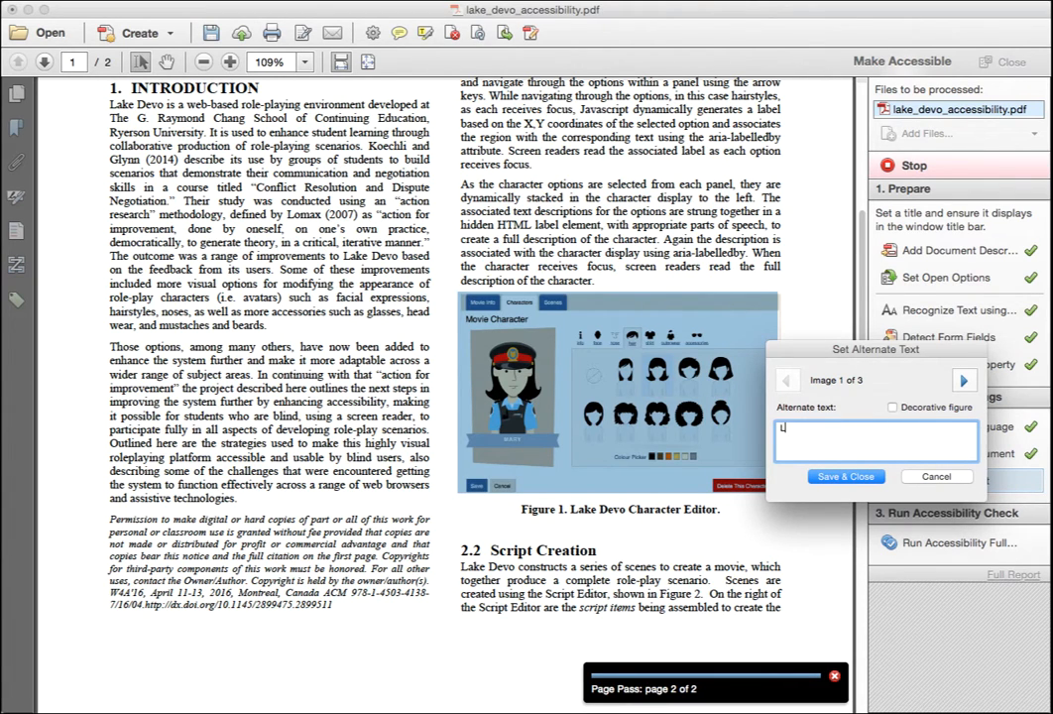
type("Lake Devo Character Edito")
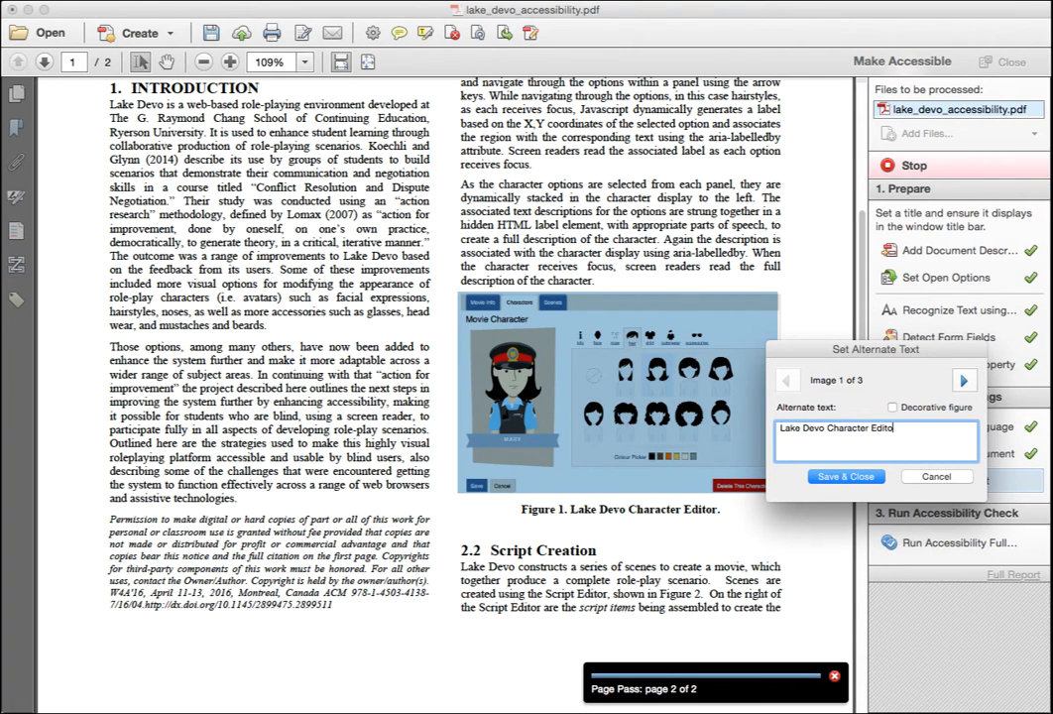
type("r")
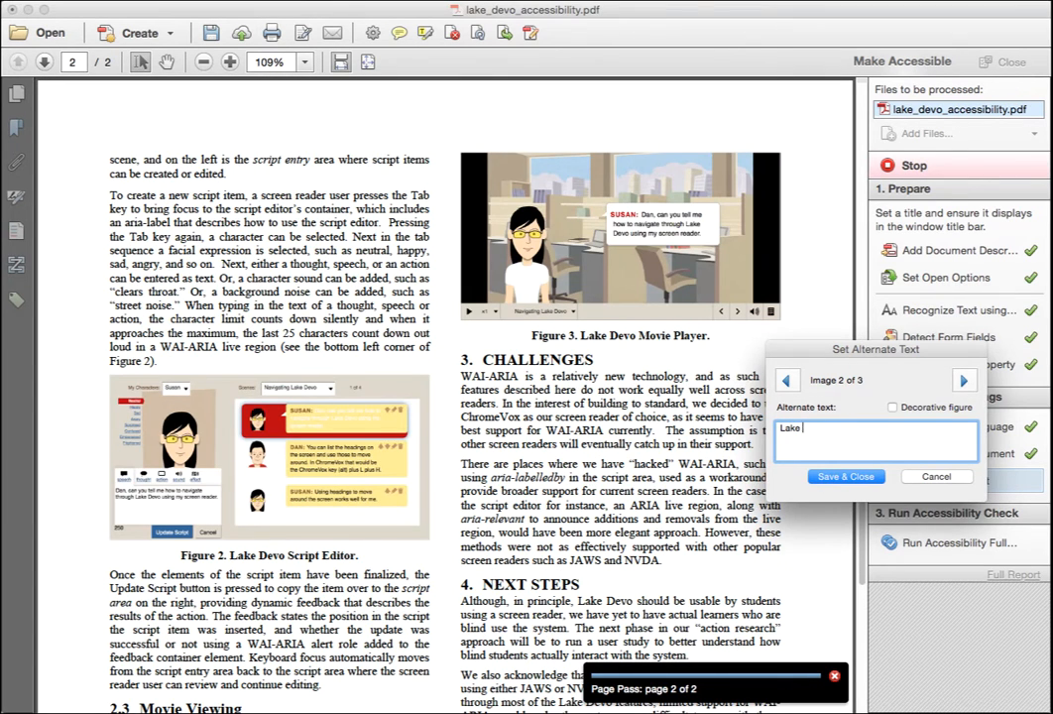
left_click(964, 381)
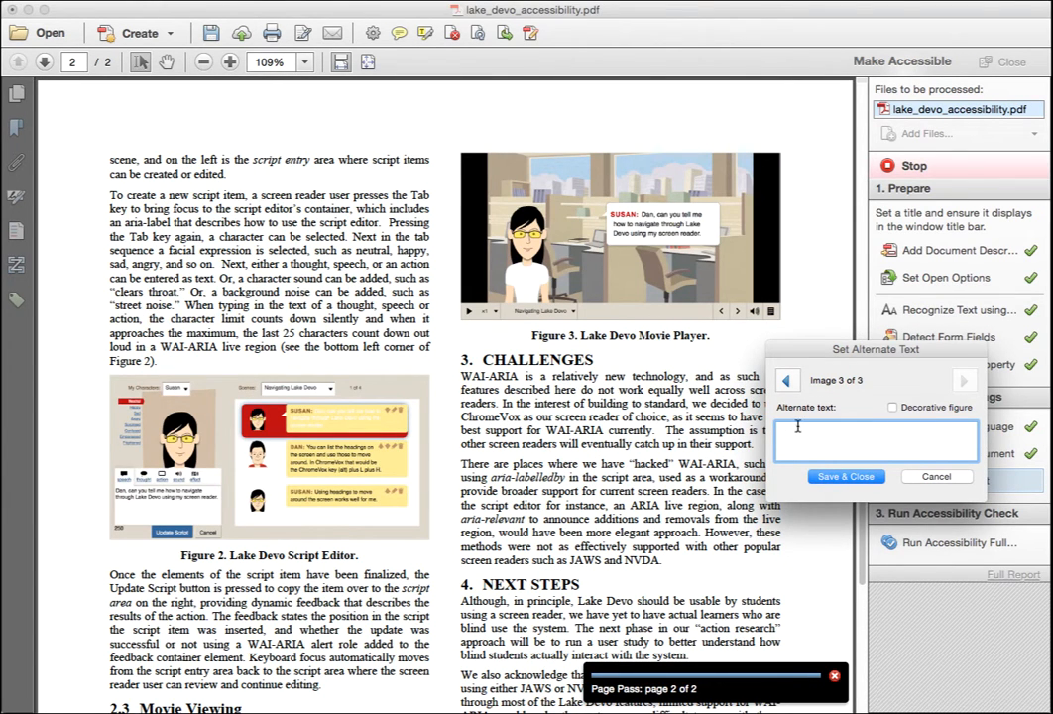
type("Lake Devo Movie Player")
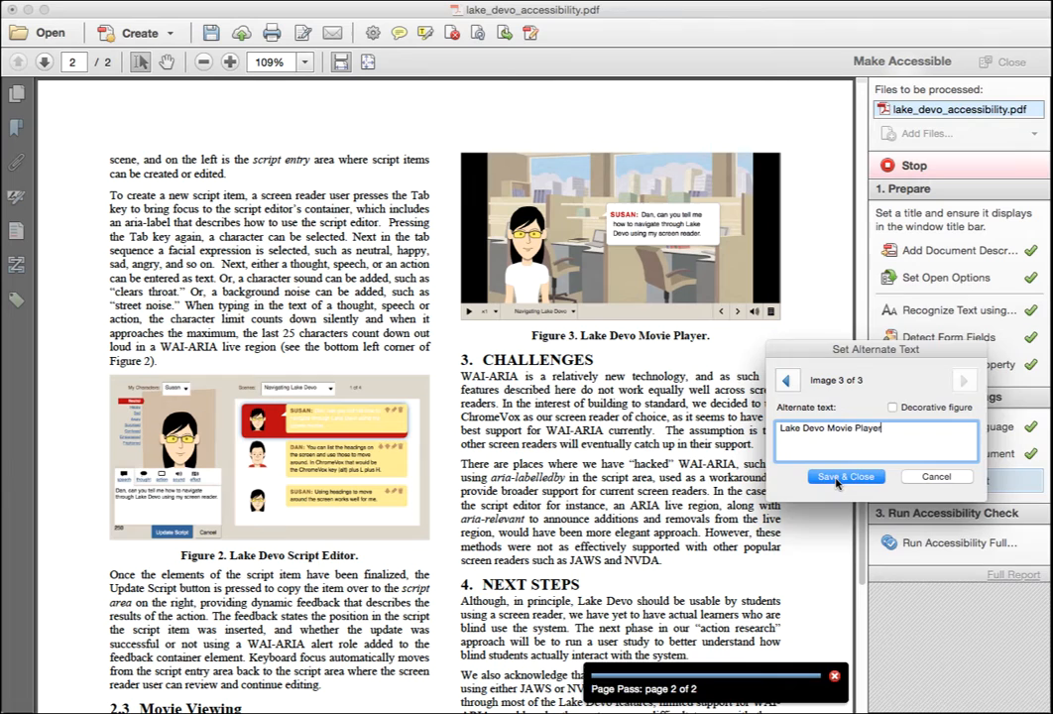
left_click(845, 476)
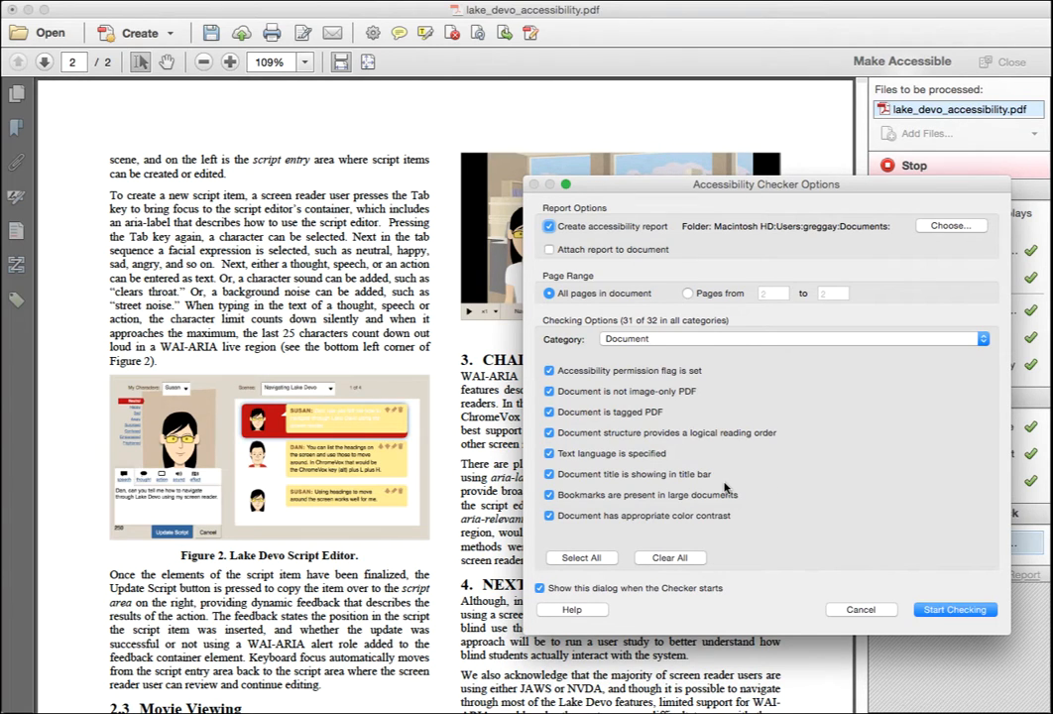
mouse_move(899, 603)
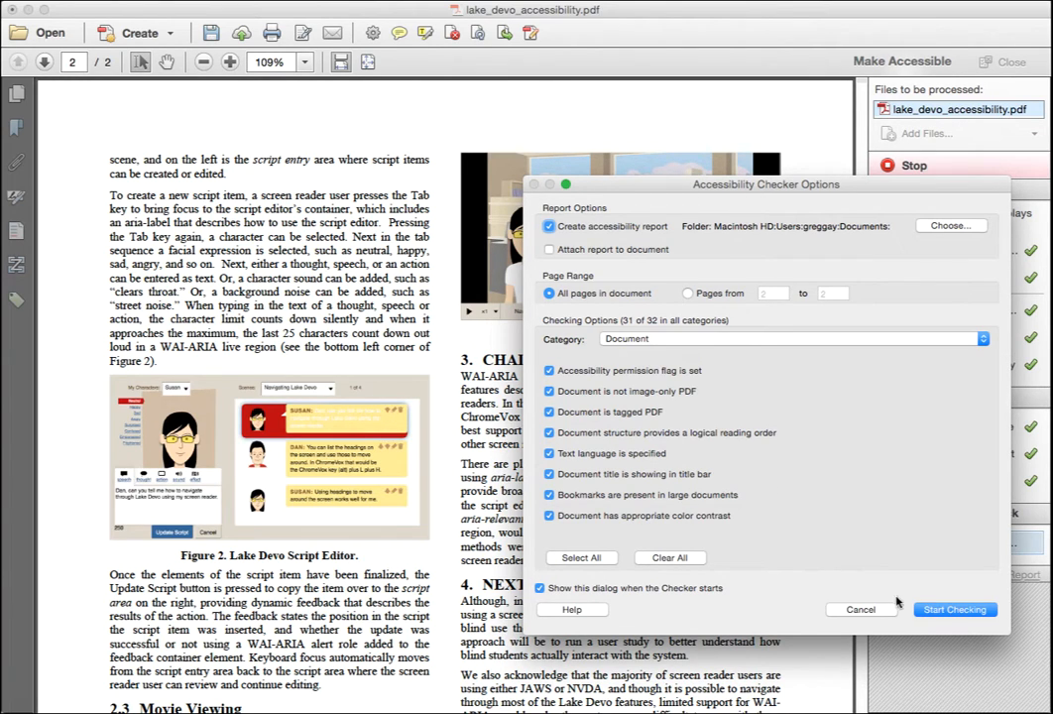
Step: Run the accessibility check and show the failed heading nesting element in the tag tree
left_click(954, 609)
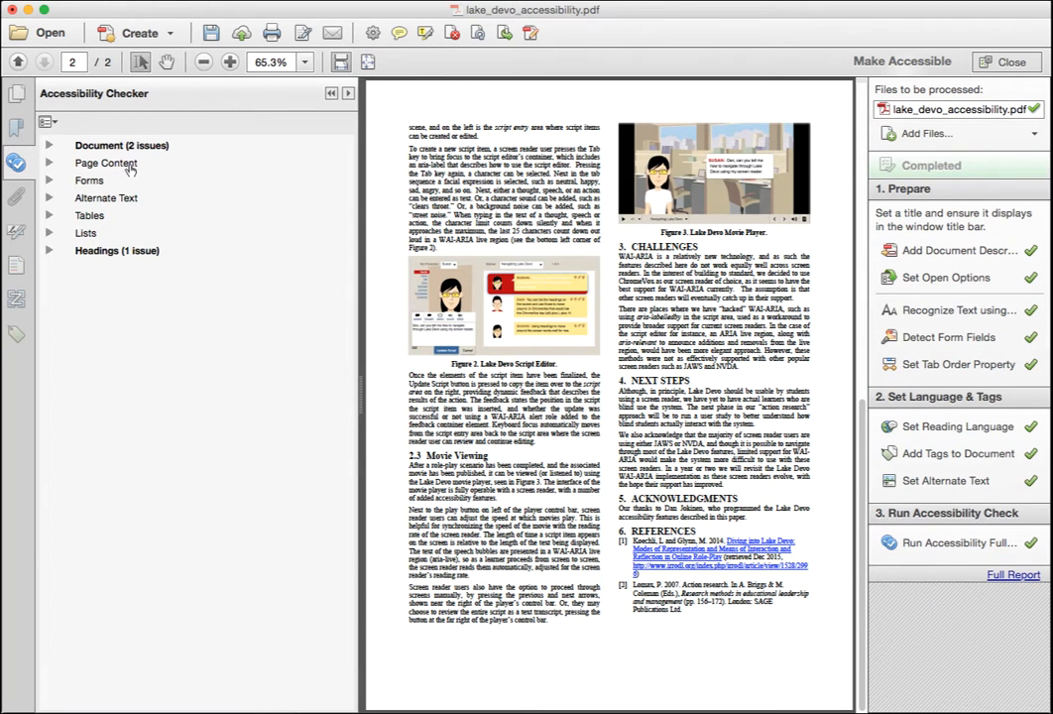
left_click(50, 145)
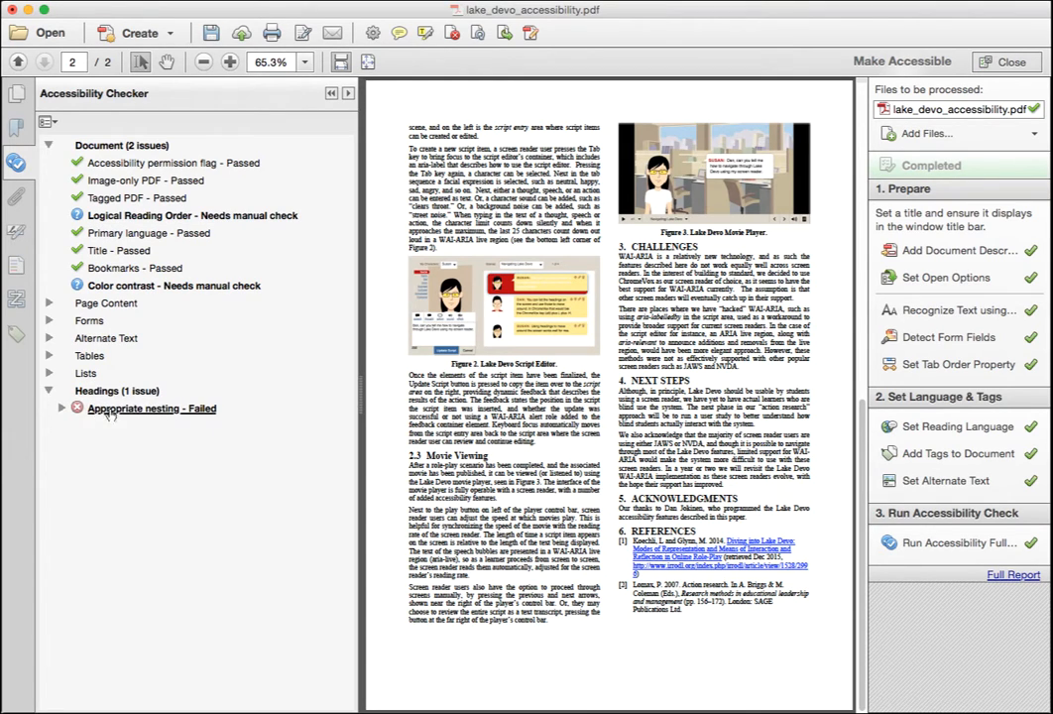
left_click(60, 408)
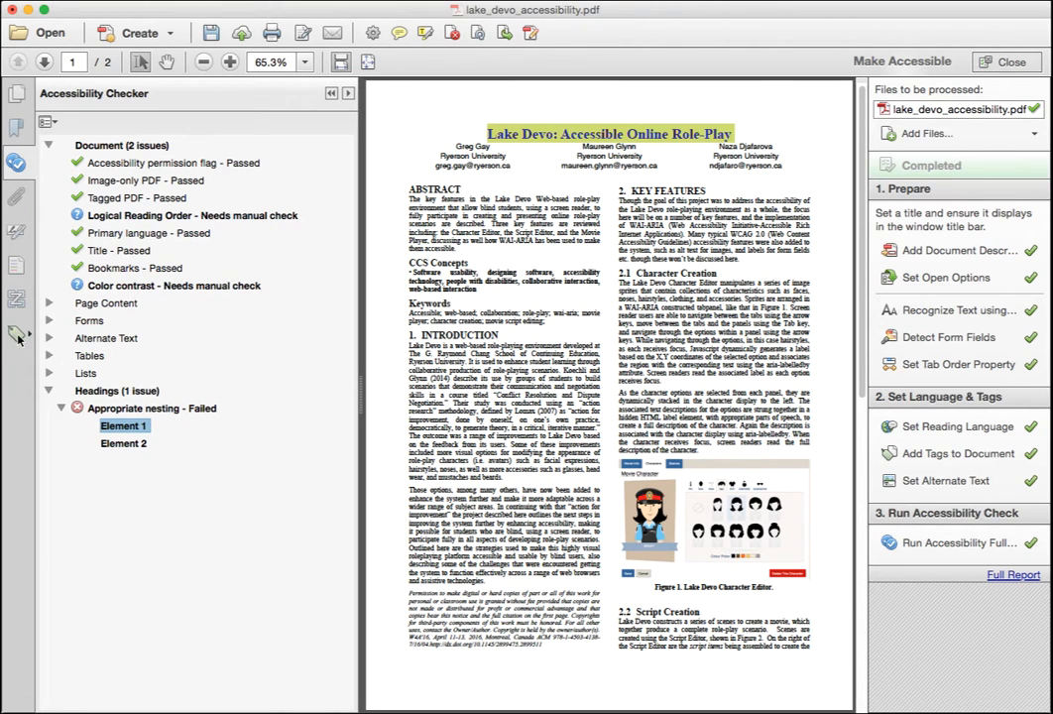
left_click(16, 333)
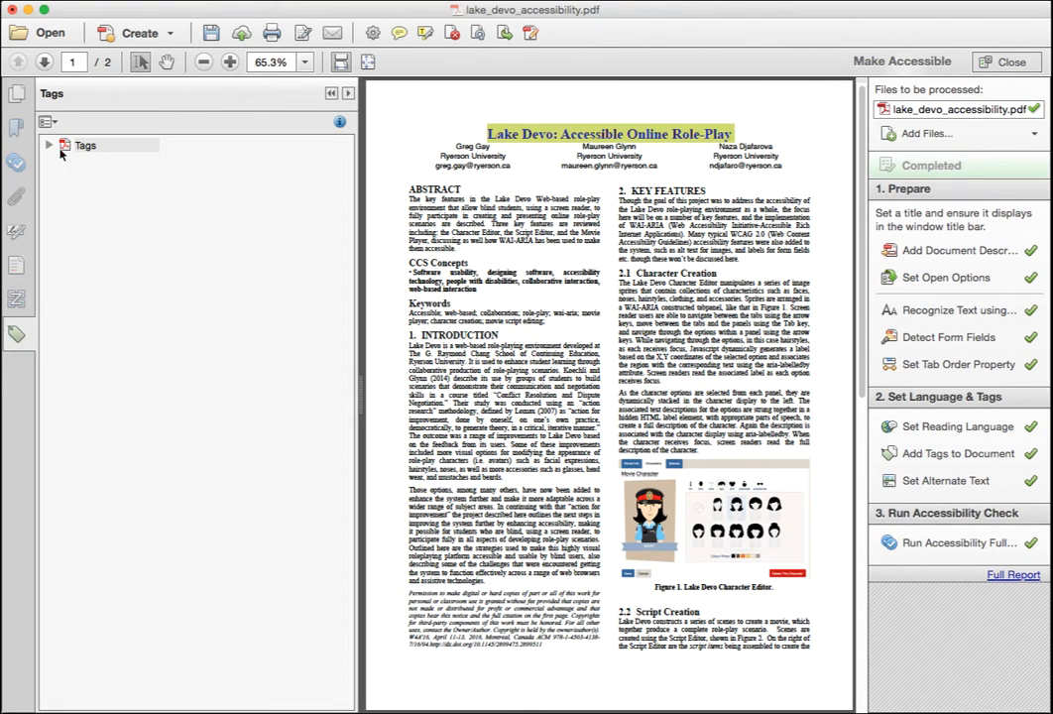
Step: Retag the paper title from H2 to H1 in the tag tree and rerun the full check
left_click(48, 145)
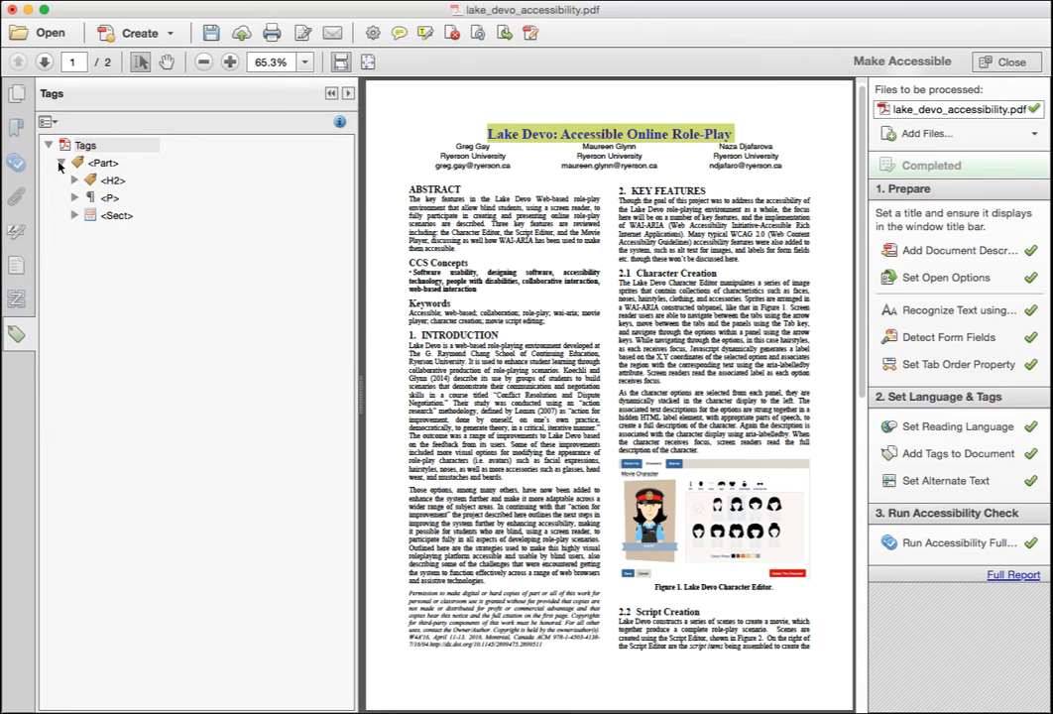
left_click(113, 178)
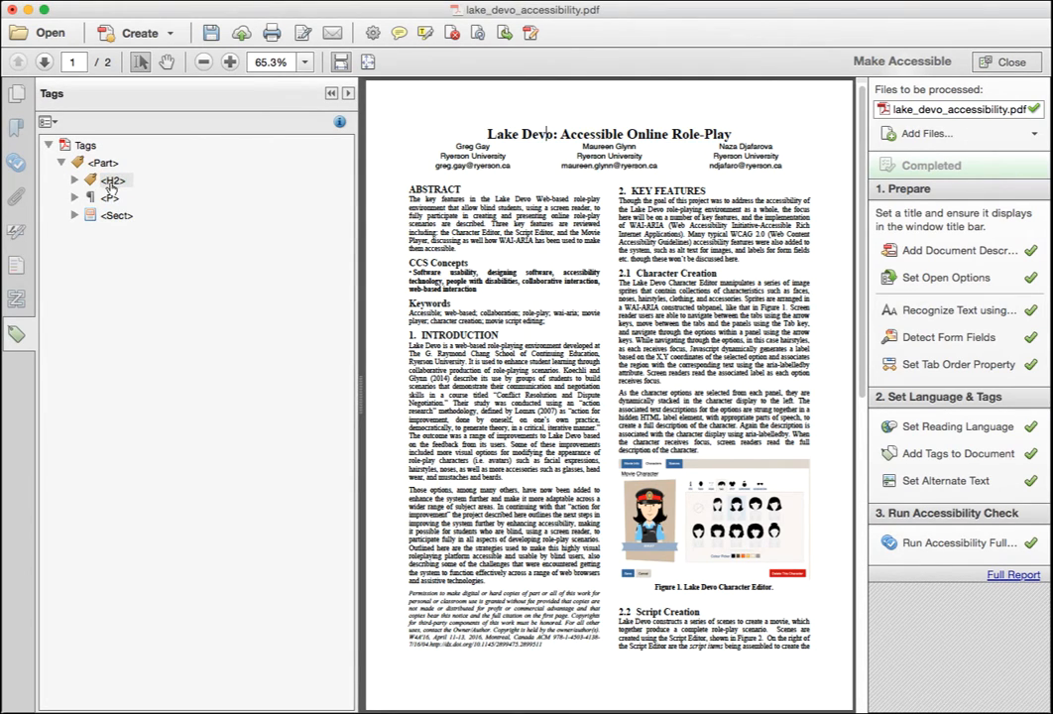
left_click(111, 178)
type("1")
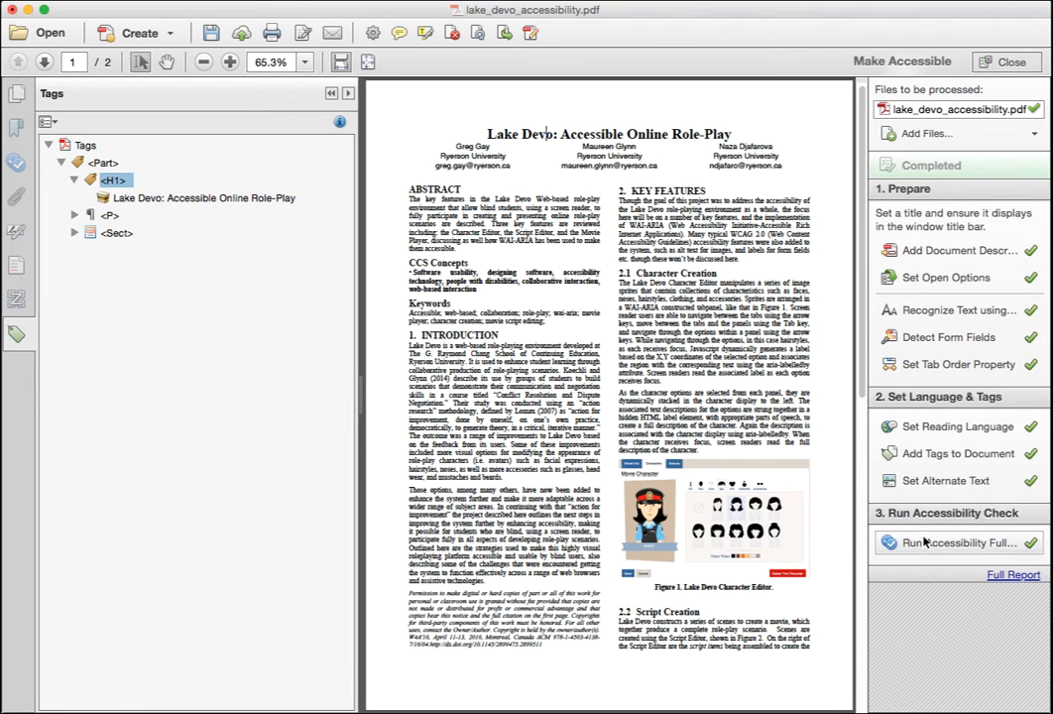
left_click(957, 544)
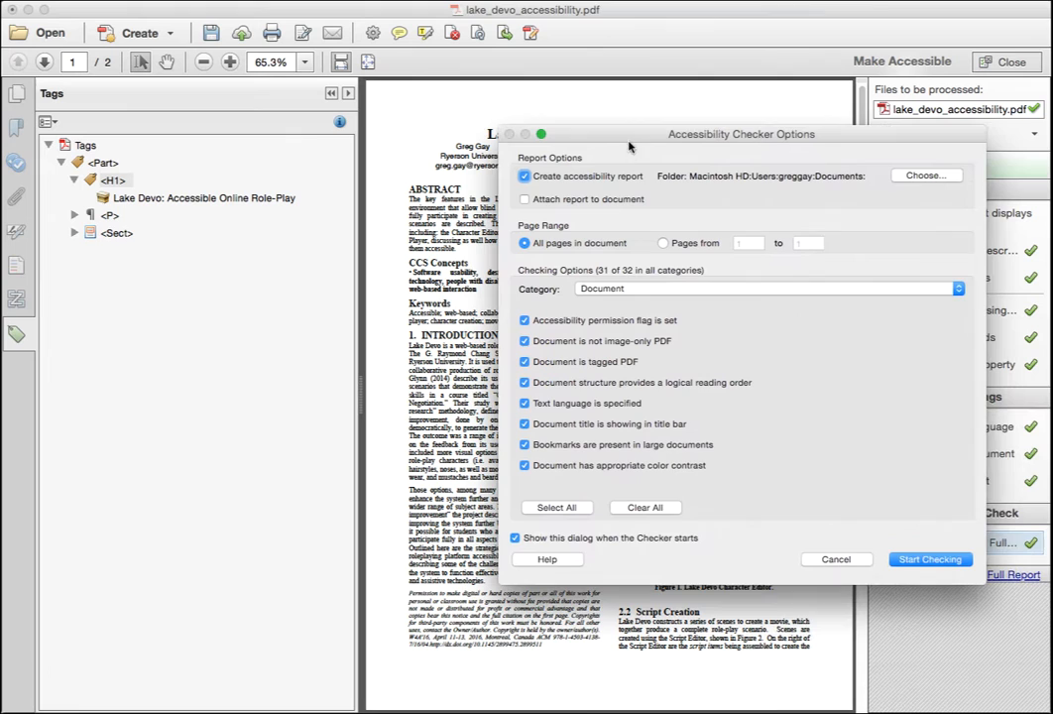
Step: Run the check and locate the still-misnested H4 heading tag in the tag tree
left_click(929, 559)
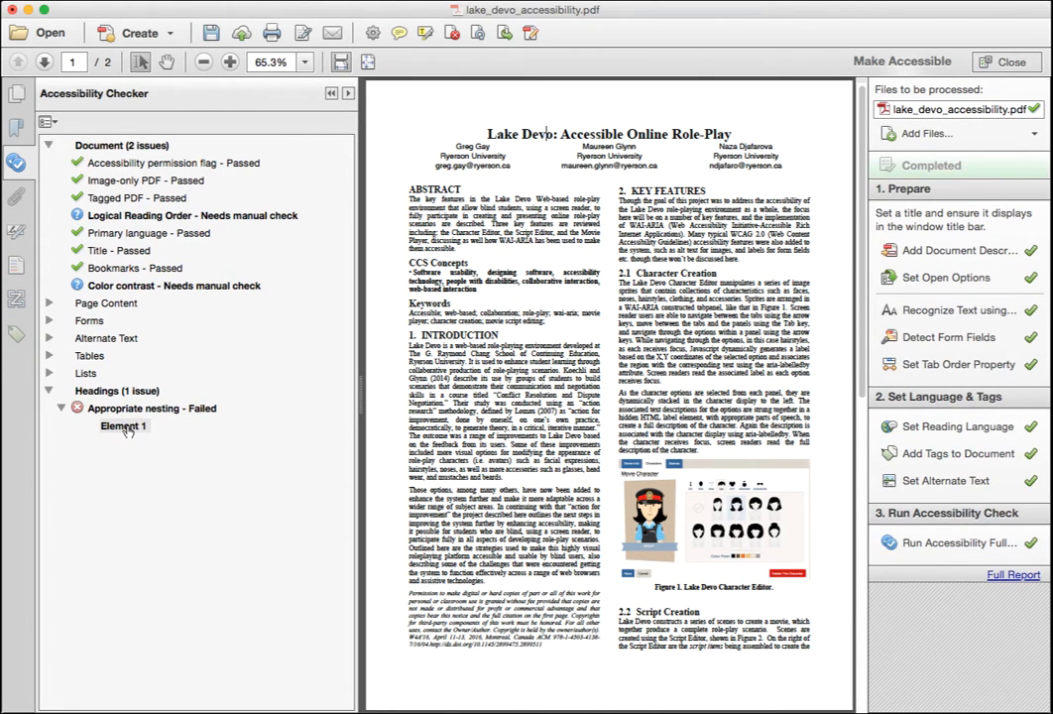
left_click(123, 425)
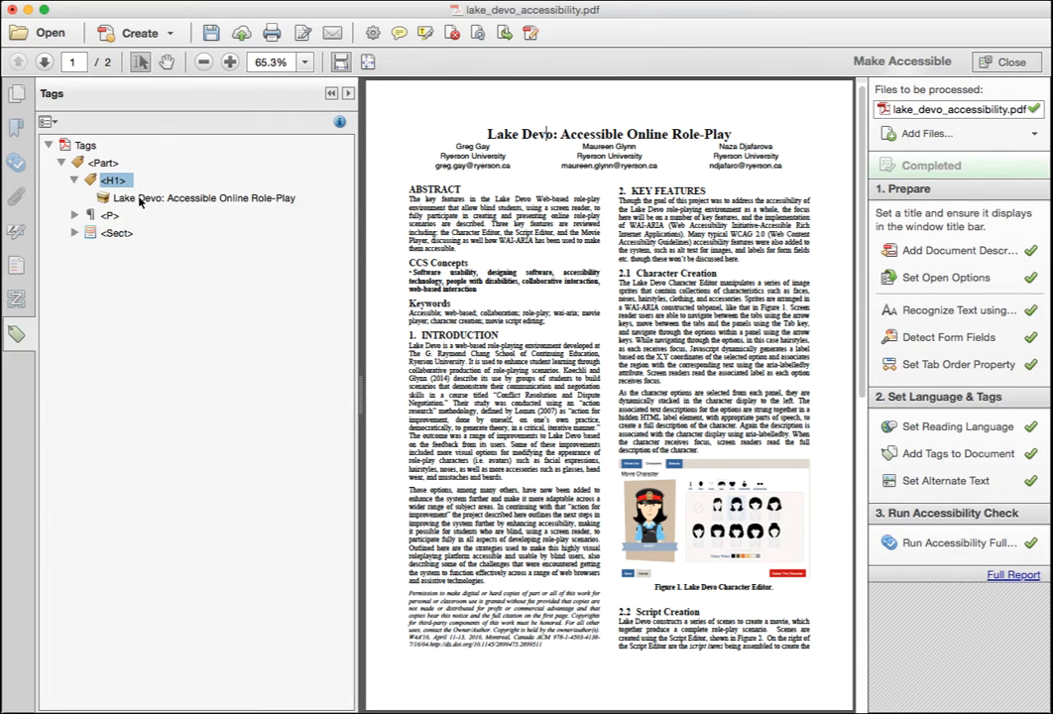
left_click(76, 234)
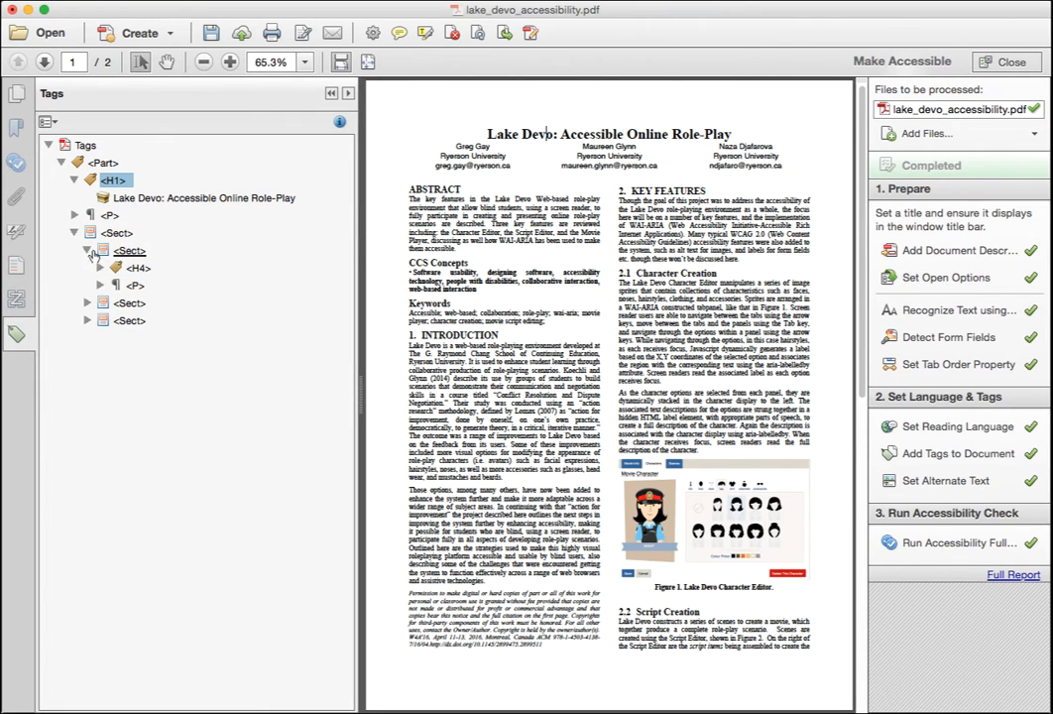
left_click(139, 268)
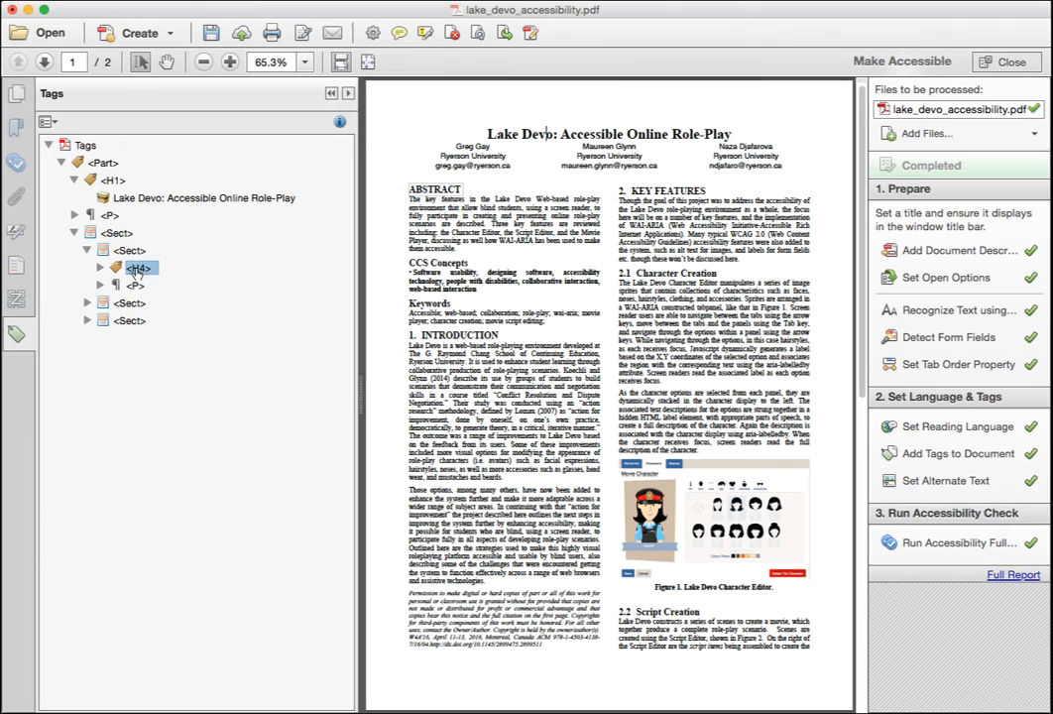
left_click(139, 267)
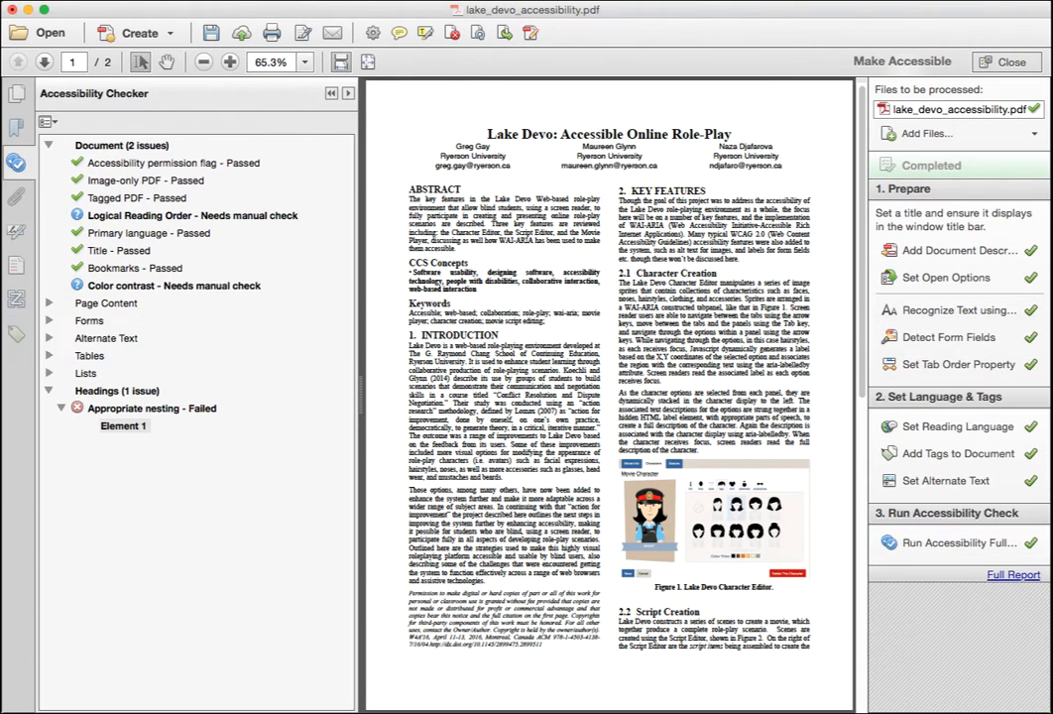
Step: Retag the CCS Concepts heading from H4 to H3 and rerun the full check
left_click(151, 409)
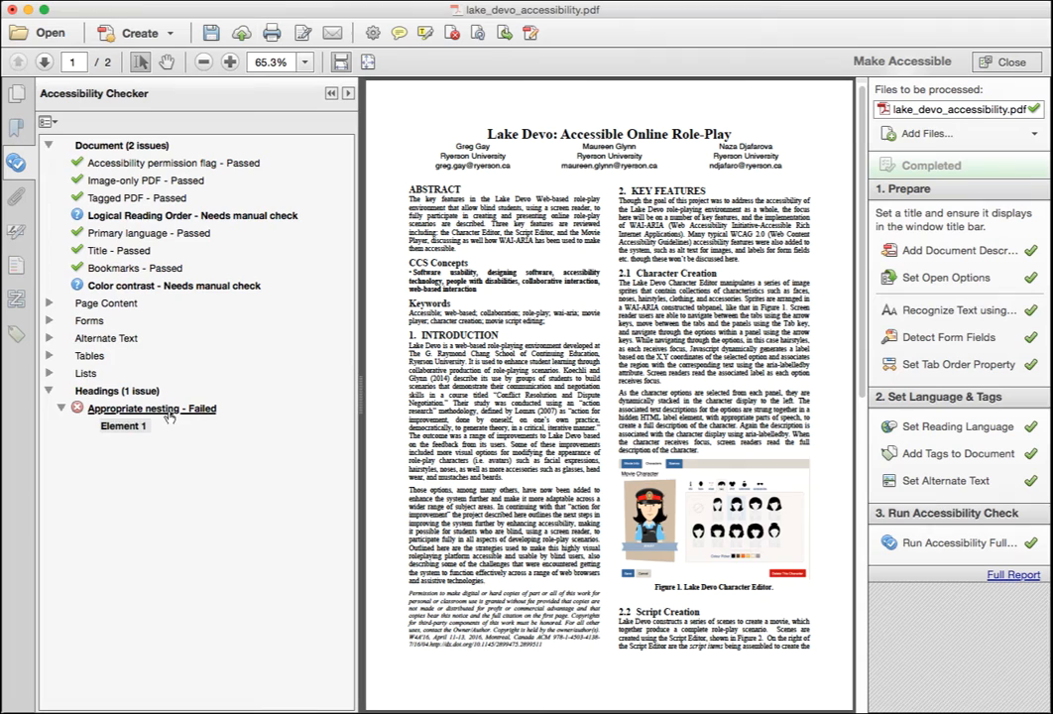
left_click(123, 424)
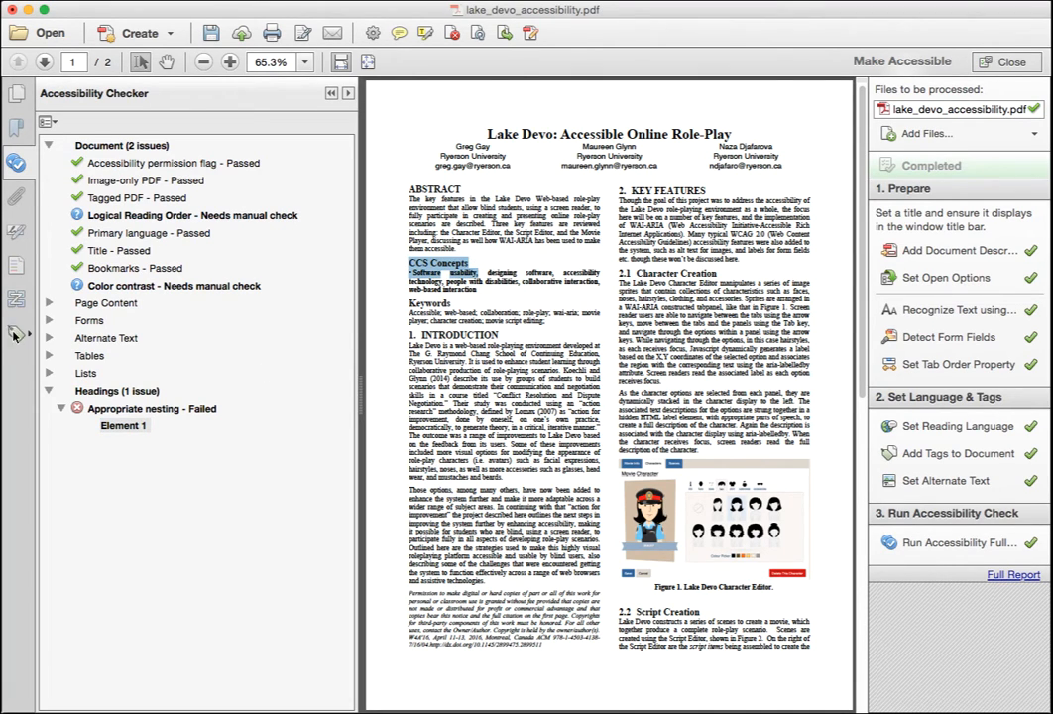
left_click(16, 333)
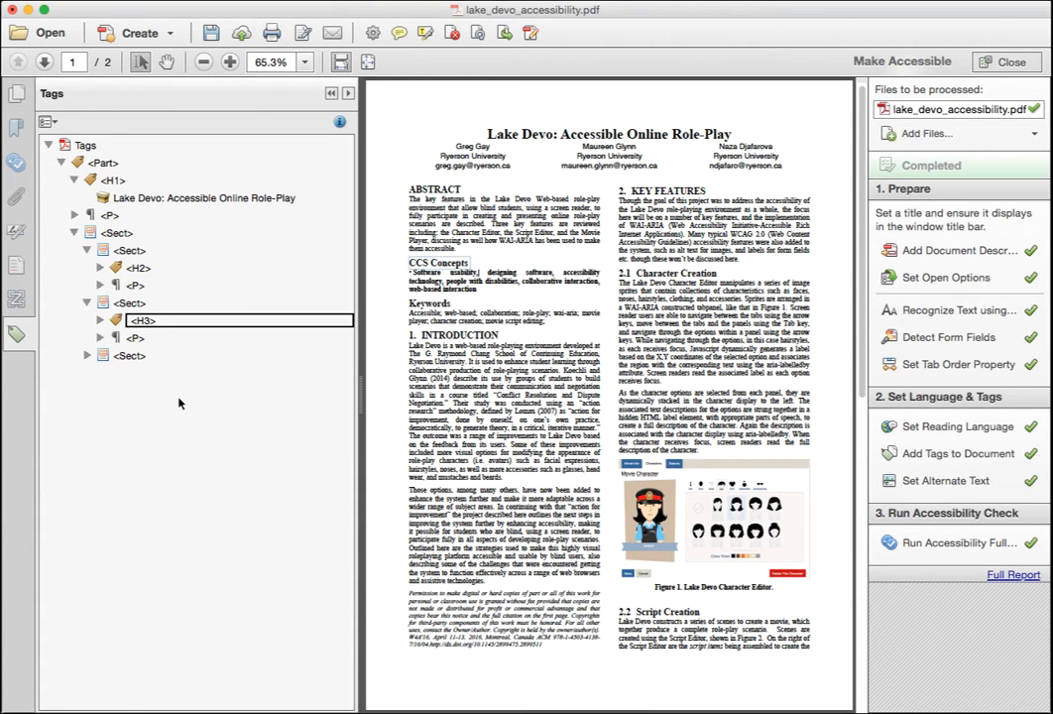
left_click(138, 322)
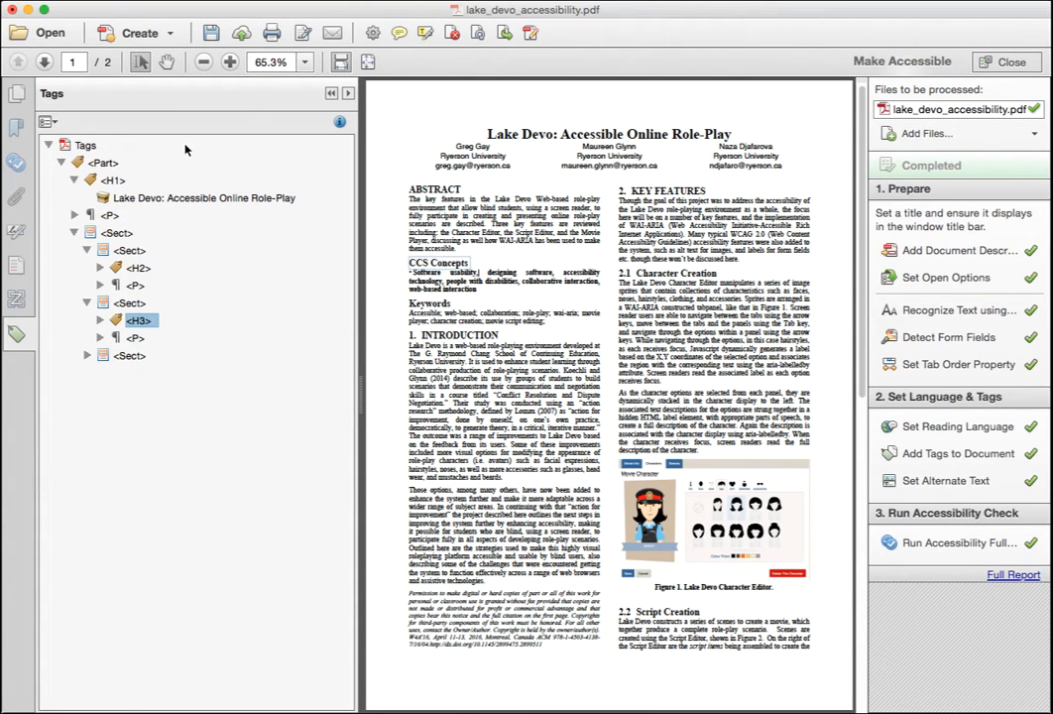
left_click(960, 544)
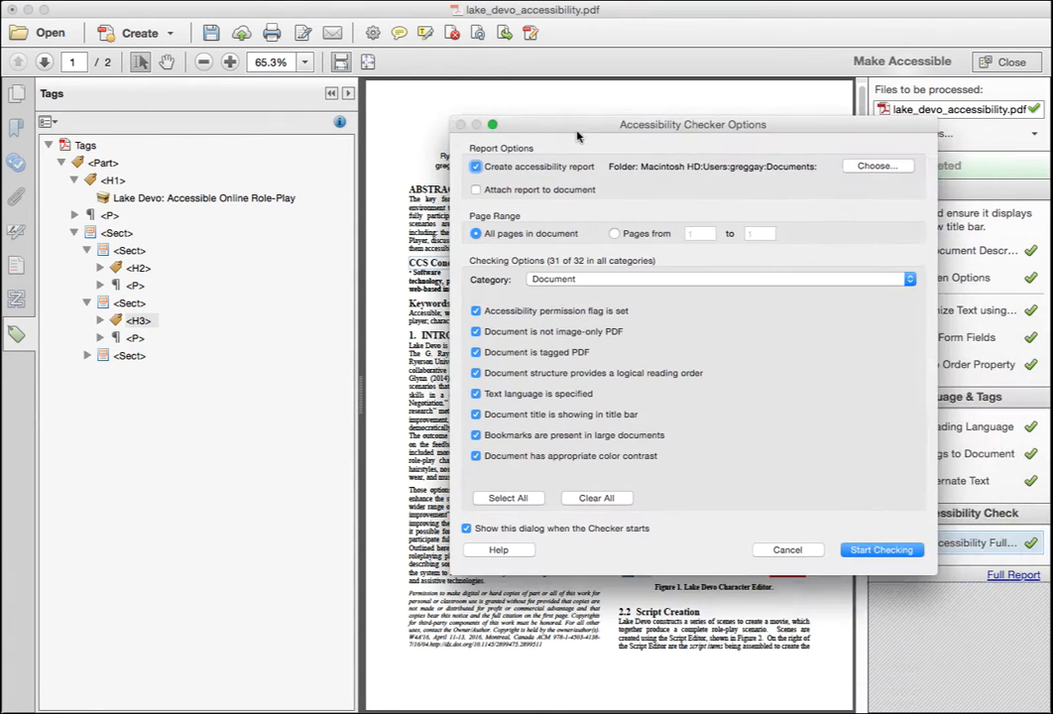
Step: Run the check showing heading nesting passes and select the reading order manual-check item
left_click(880, 549)
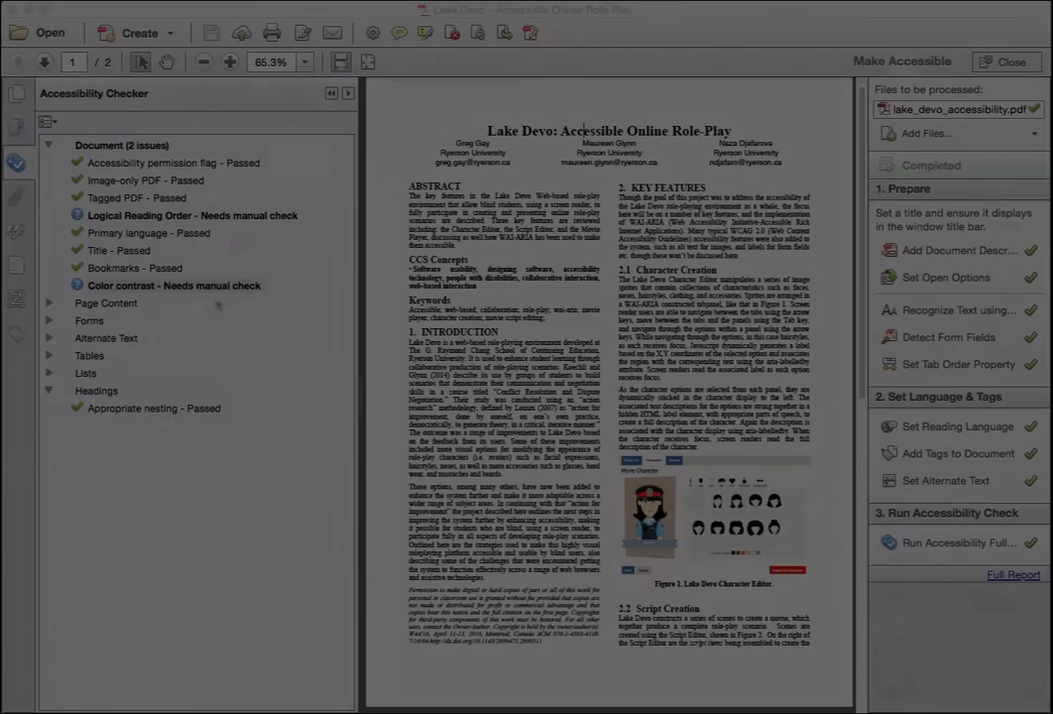
left_click(190, 214)
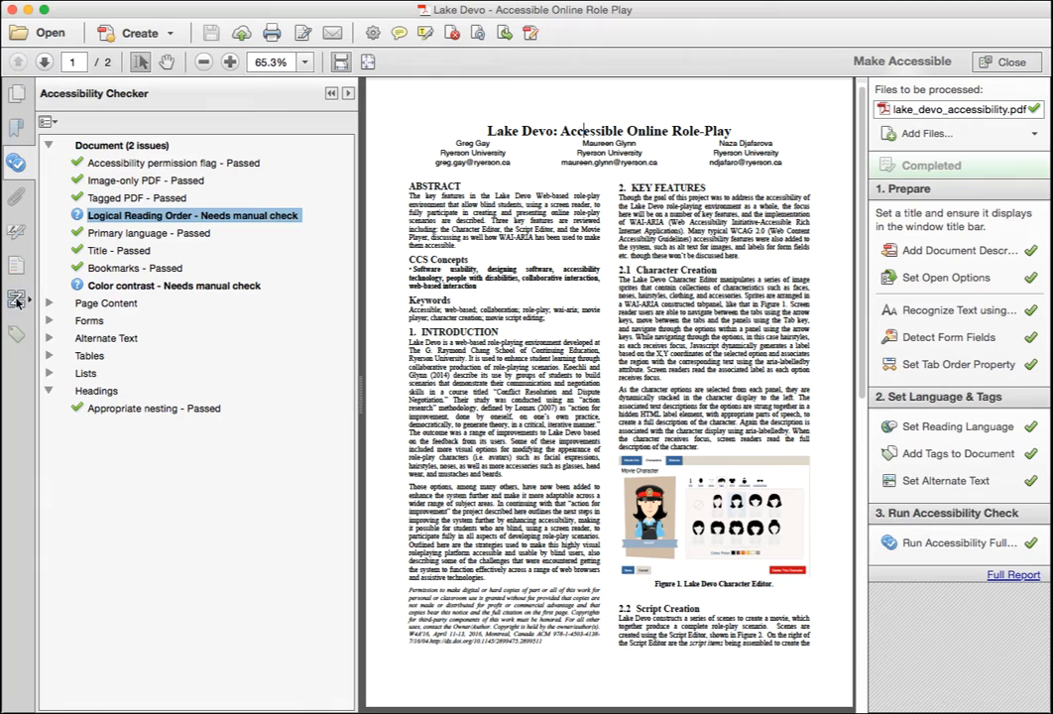
Step: Delete the author name and email item structures from page 1's reading order
left_click(18, 302)
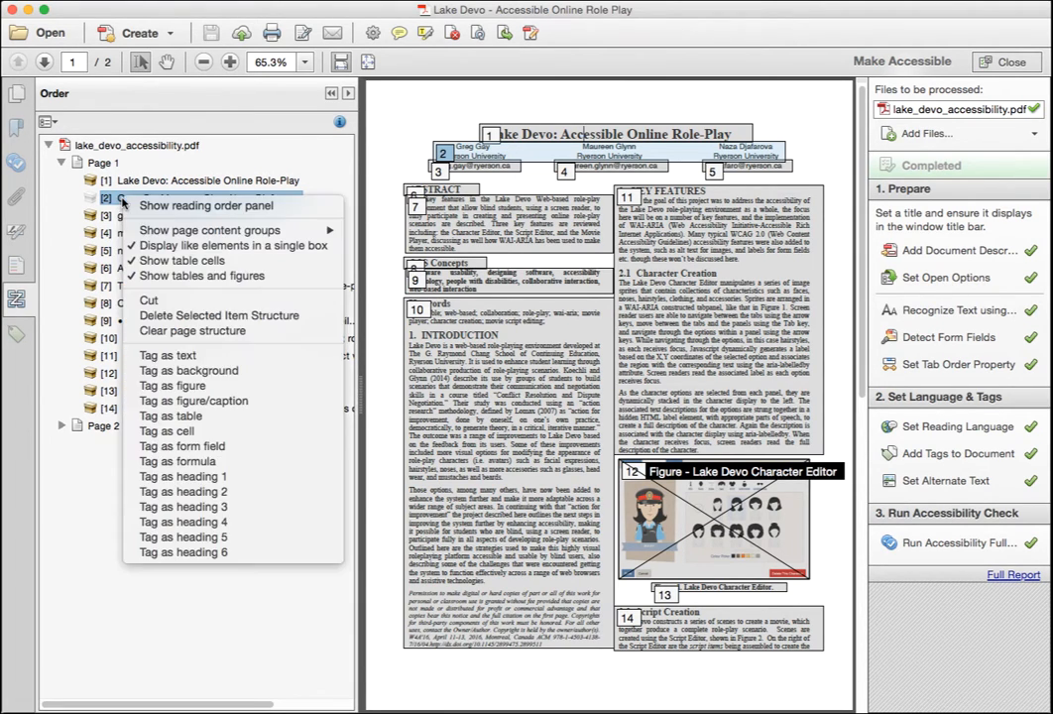
mouse_move(220, 315)
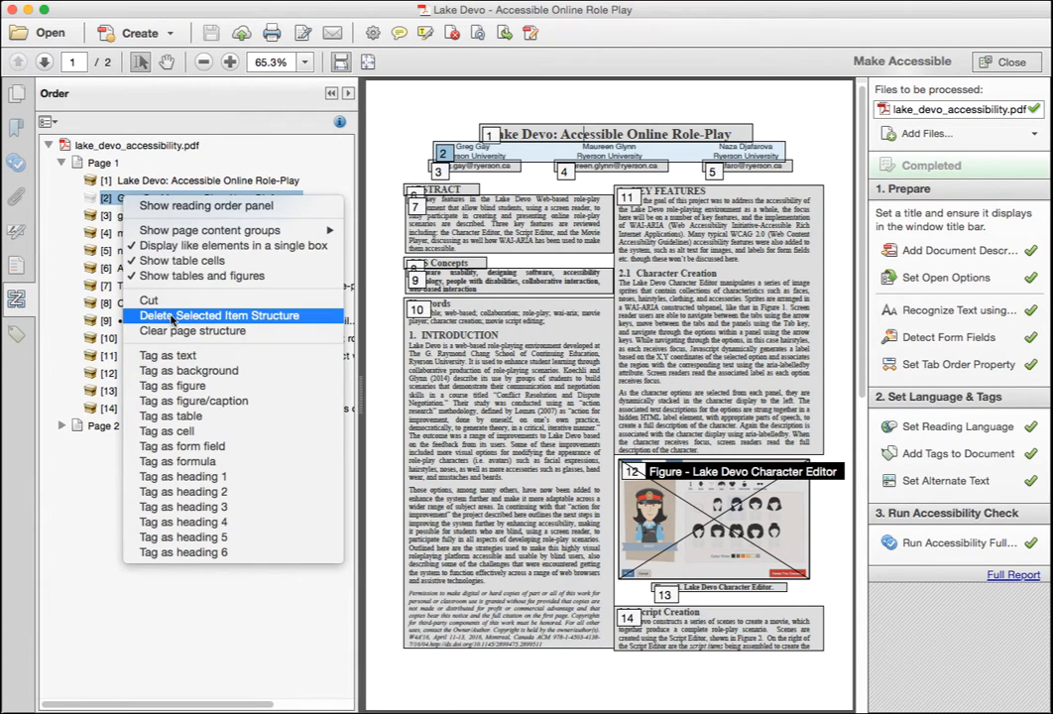
left_click(234, 315)
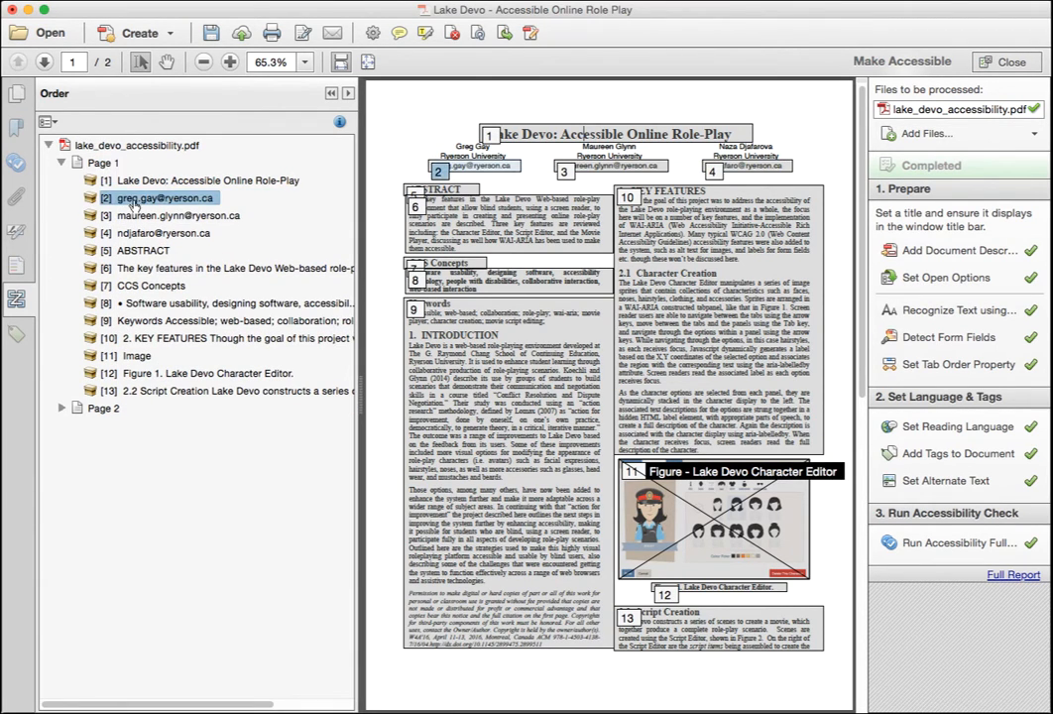
right_click(163, 198)
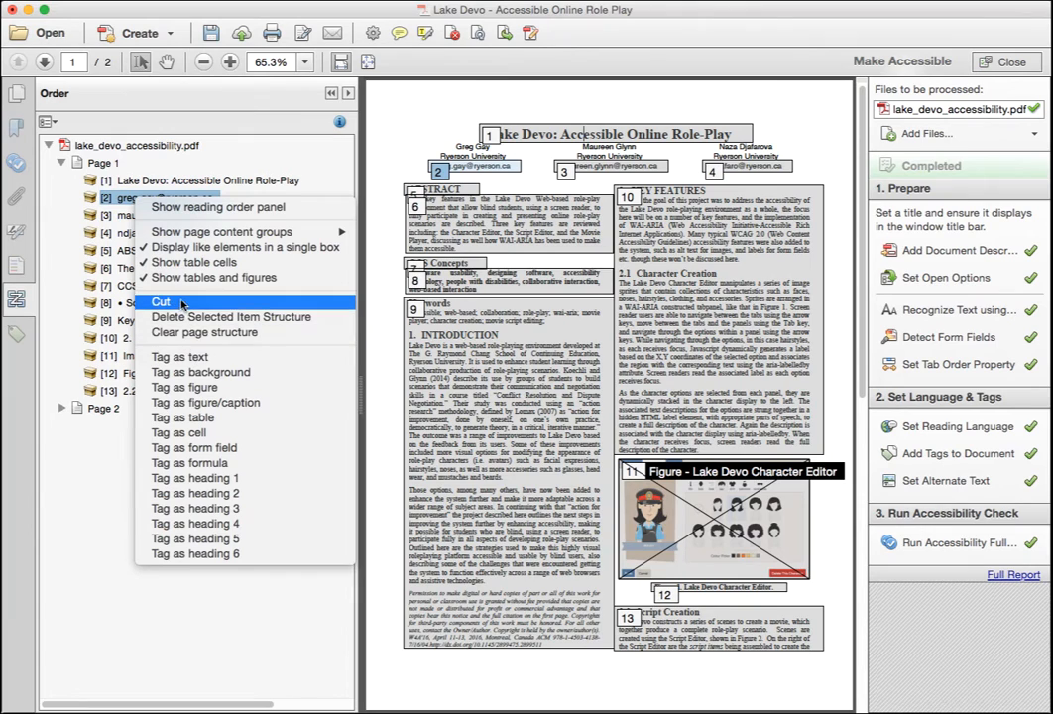
left_click(165, 302)
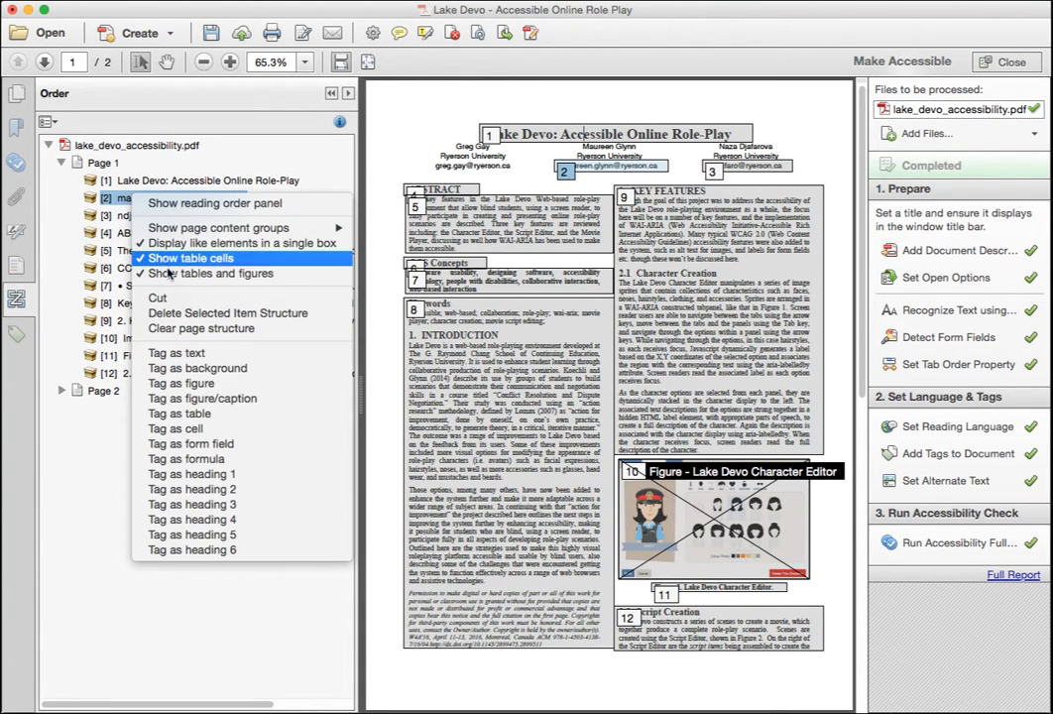
mouse_move(157, 298)
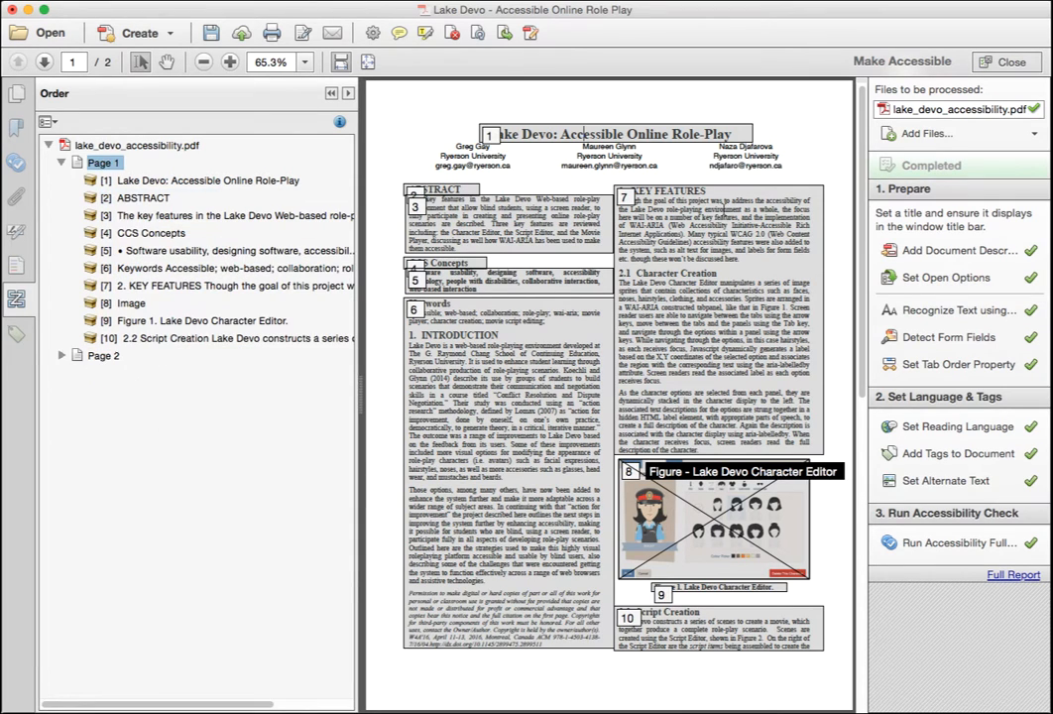
mouse_move(766, 171)
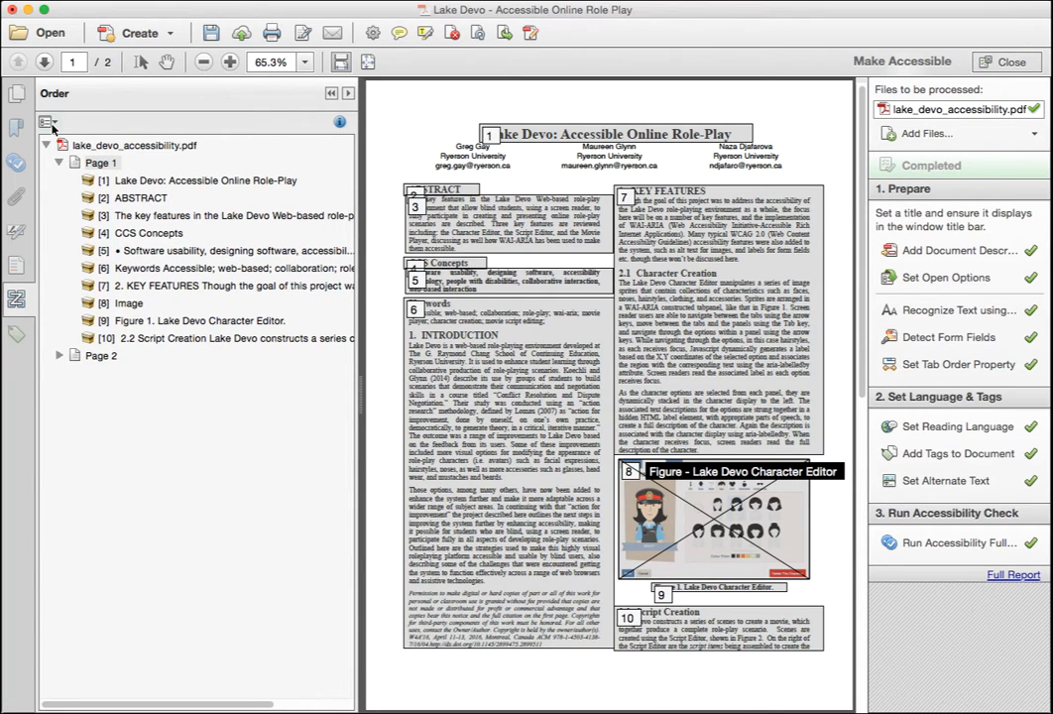
Step: Use the reading order touch-up tool to make each author column a single text item
left_click(48, 121)
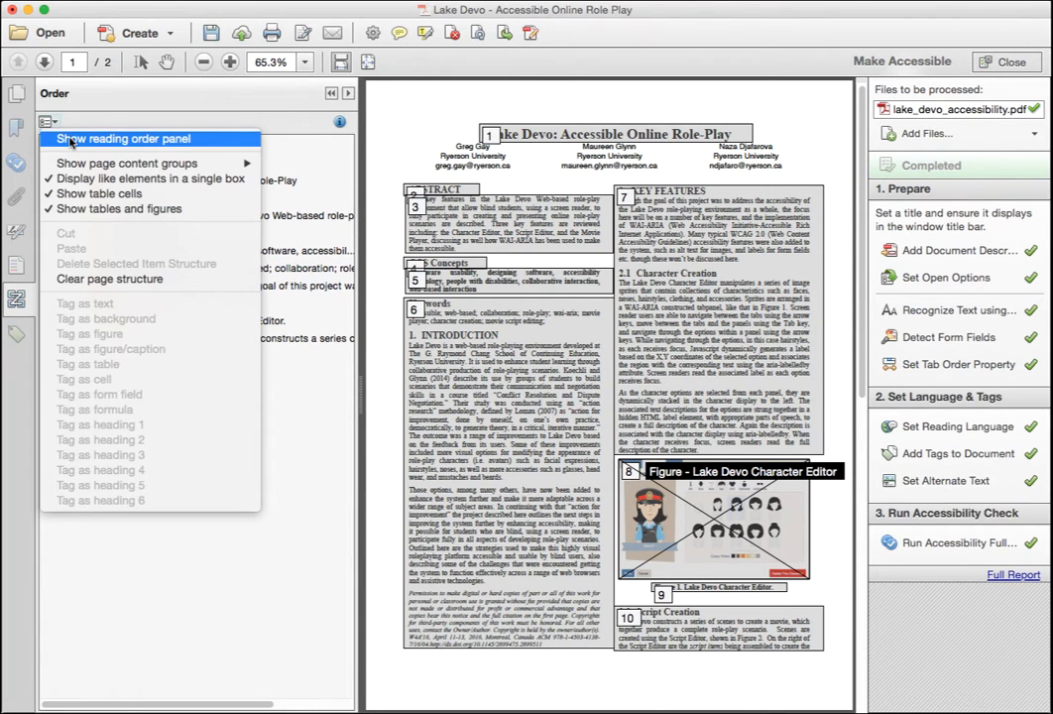
left_click(123, 139)
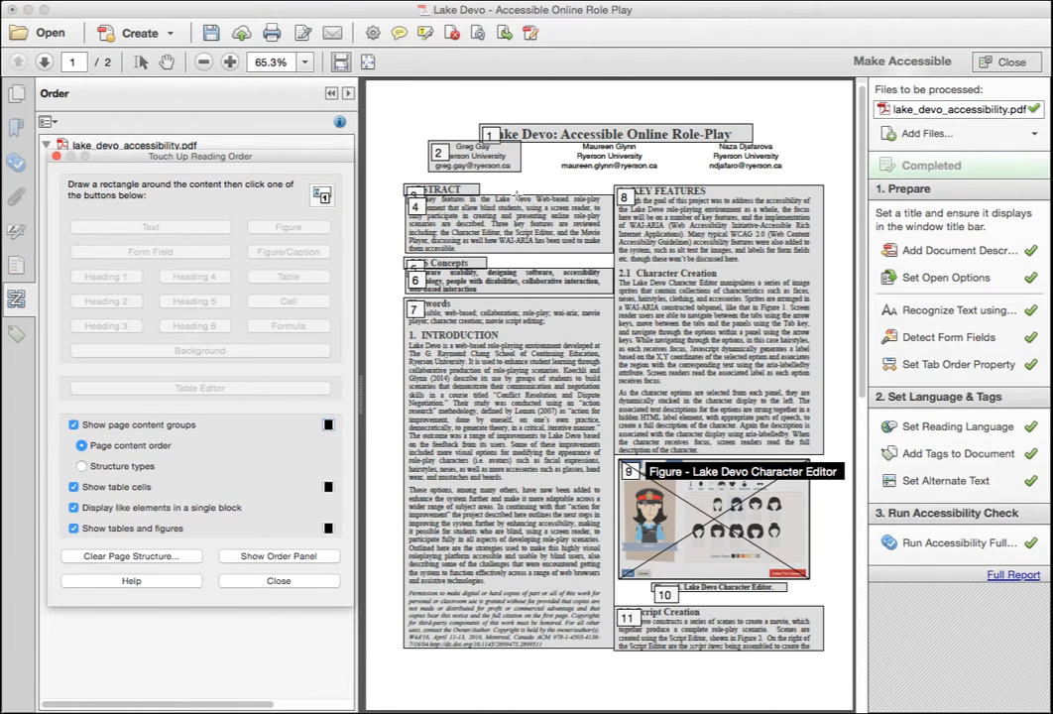
mouse_move(515, 194)
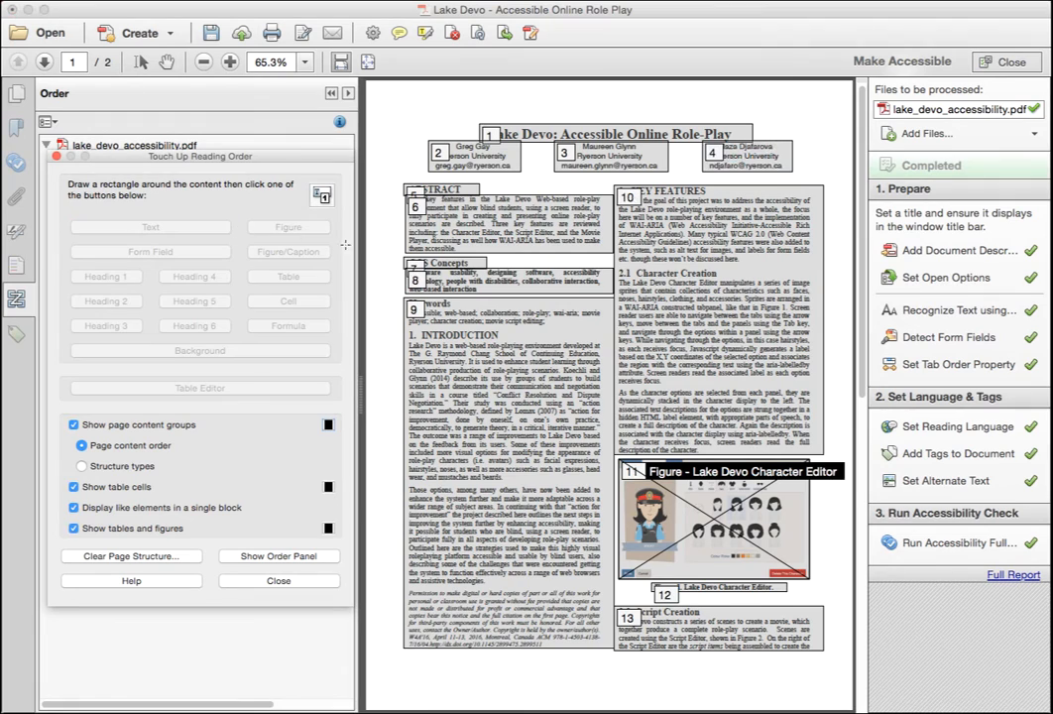
mouse_move(226, 127)
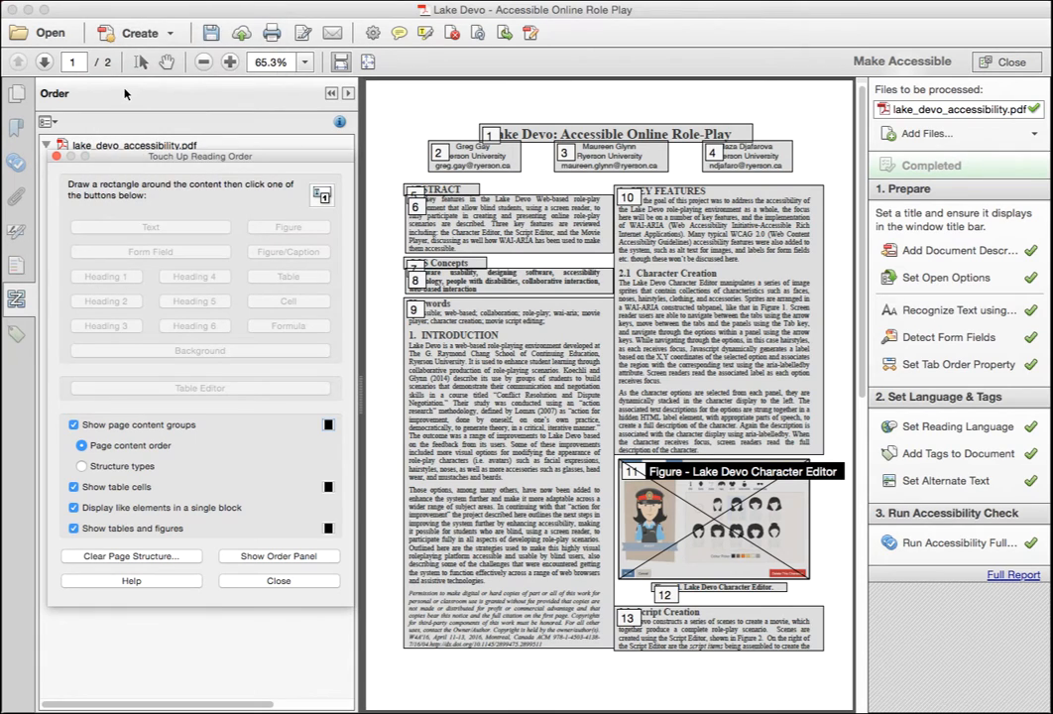
left_click(59, 163)
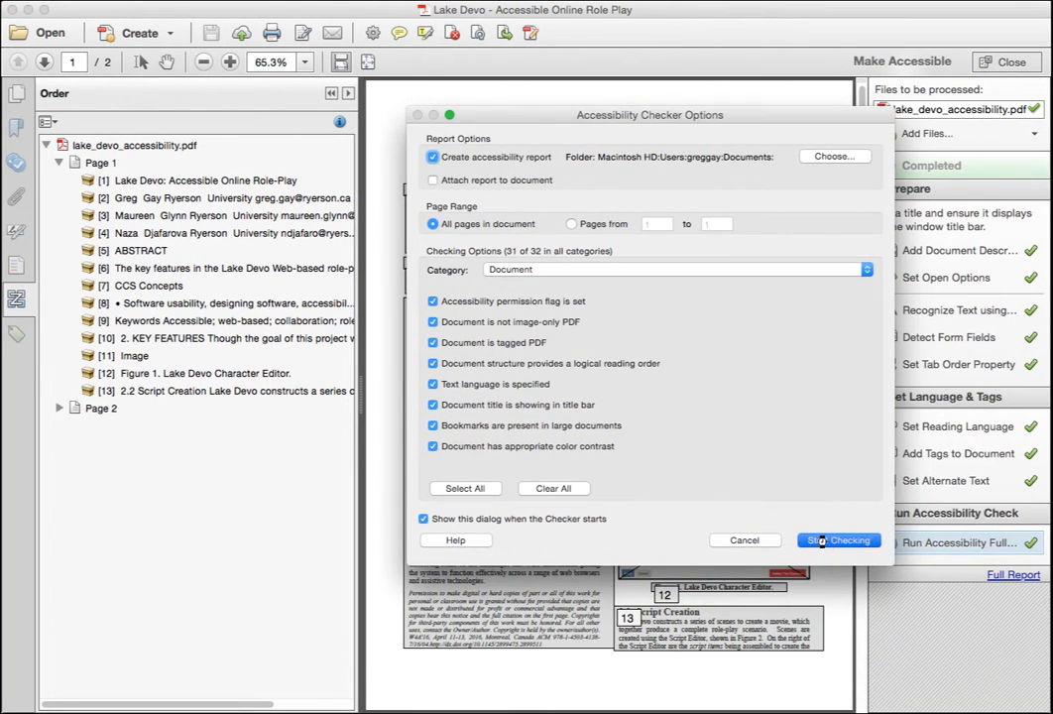
Step: Rerun the full accessibility check reporting no failures and review the document
left_click(838, 539)
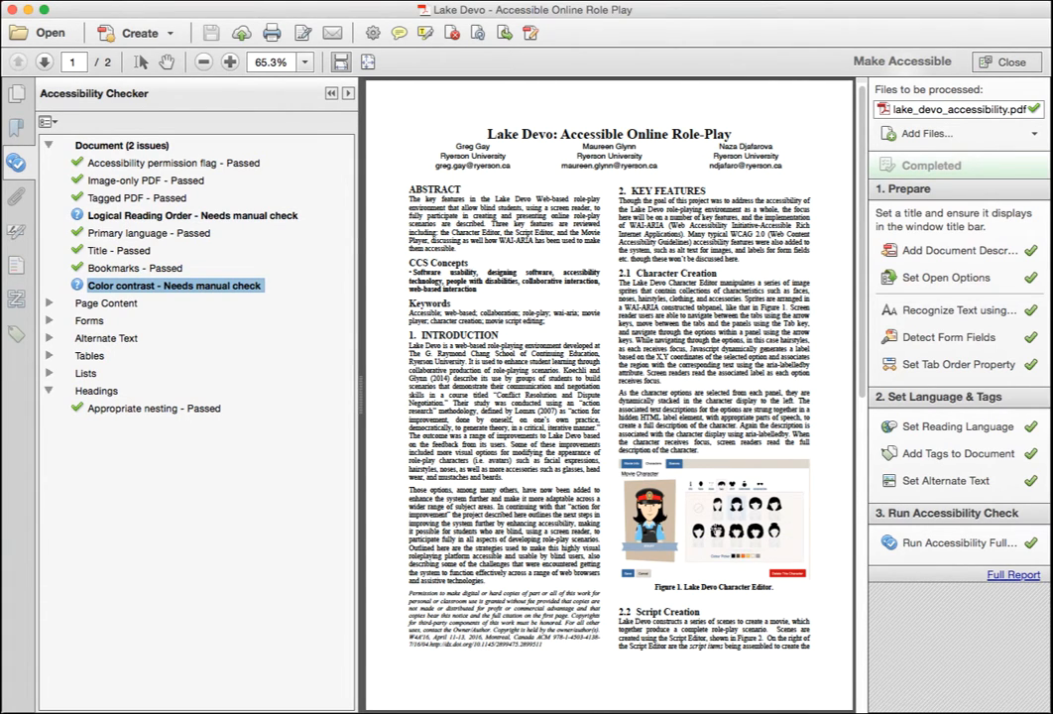
scroll("down", 3)
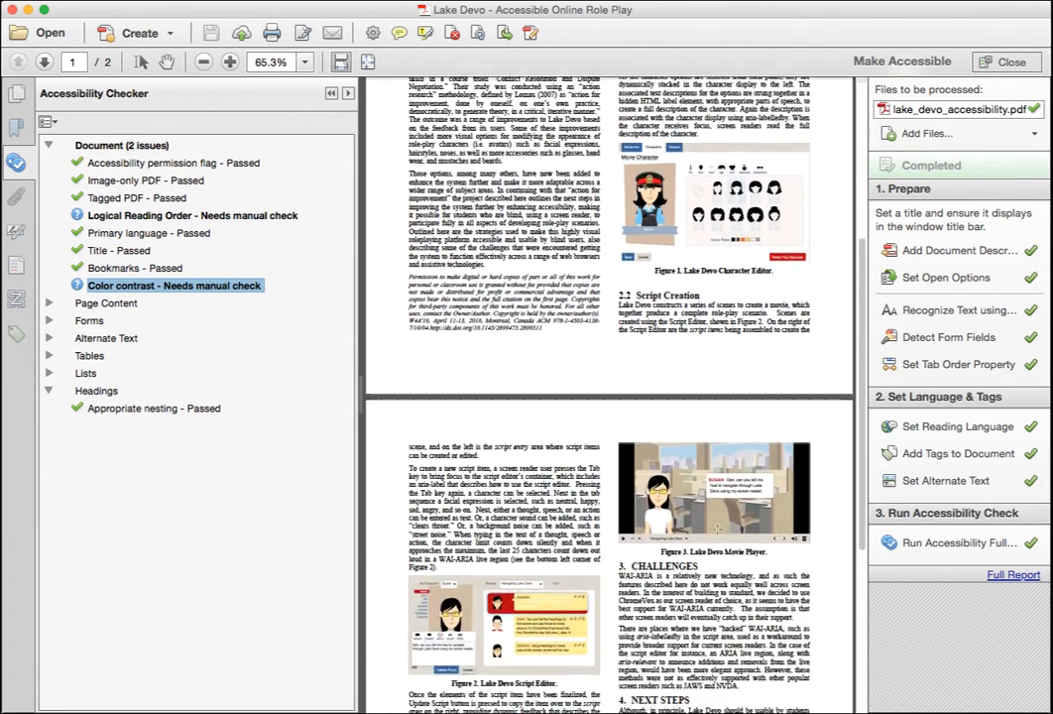
scroll("down", 3)
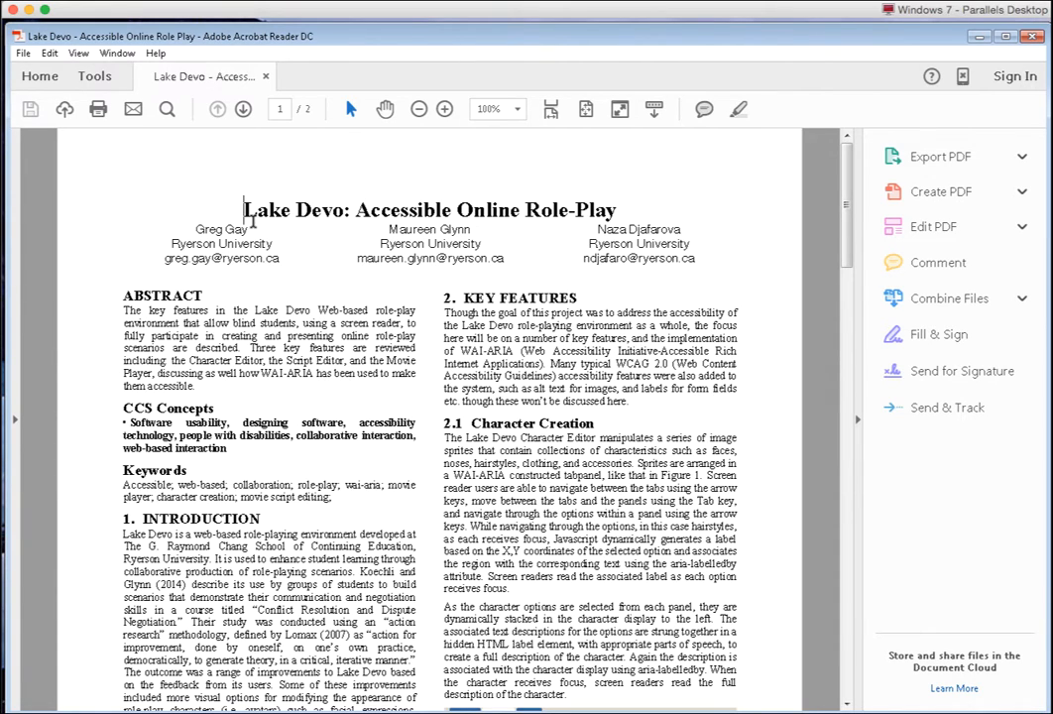
mouse_move(552, 496)
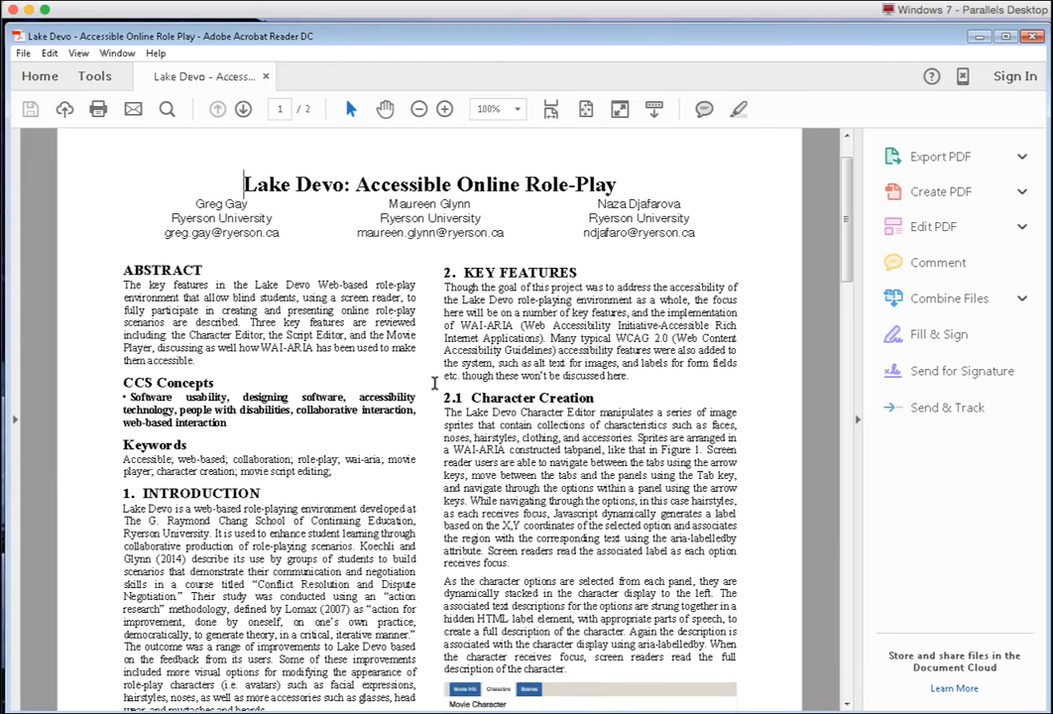
Step: Scroll the accessible paper down to page 2's Challenges, Next Steps and References
scroll("down", 3)
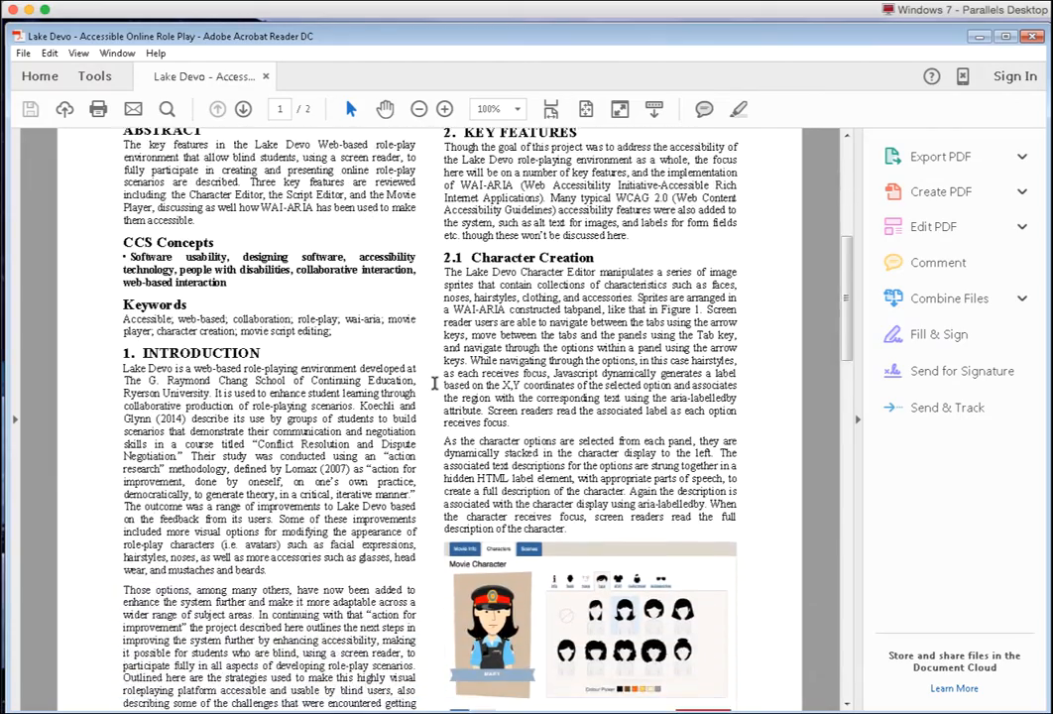
scroll("down", 3)
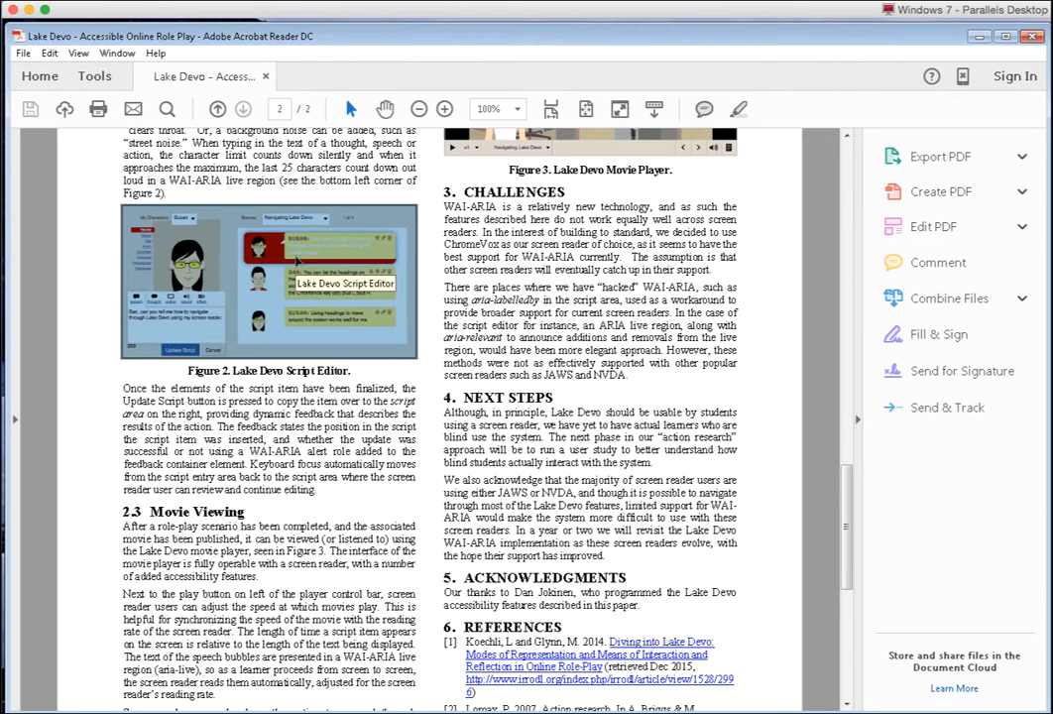
mouse_move(667, 349)
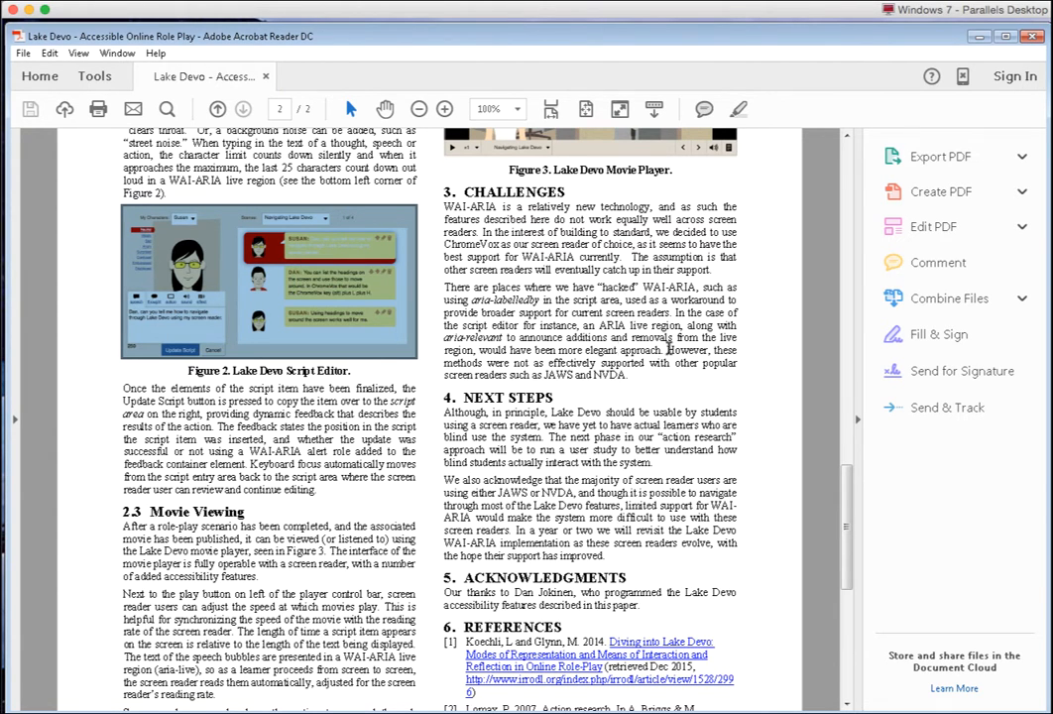